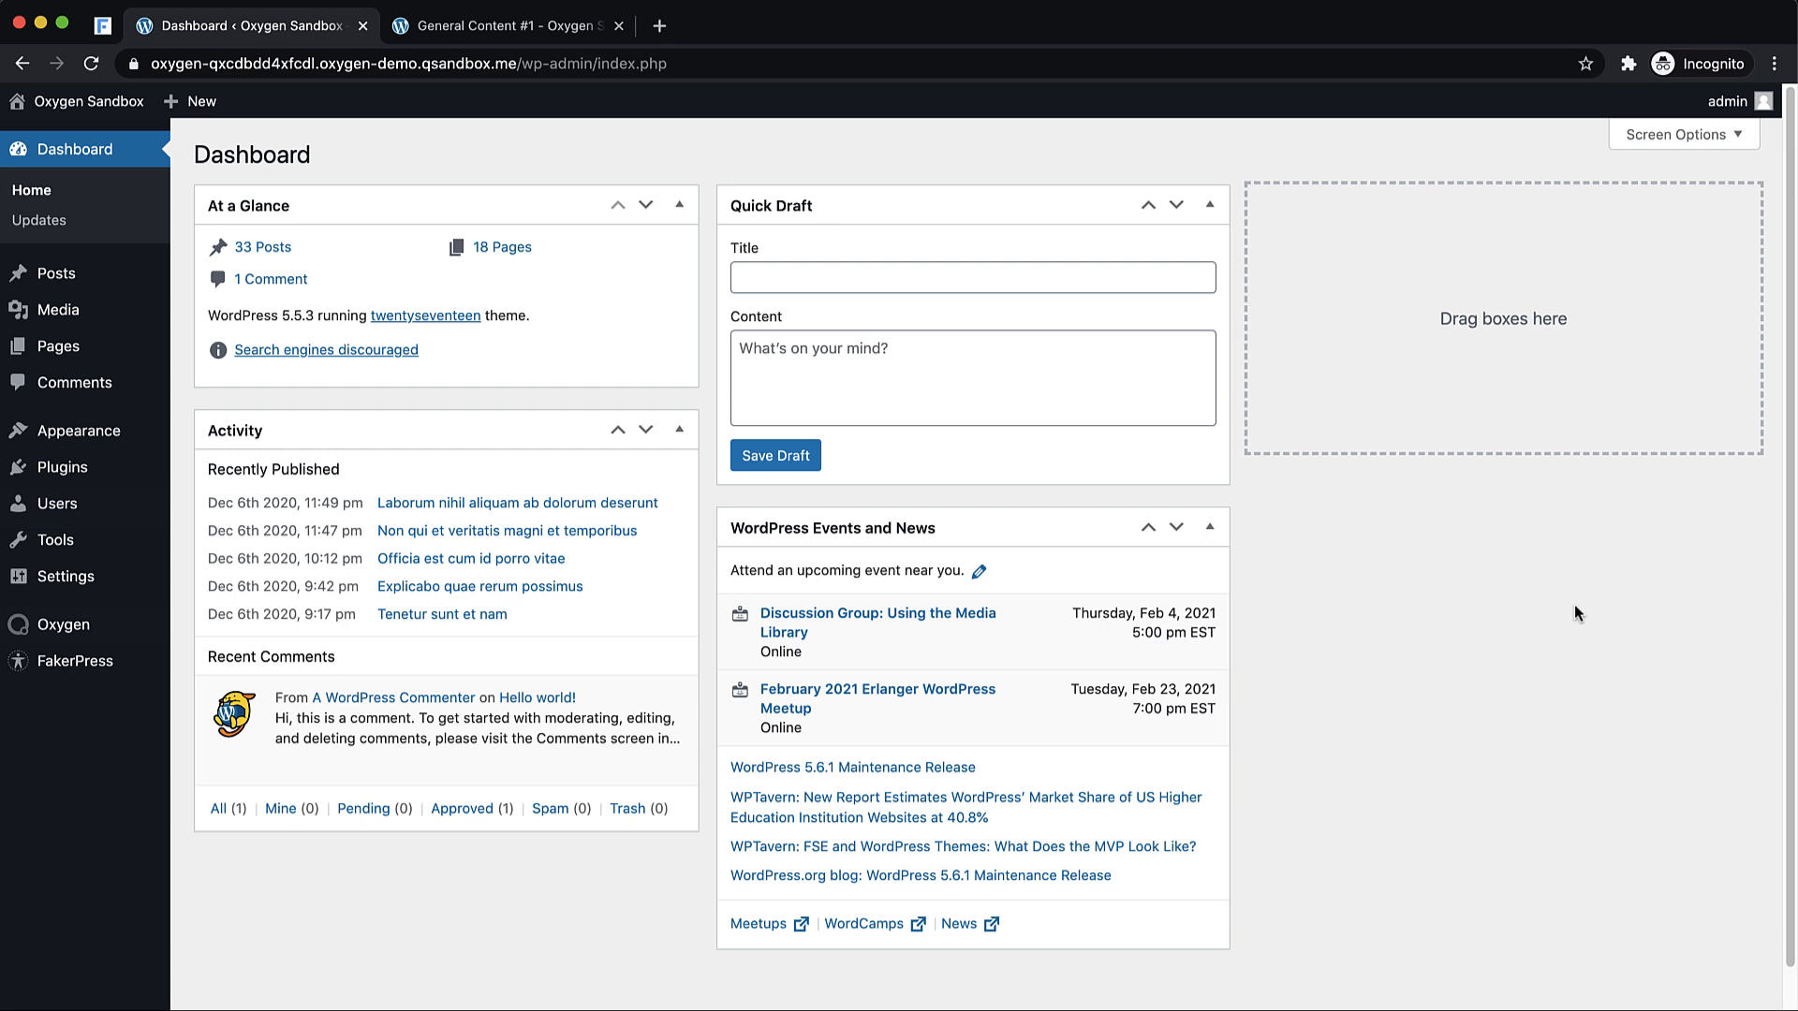
{"action": "mouse_move", "coordinate": [1189, 376]}
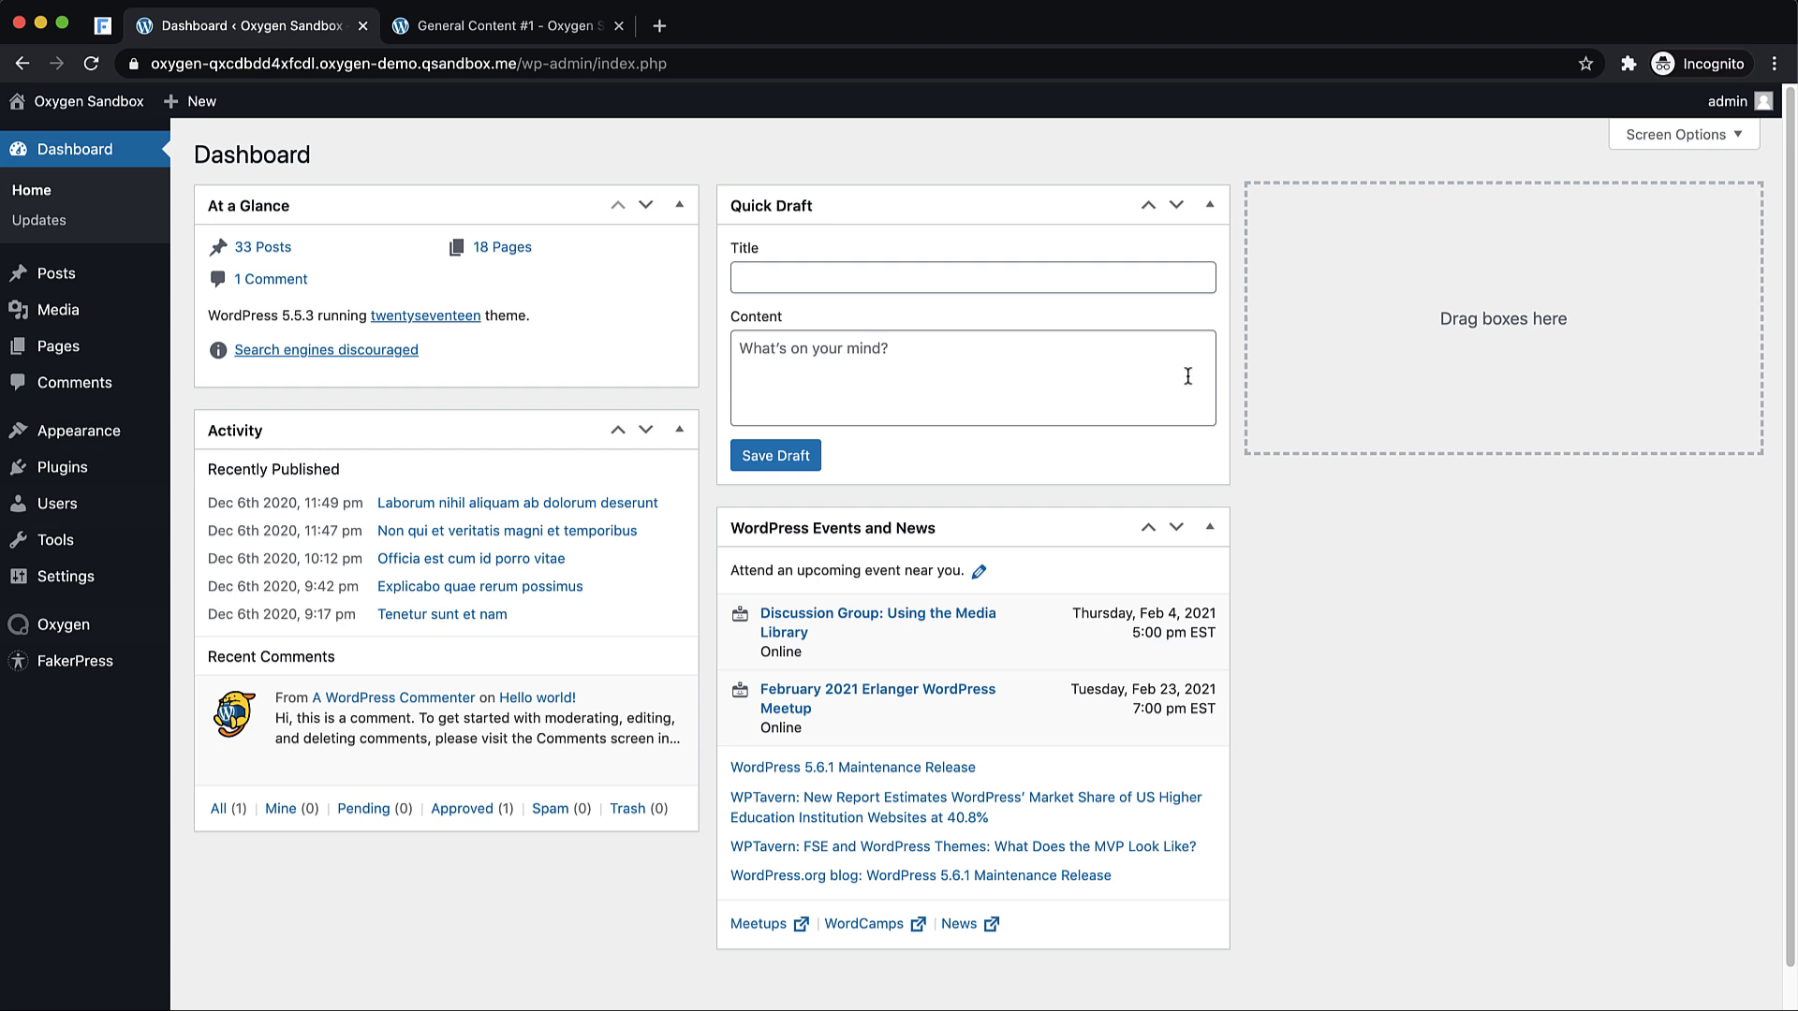
{"action": "mouse_move", "coordinate": [1178, 385]}
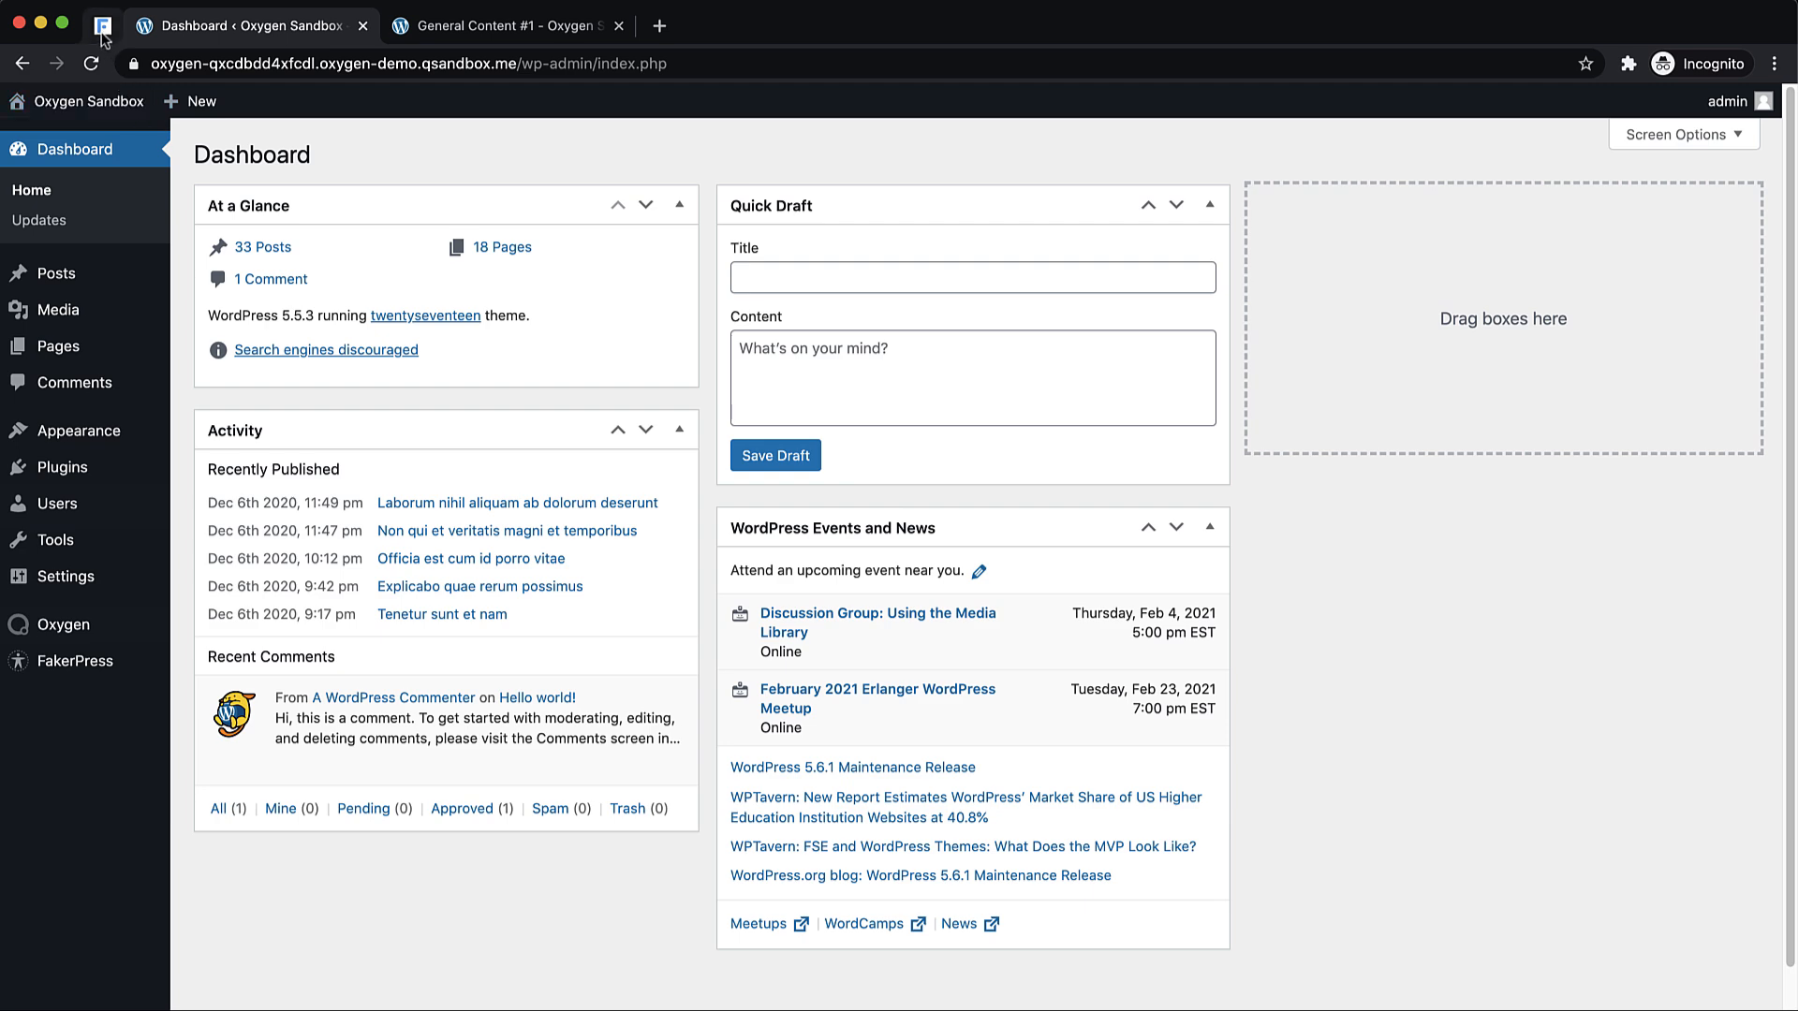
- Switch to the FlowMapp tab showing the Website Project sitemap with Home and its subpages
{"action": "left_click", "coordinate": [102, 26]}
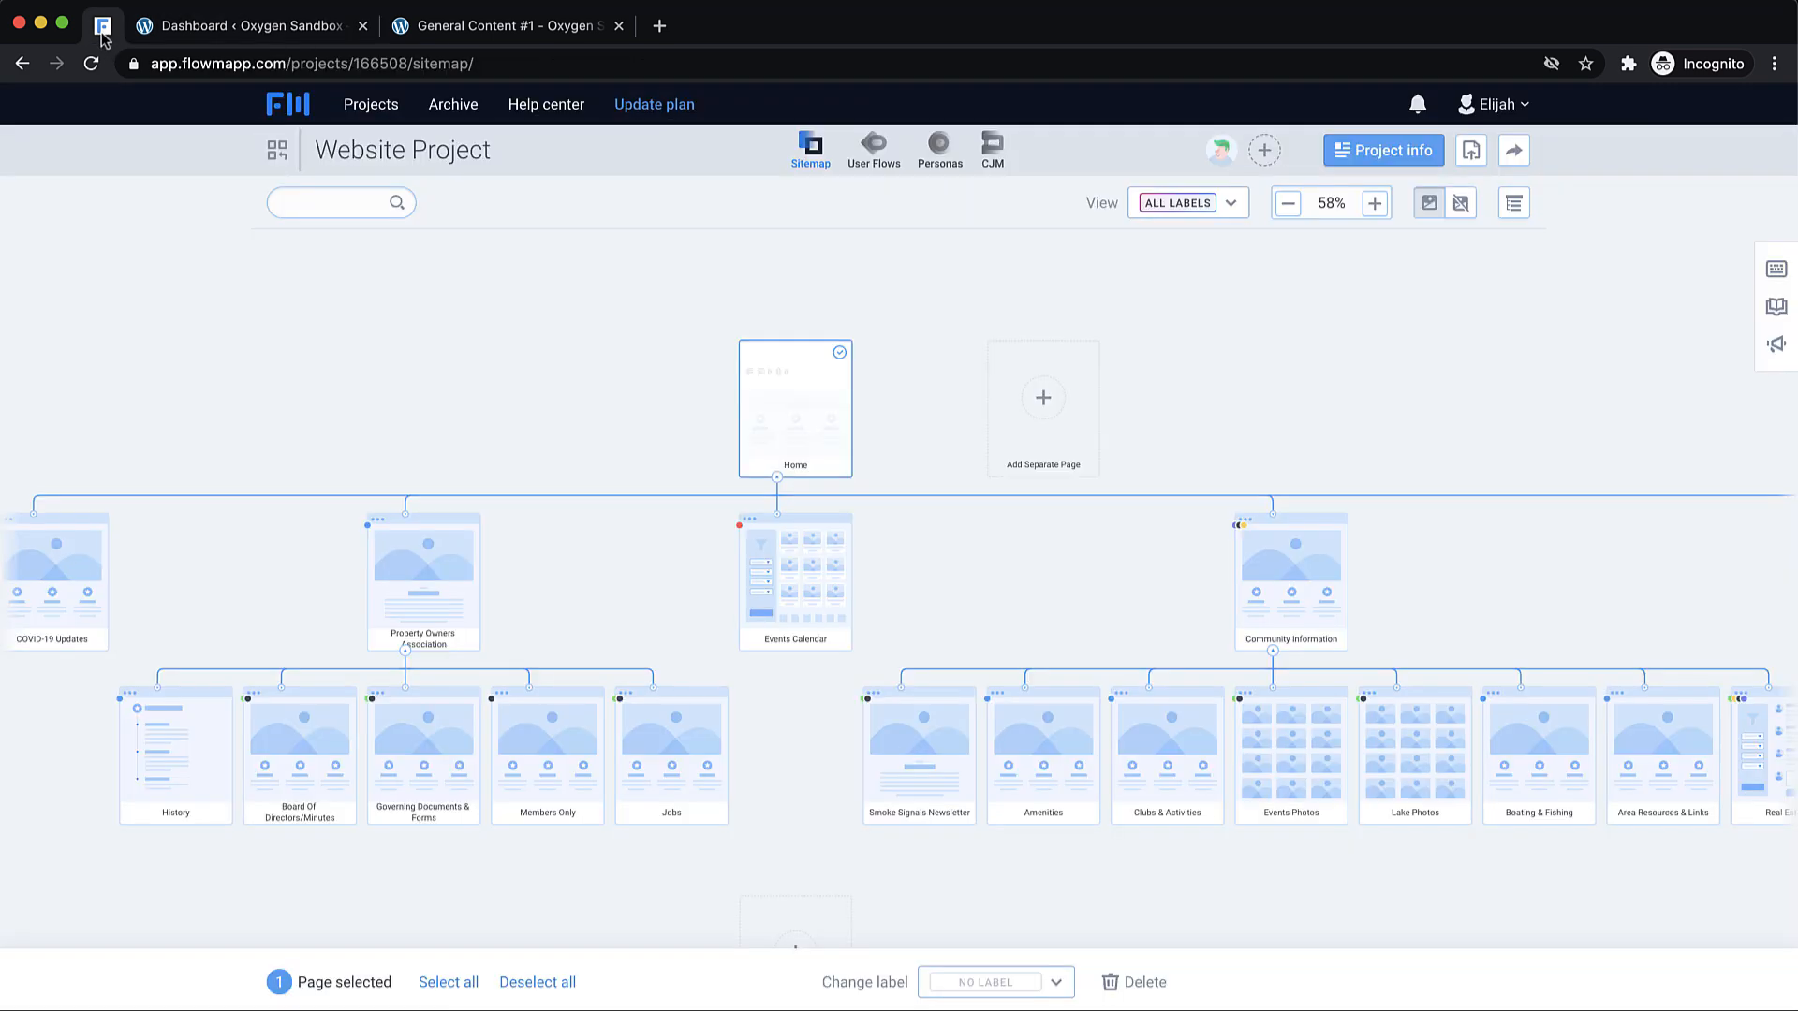
{"action": "mouse_move", "coordinate": [670, 445]}
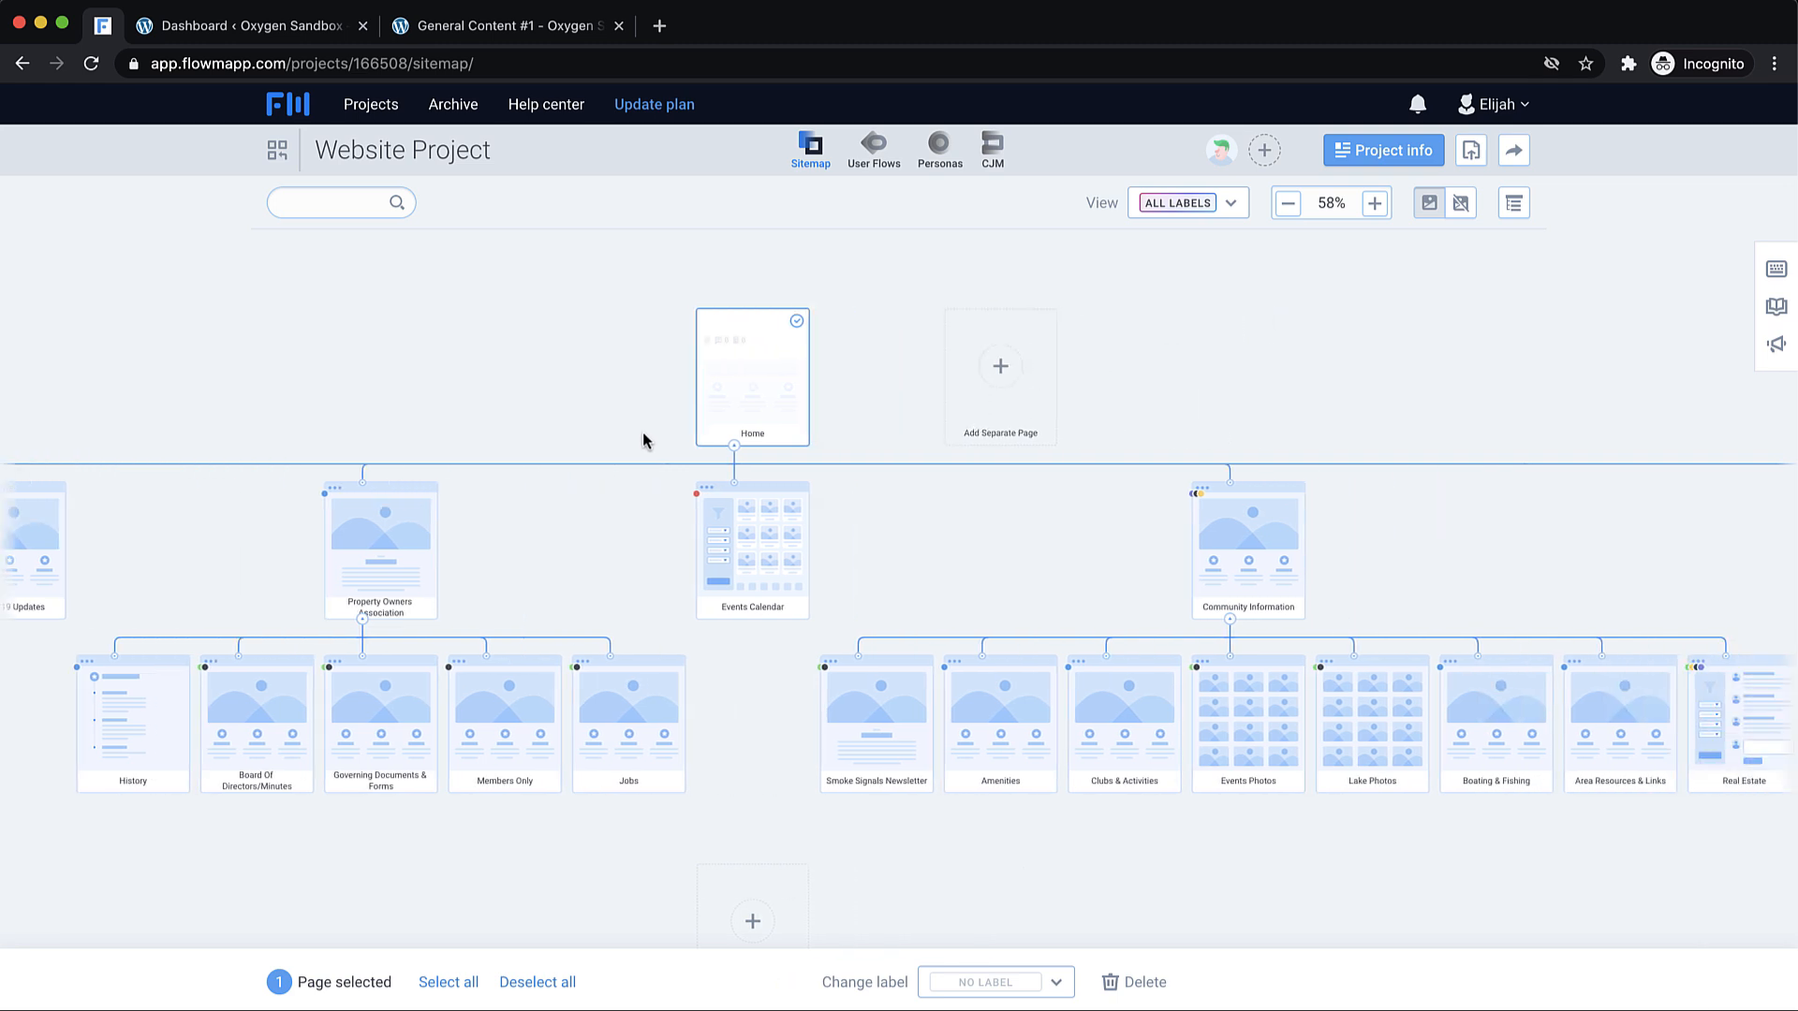
{"action": "mouse_move", "coordinate": [434, 419]}
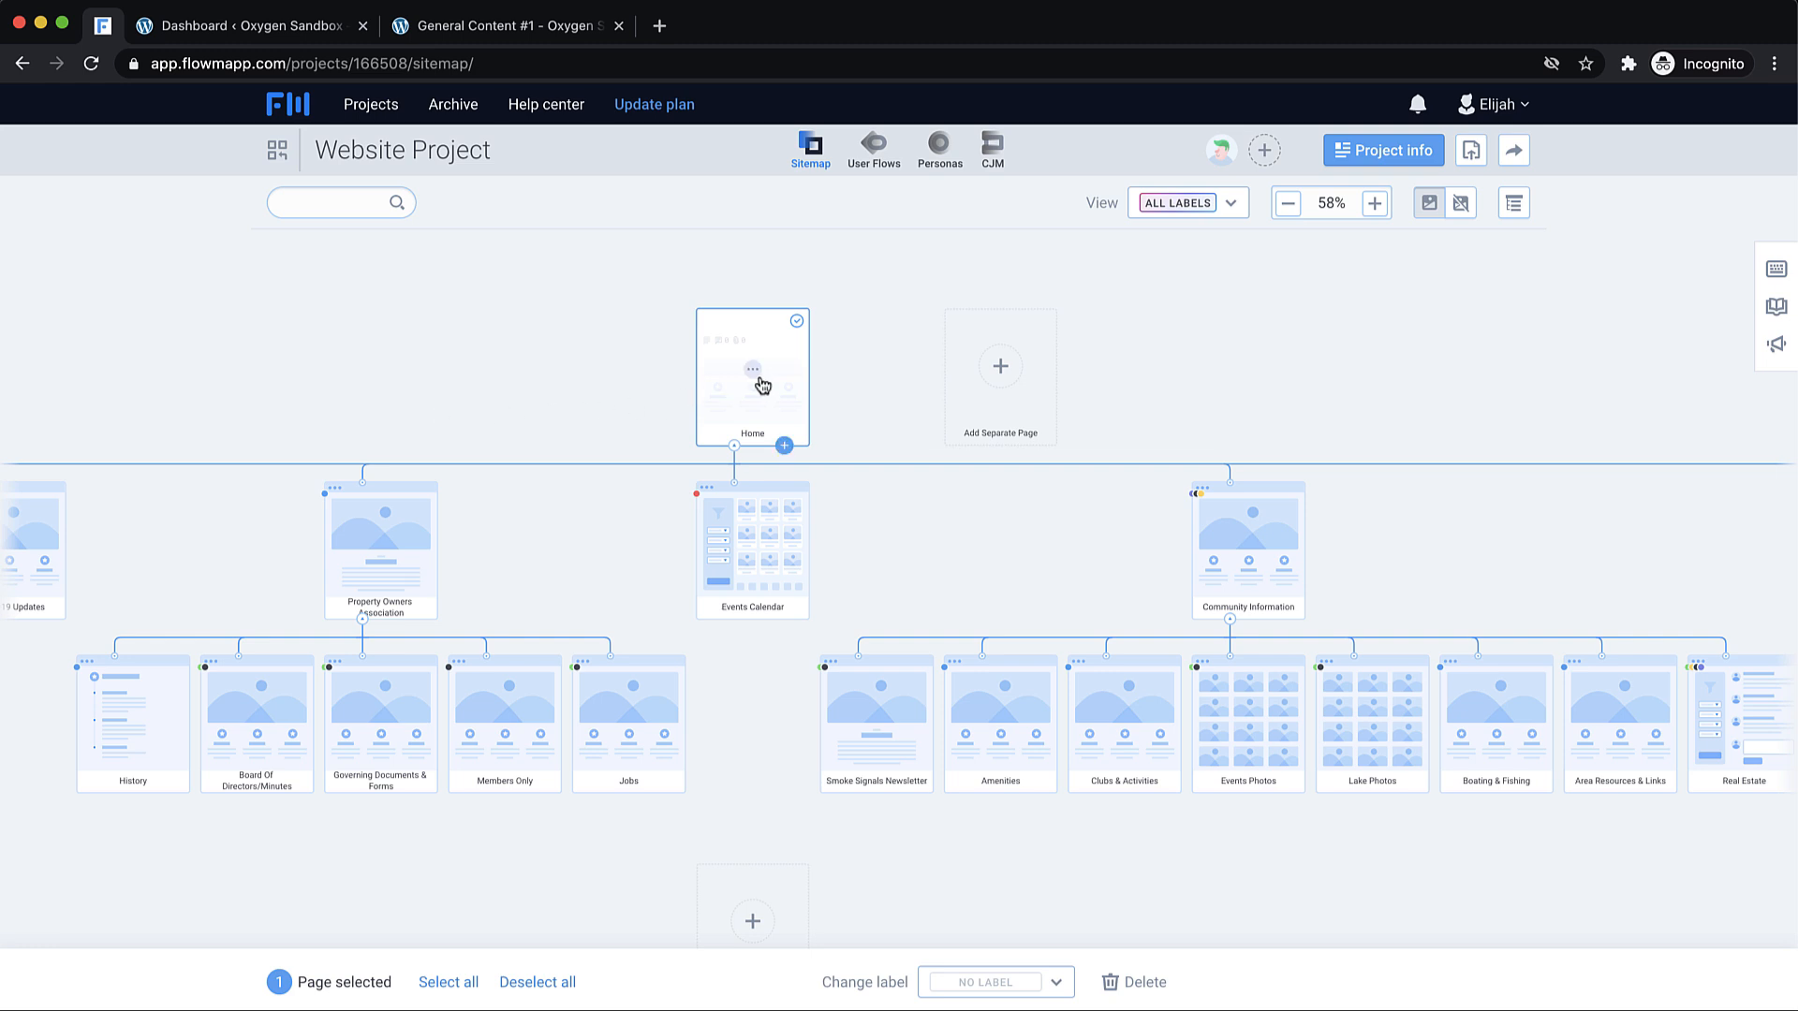
{"action": "double_click", "coordinate": [752, 375]}
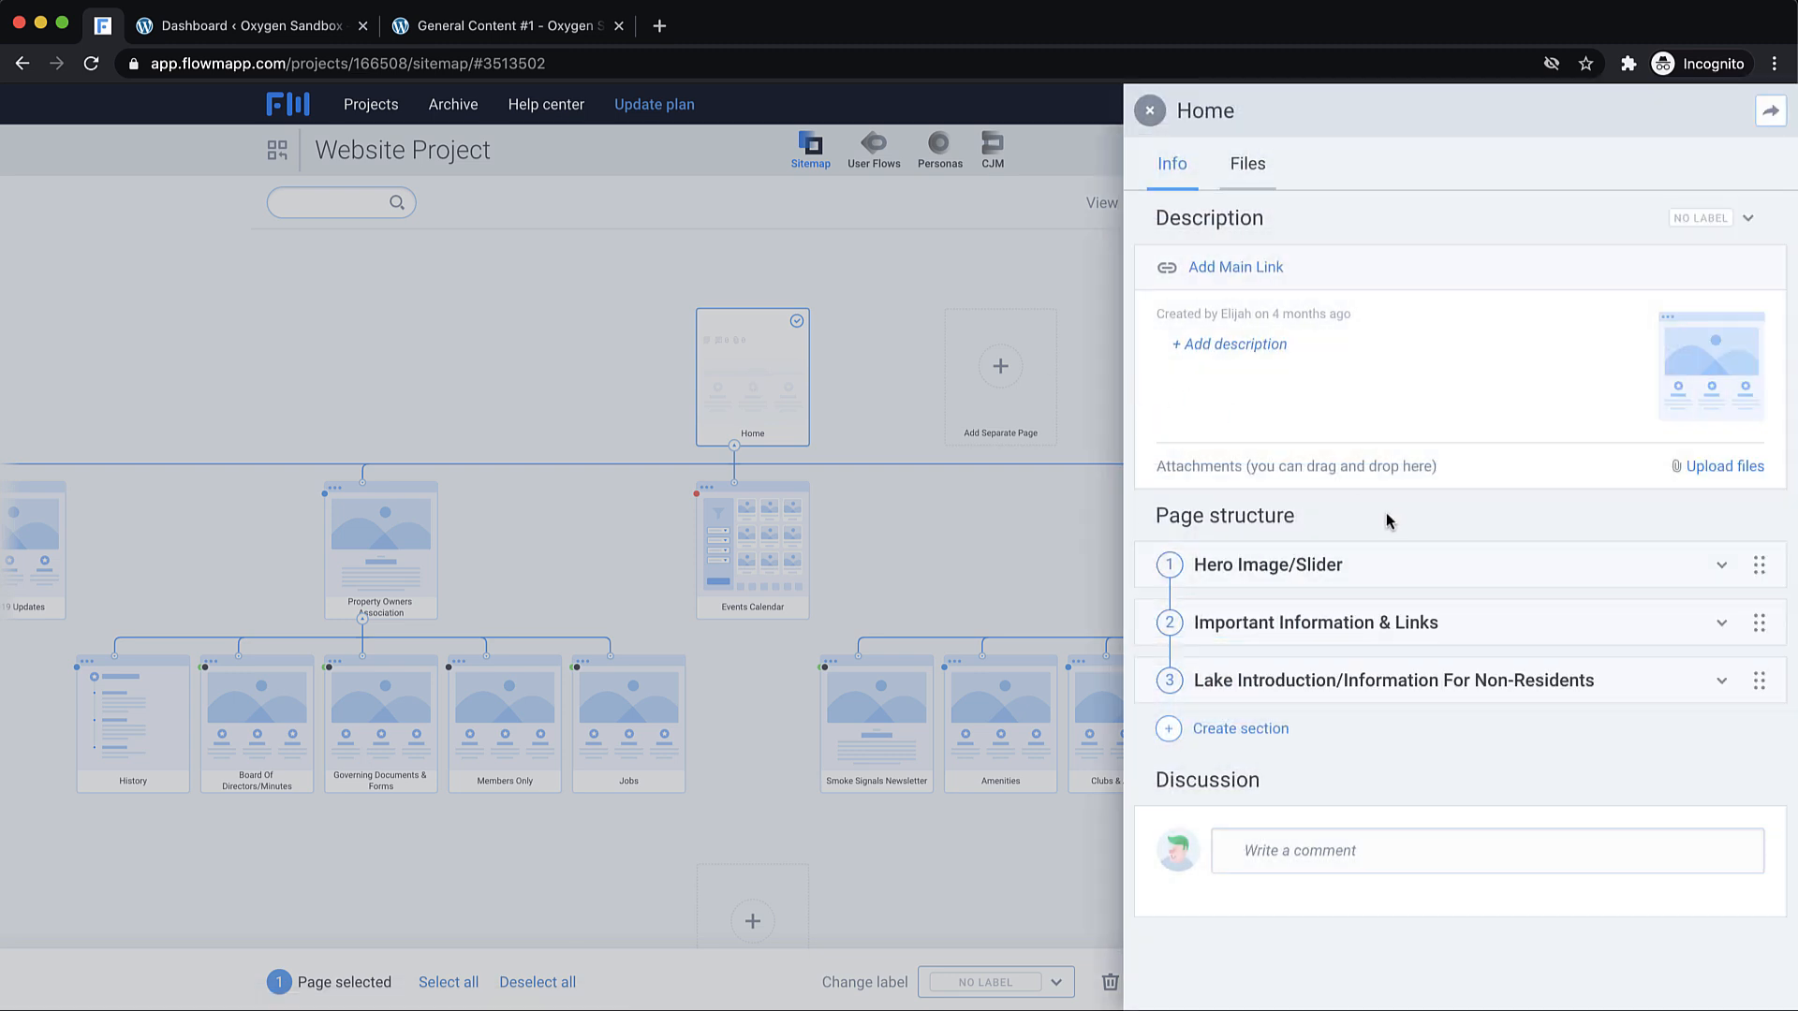
{"action": "mouse_move", "coordinate": [1172, 572]}
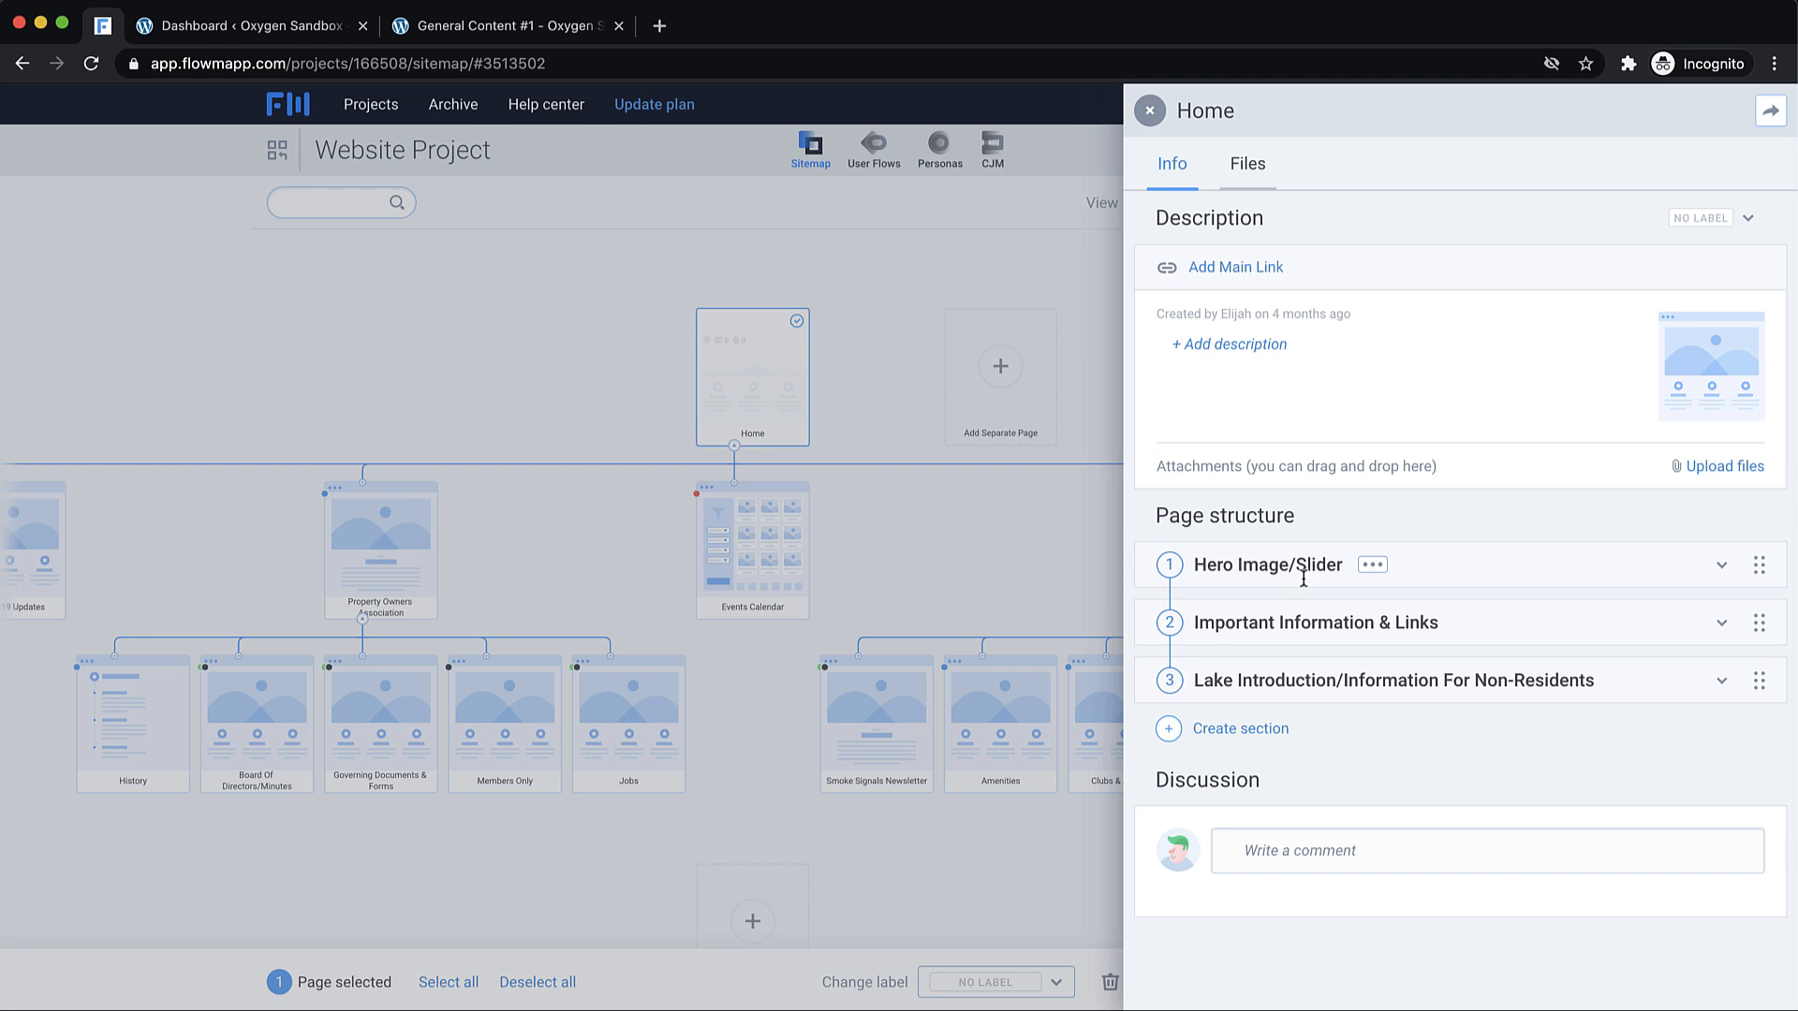
{"action": "mouse_move", "coordinate": [1303, 578]}
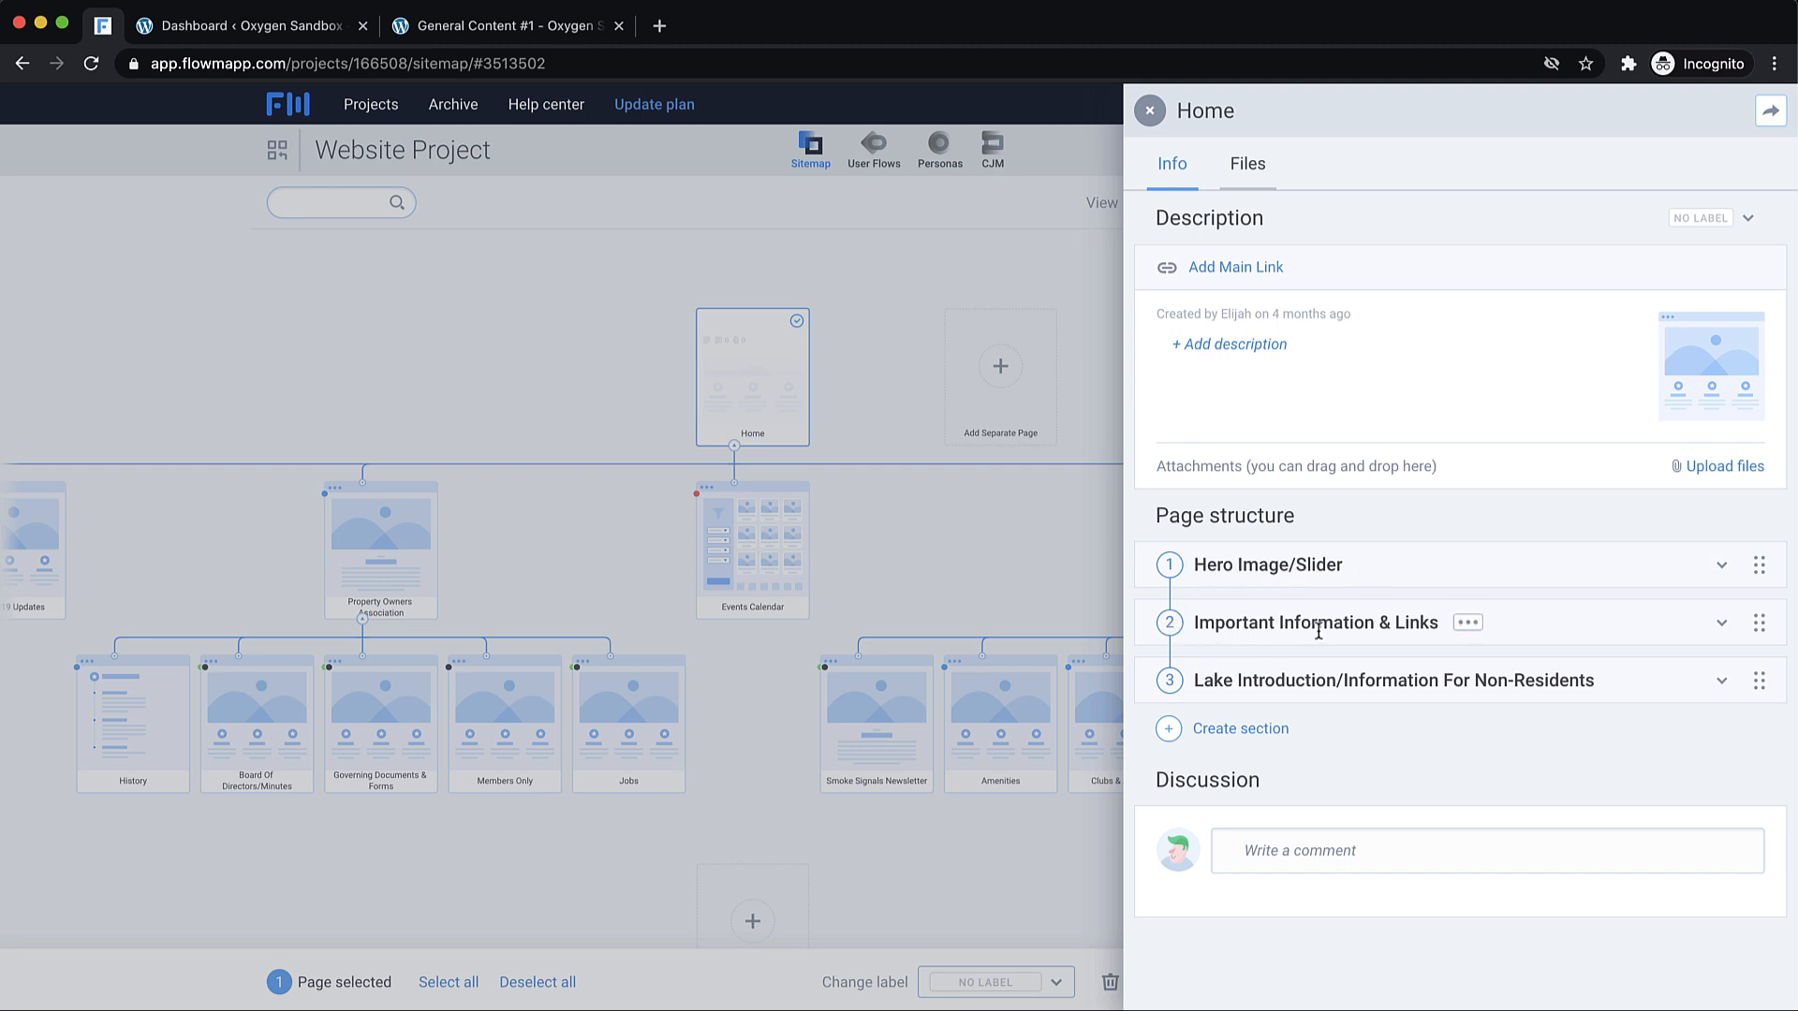
{"action": "mouse_move", "coordinate": [1076, 481]}
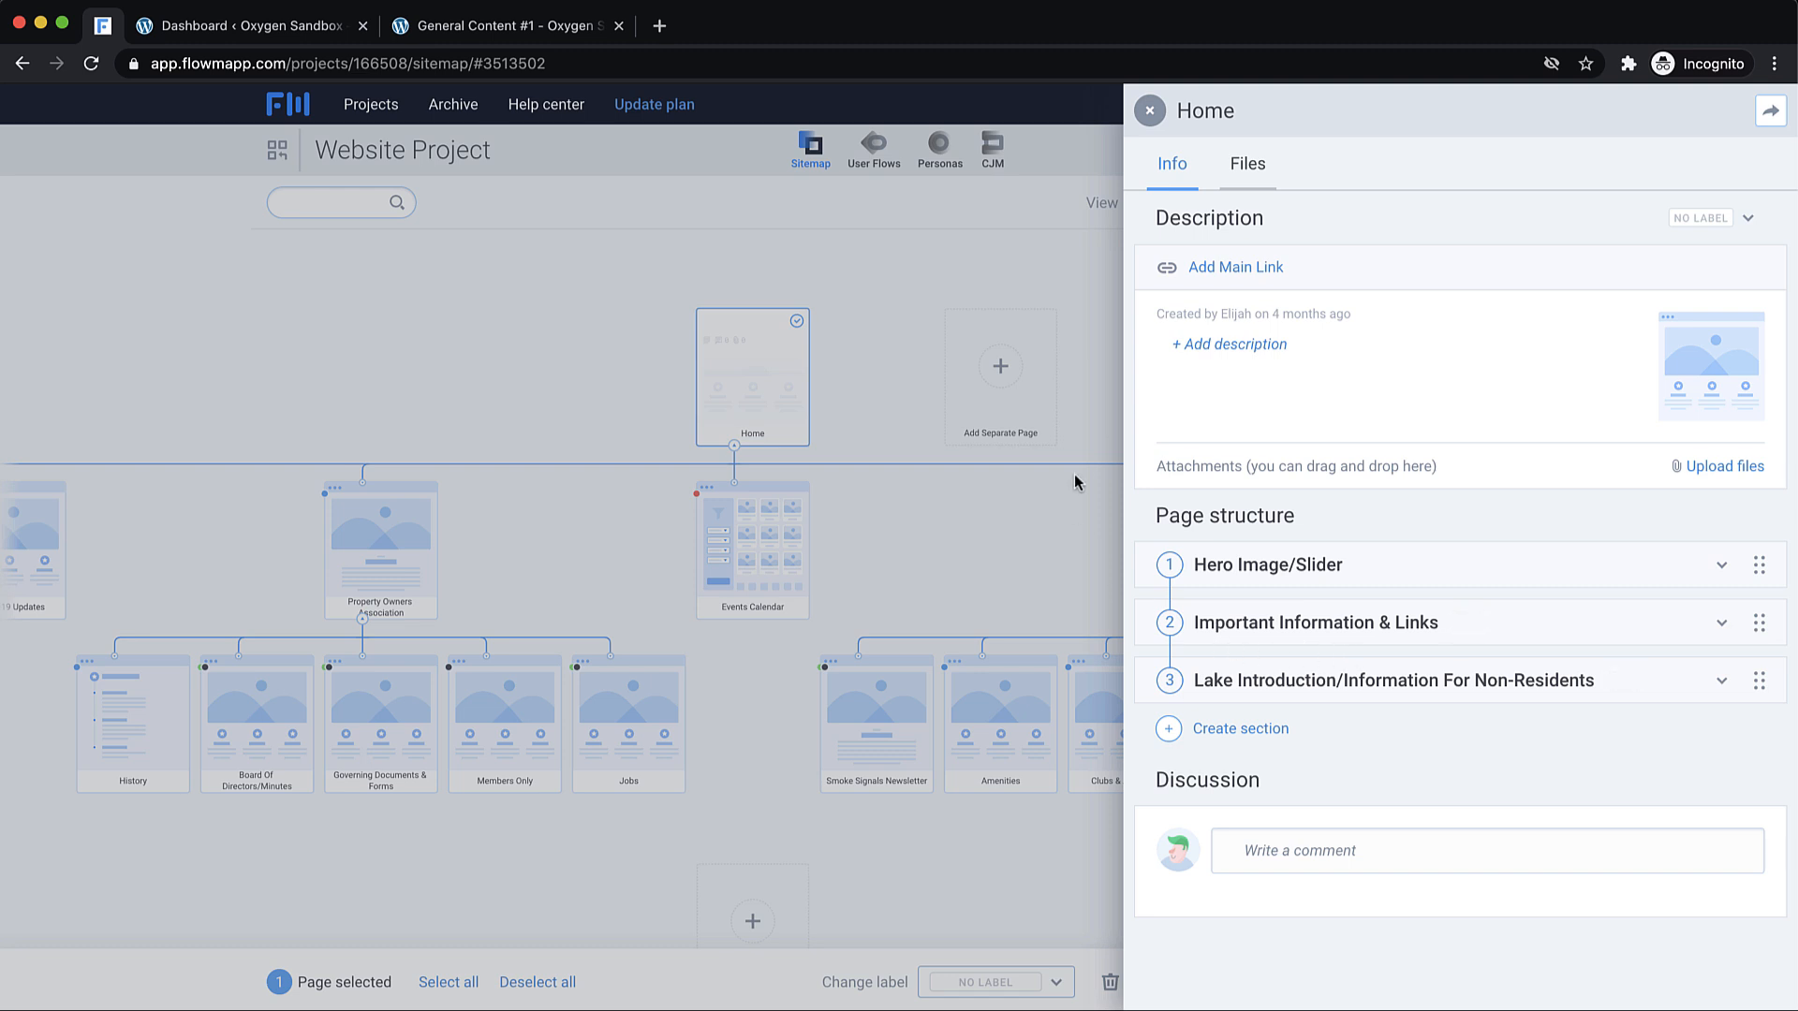
{"action": "mouse_move", "coordinate": [1277, 142]}
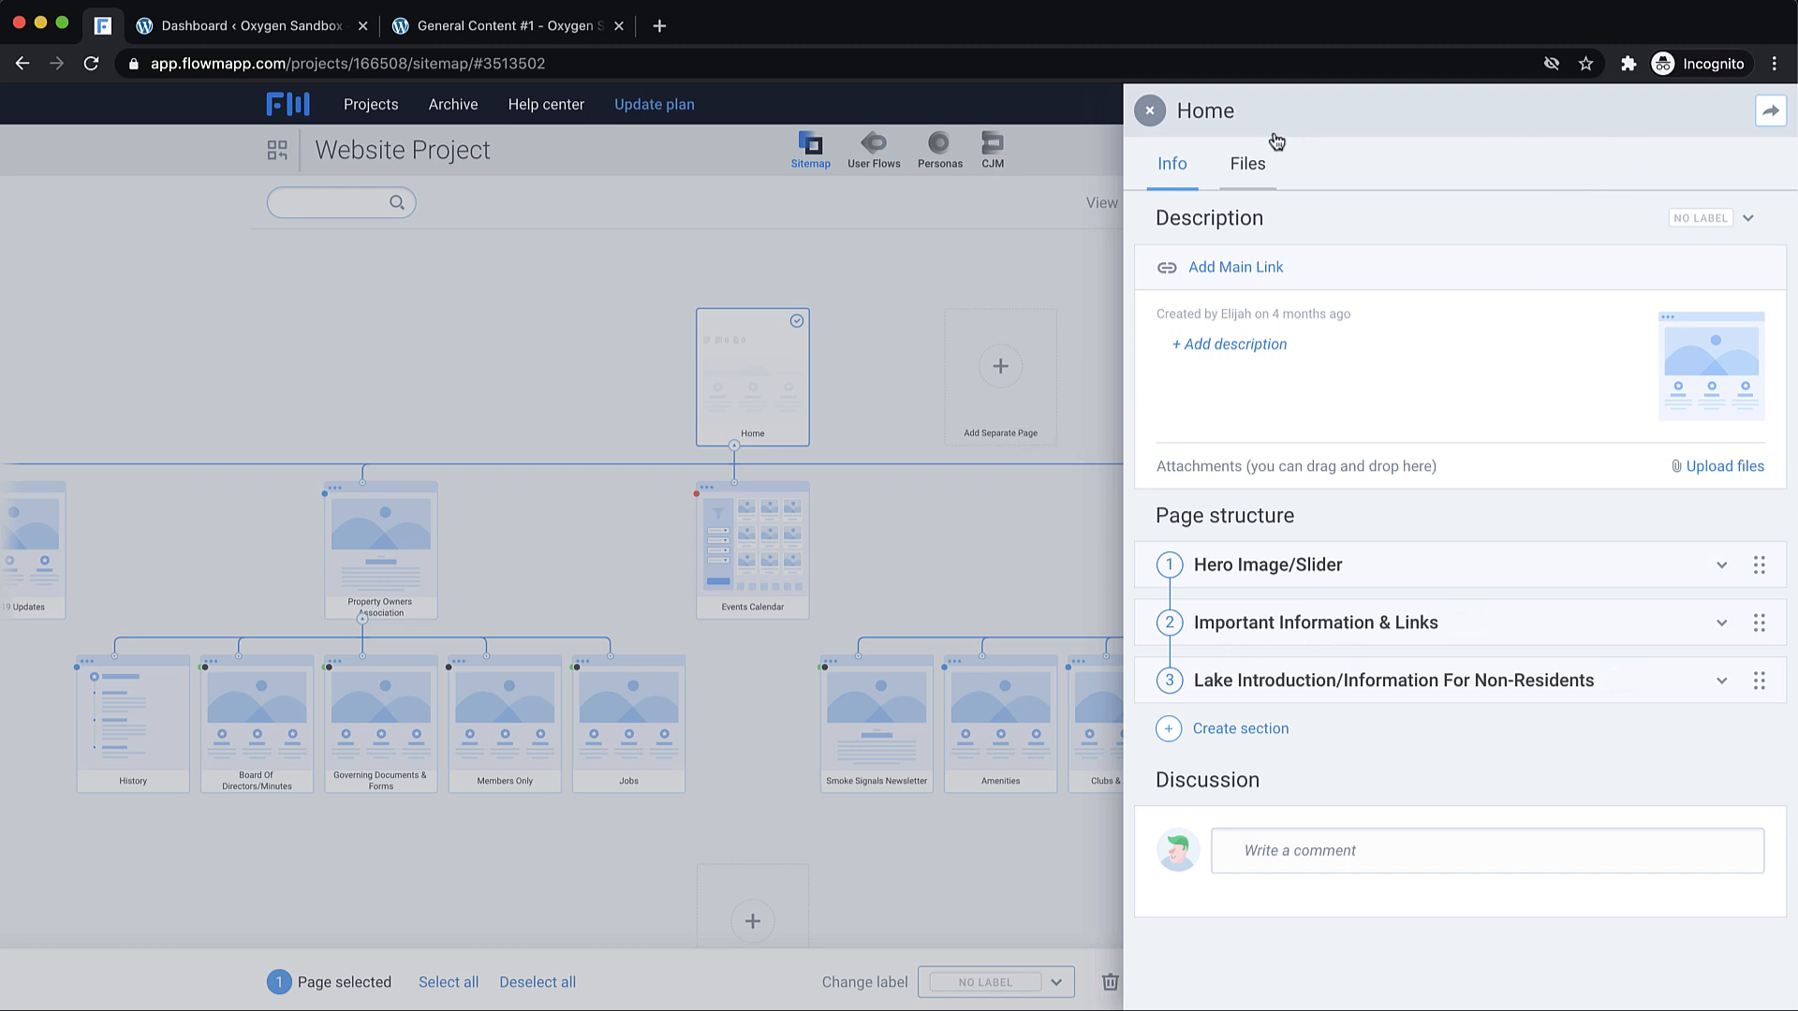
{"action": "left_click", "coordinate": [1149, 111]}
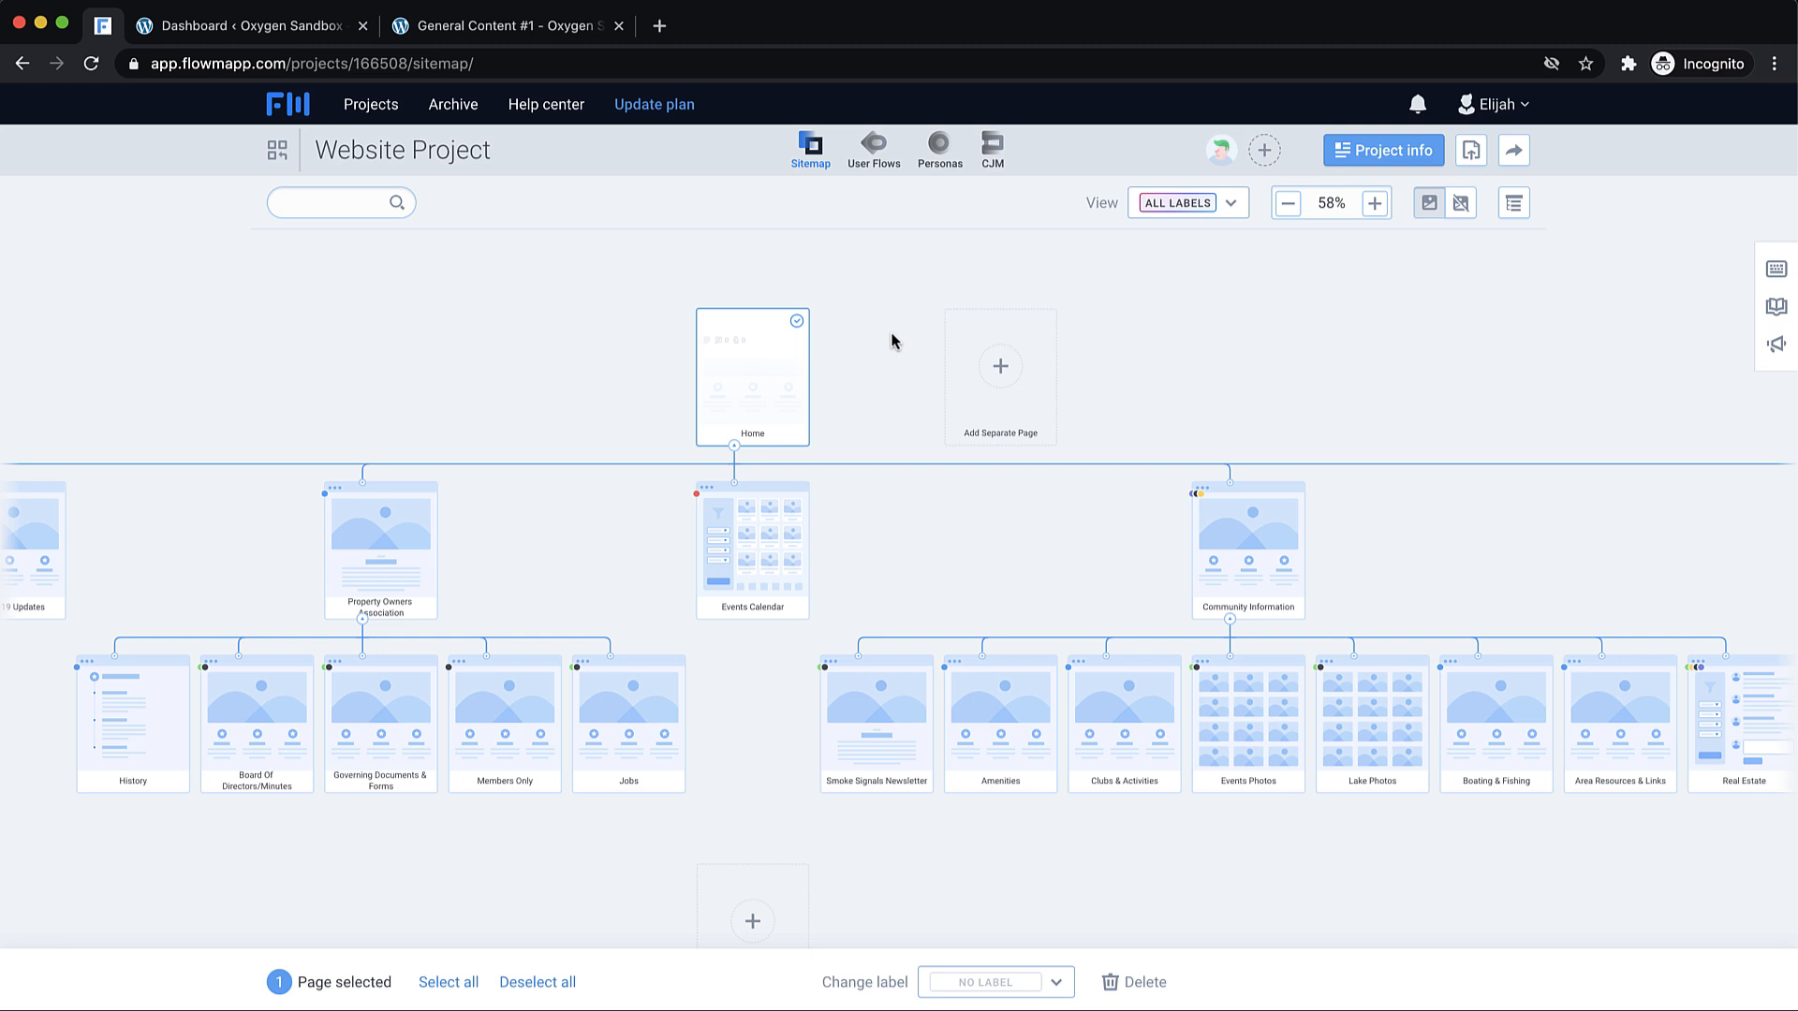
- Switch to the Dashboard ‹ Oxygen Sandbox browser tab
{"action": "left_click", "coordinate": [240, 25]}
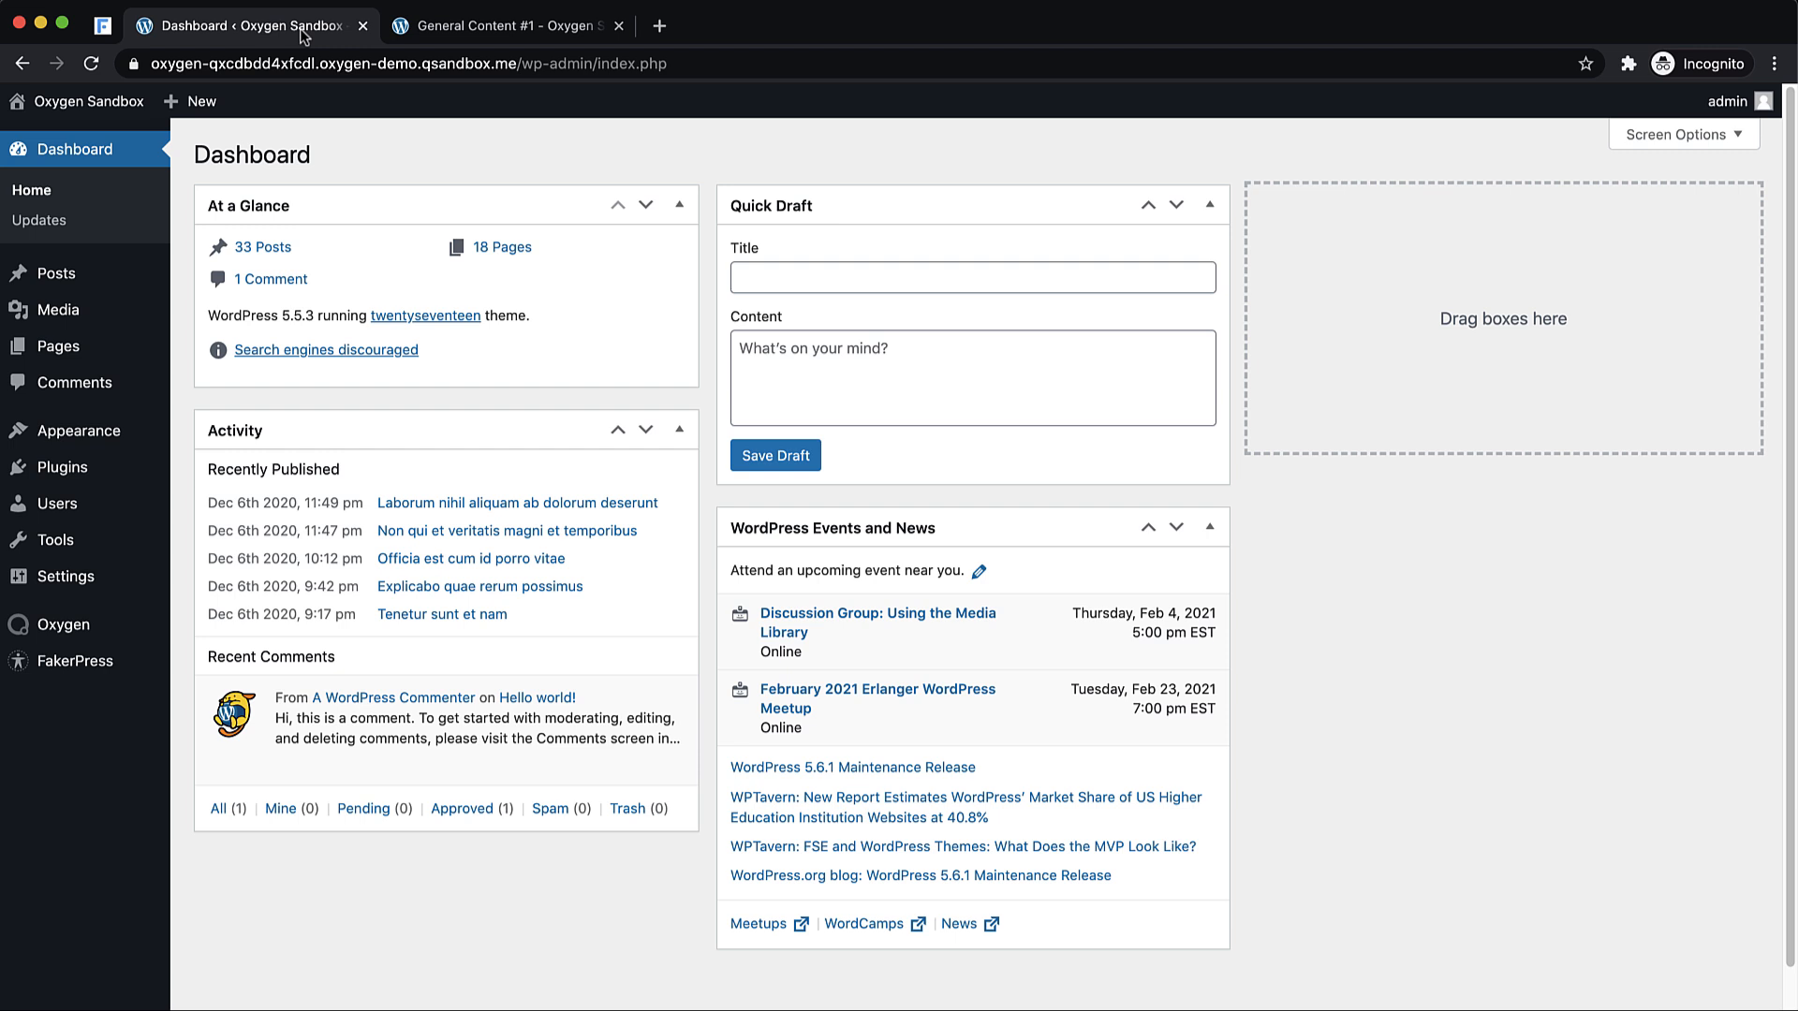
{"action": "mouse_move", "coordinate": [63, 624]}
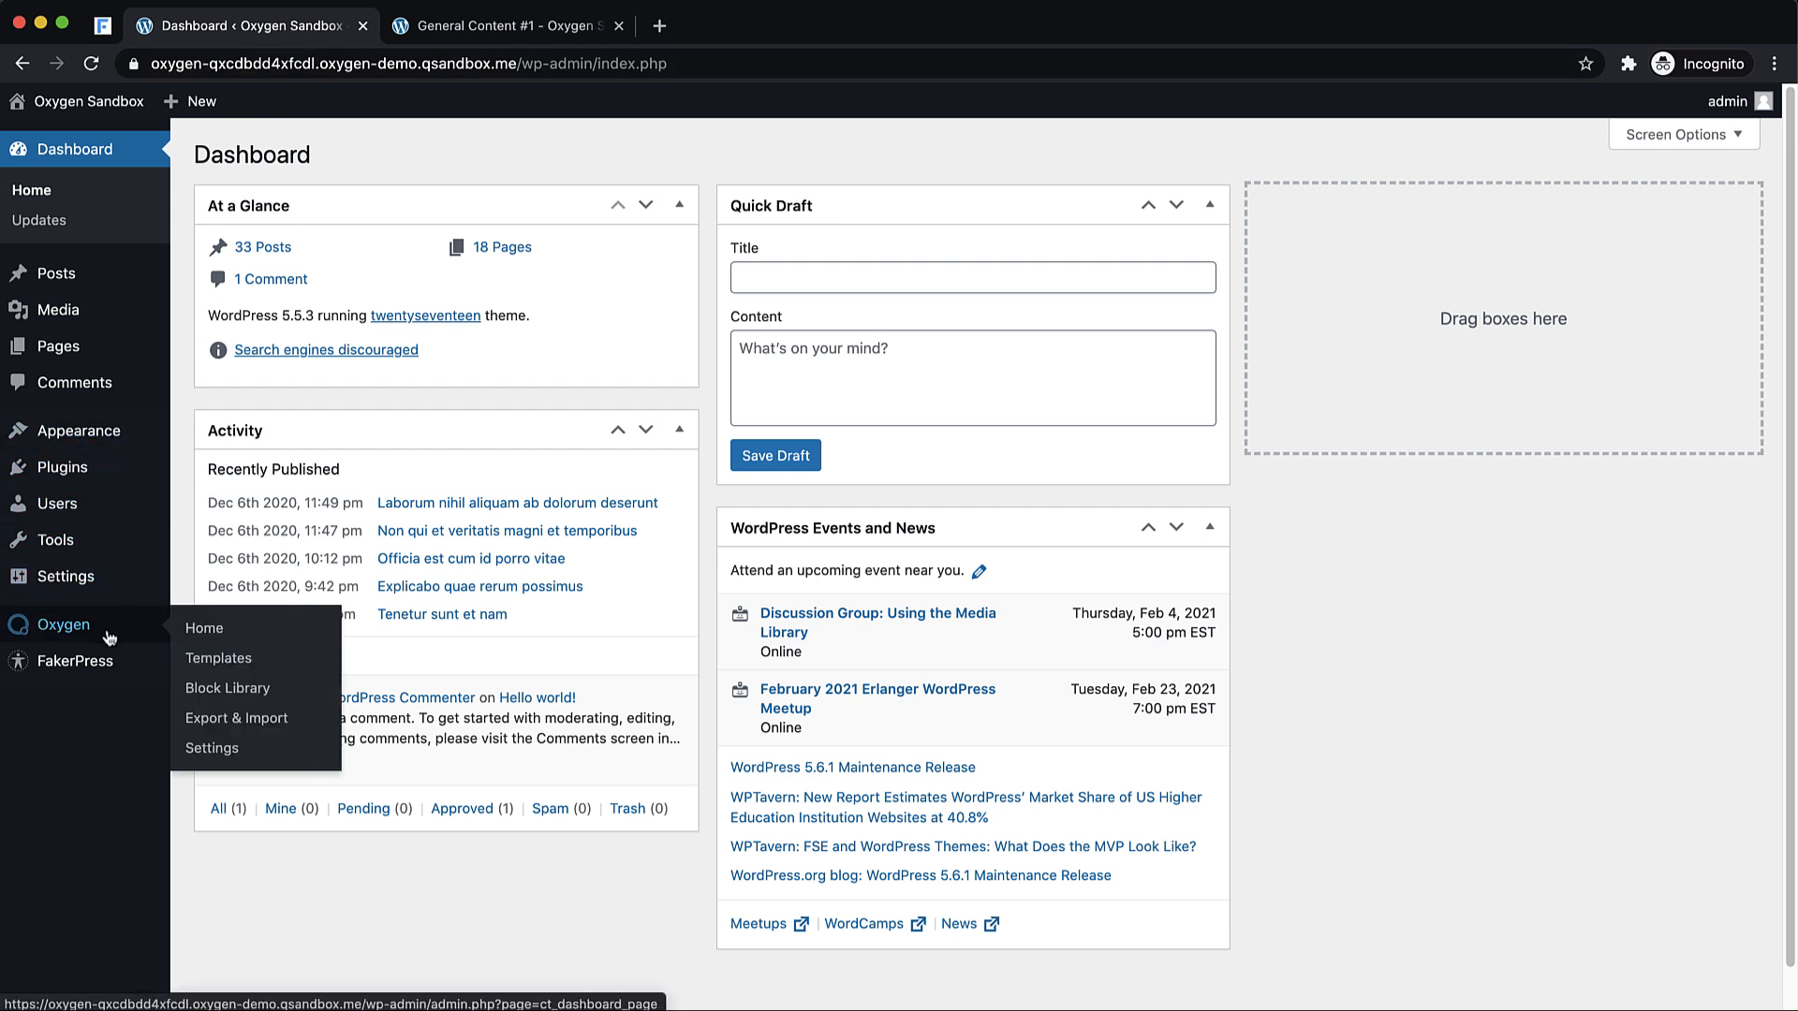
- From Oxygen > Templates, open the Main template in the Oxygen builder
{"action": "left_click", "coordinate": [218, 657]}
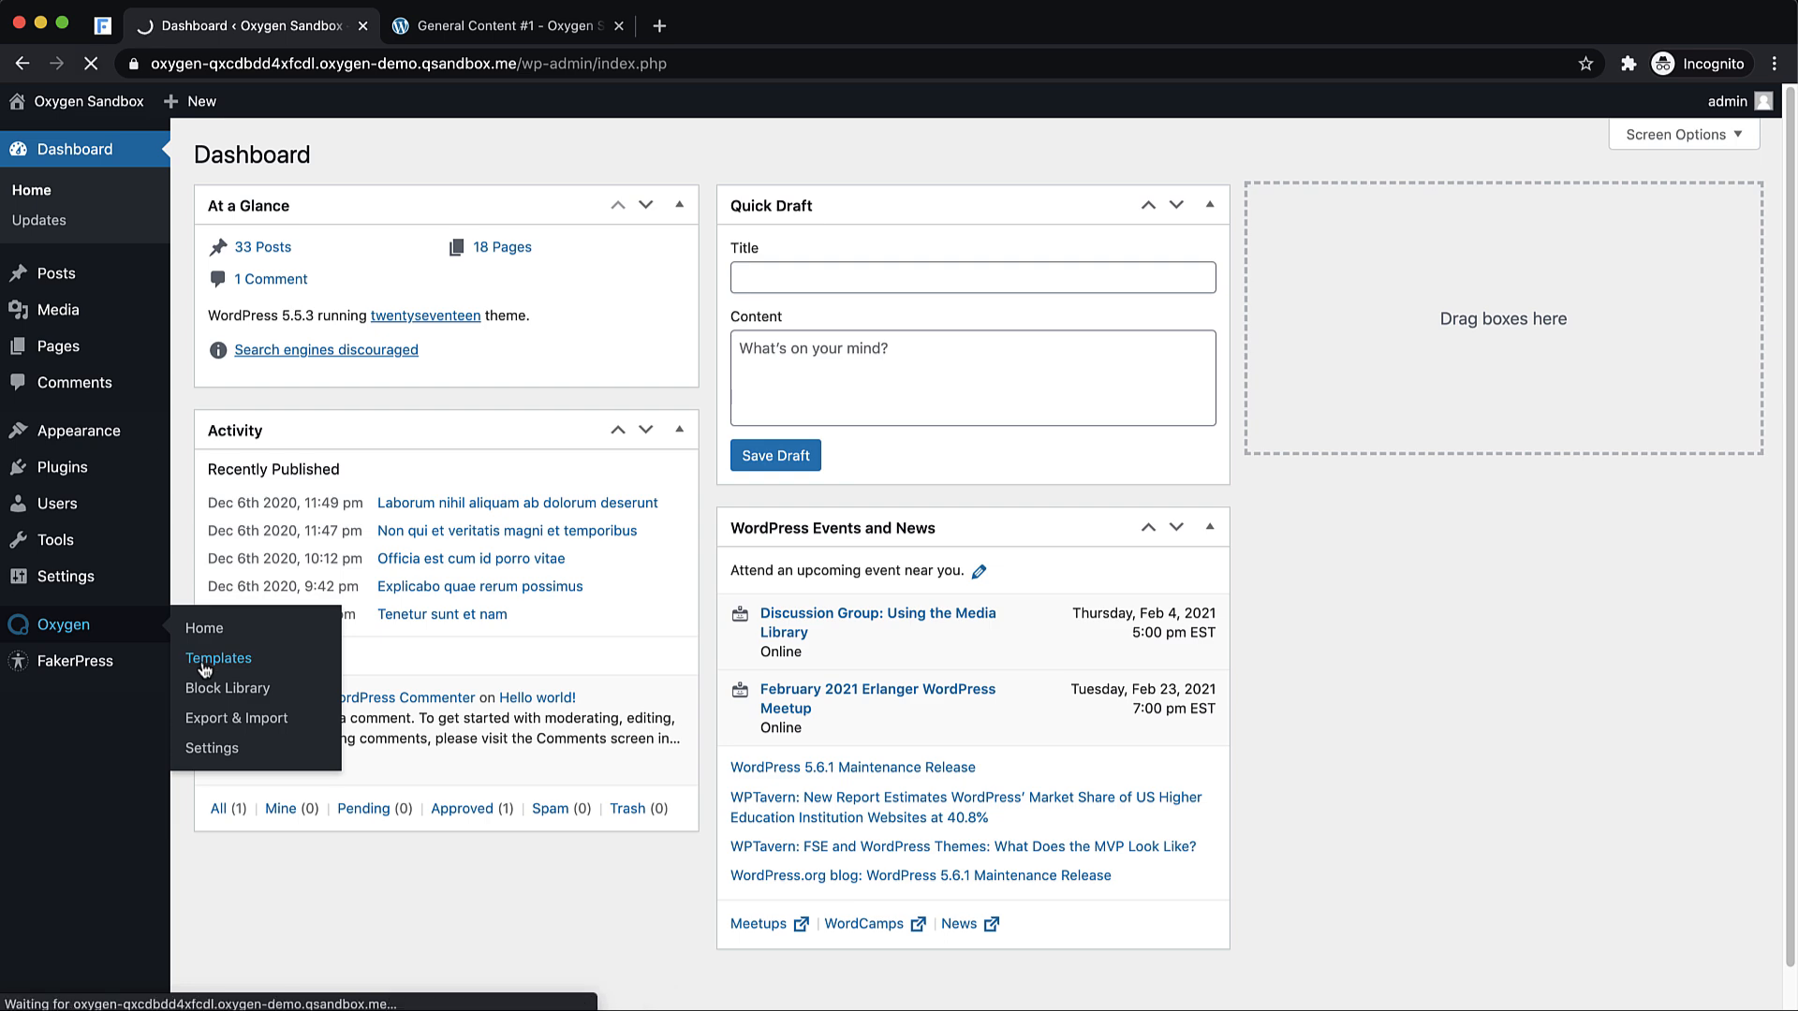
{"action": "left_click", "coordinate": [218, 658]}
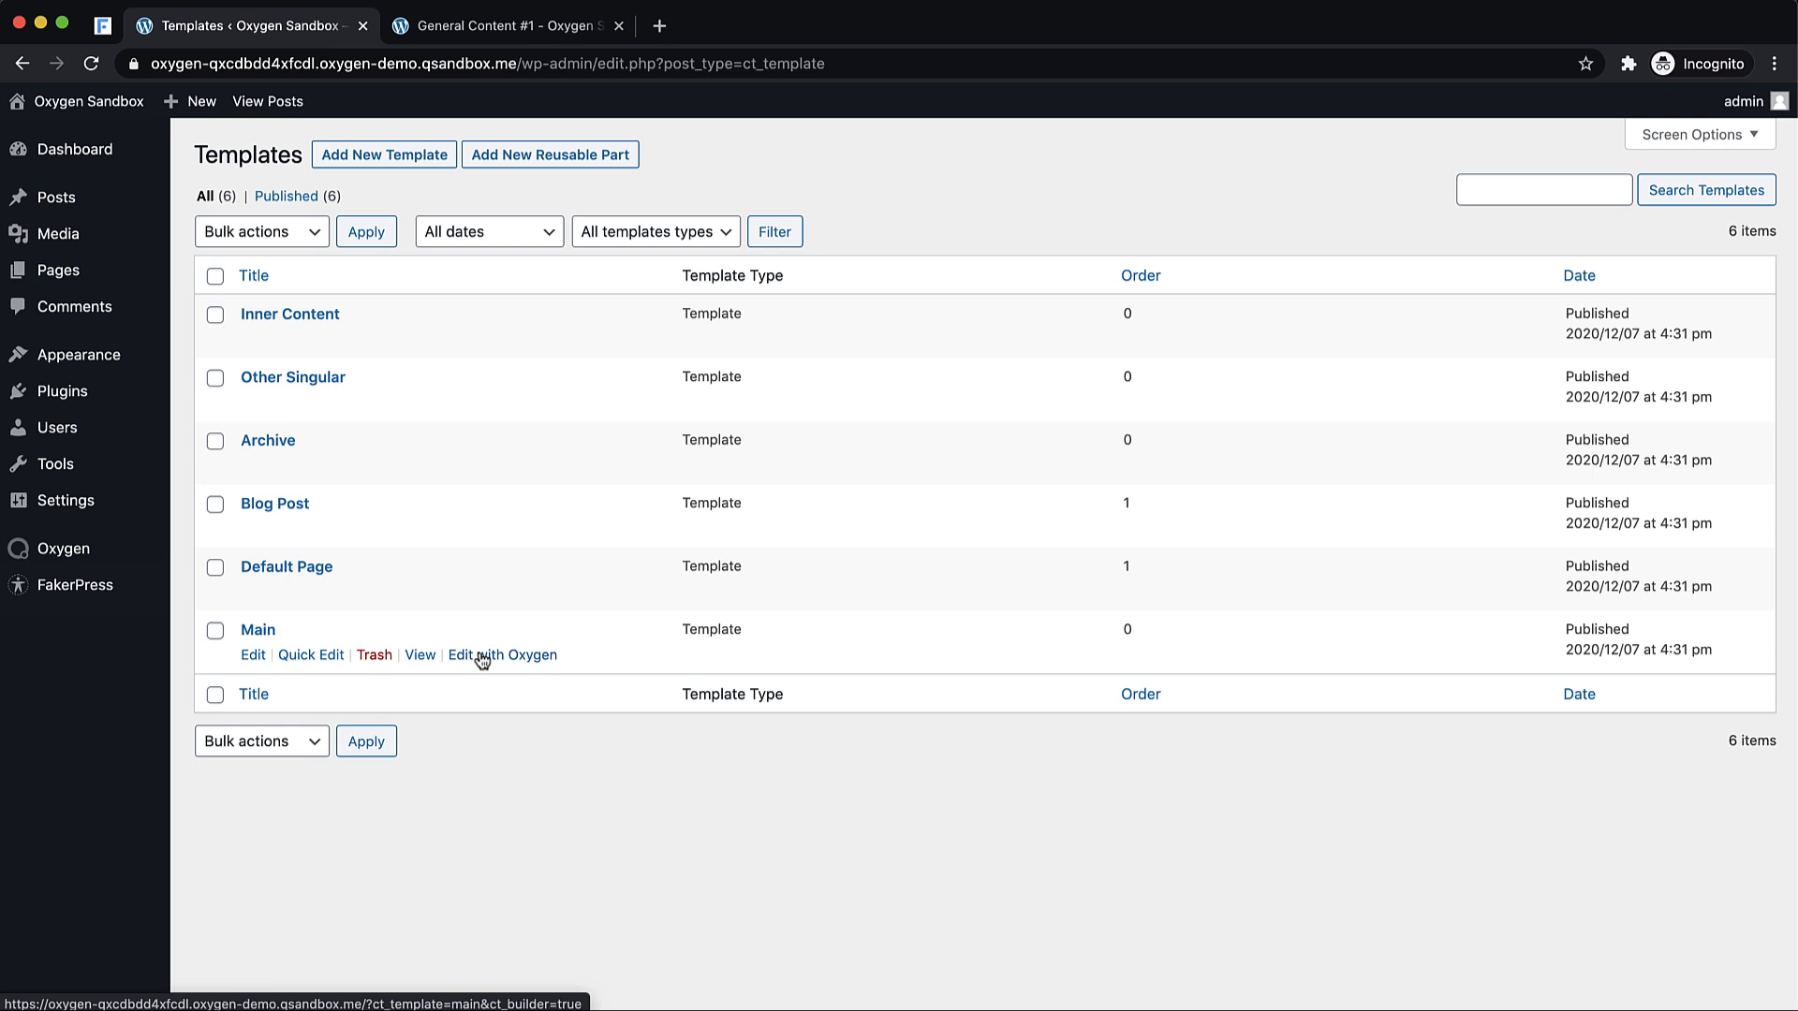
{"action": "left_click", "coordinate": [502, 654]}
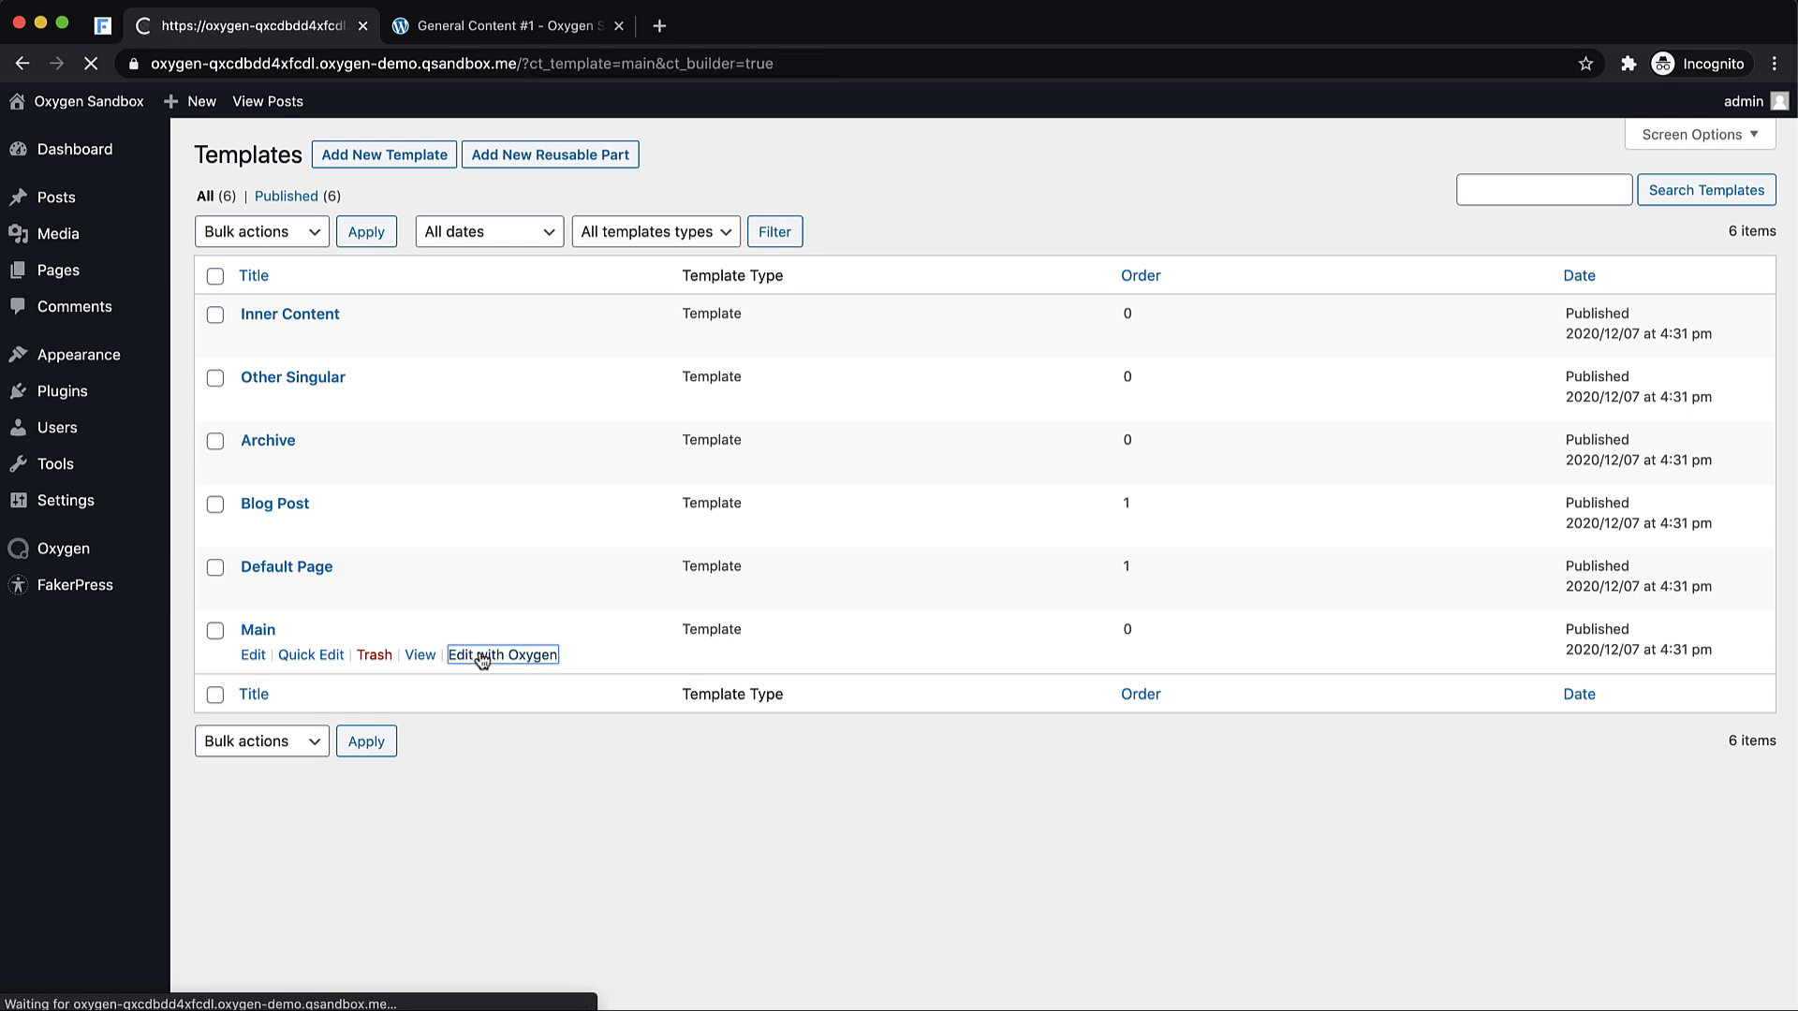
- Show the Structure panel, then open +Add and search components for the Code Block
{"action": "left_click", "coordinate": [502, 655]}
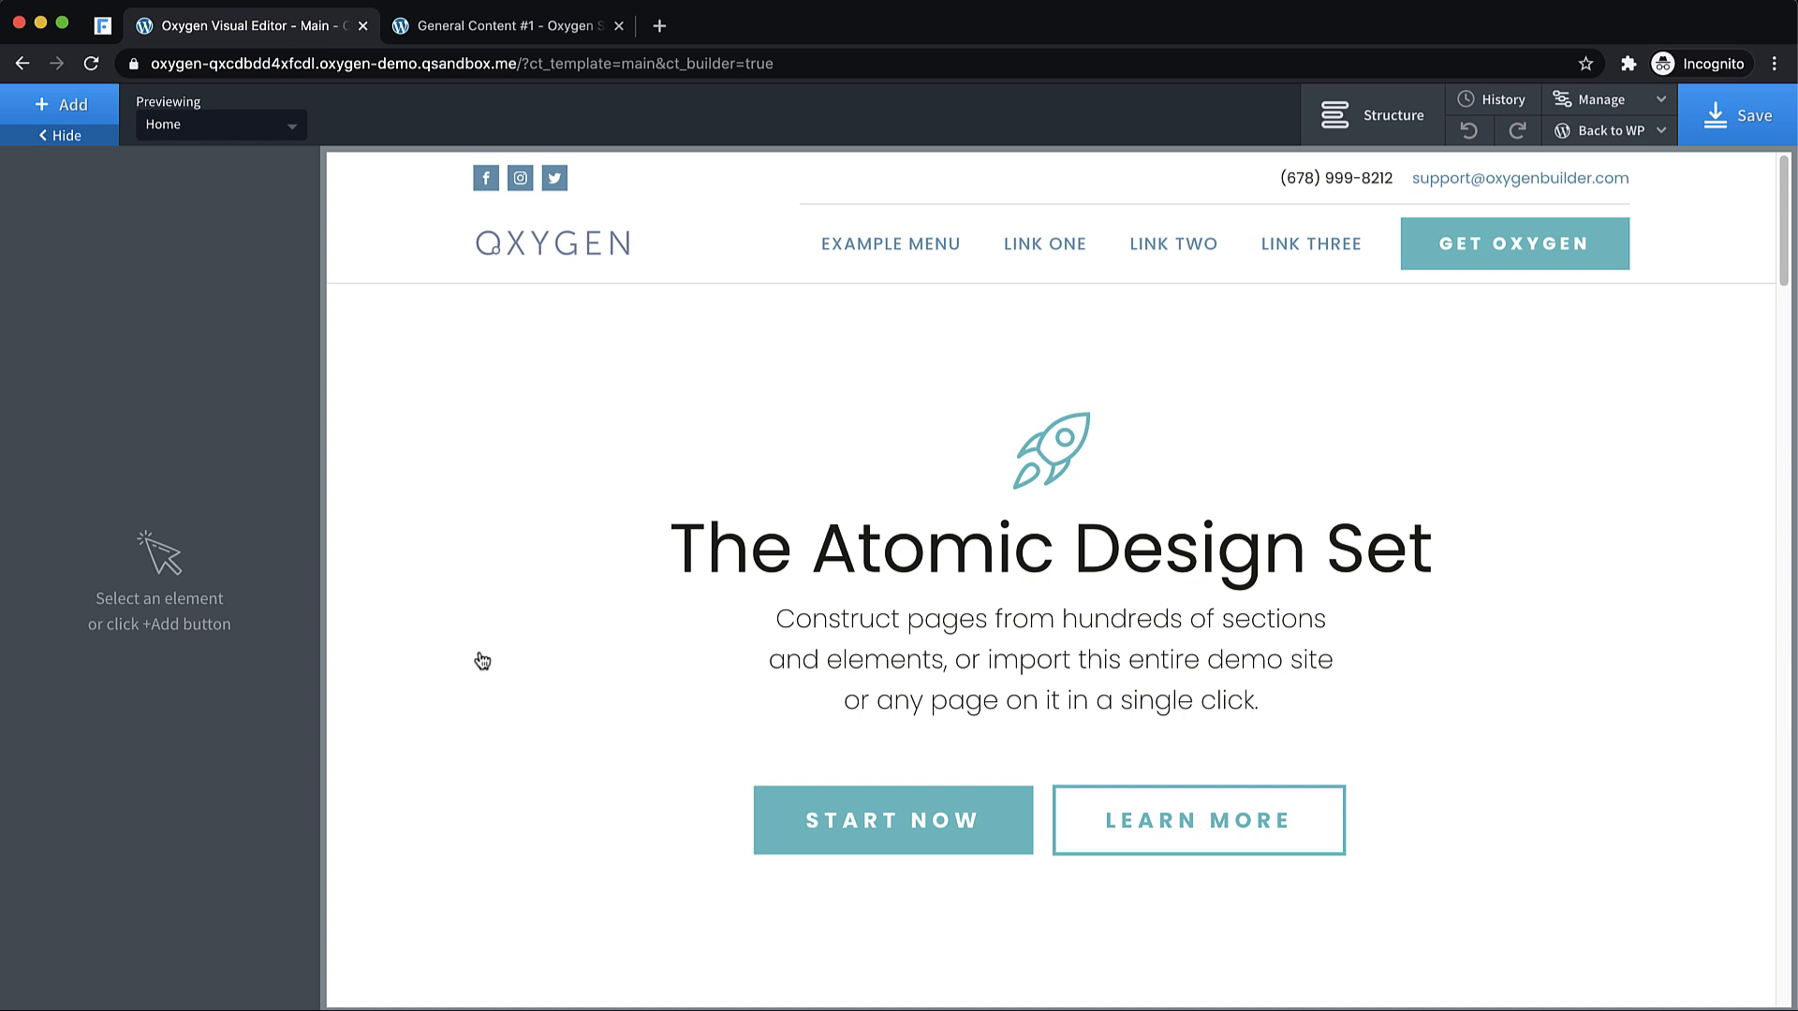
{"action": "mouse_move", "coordinate": [531, 635]}
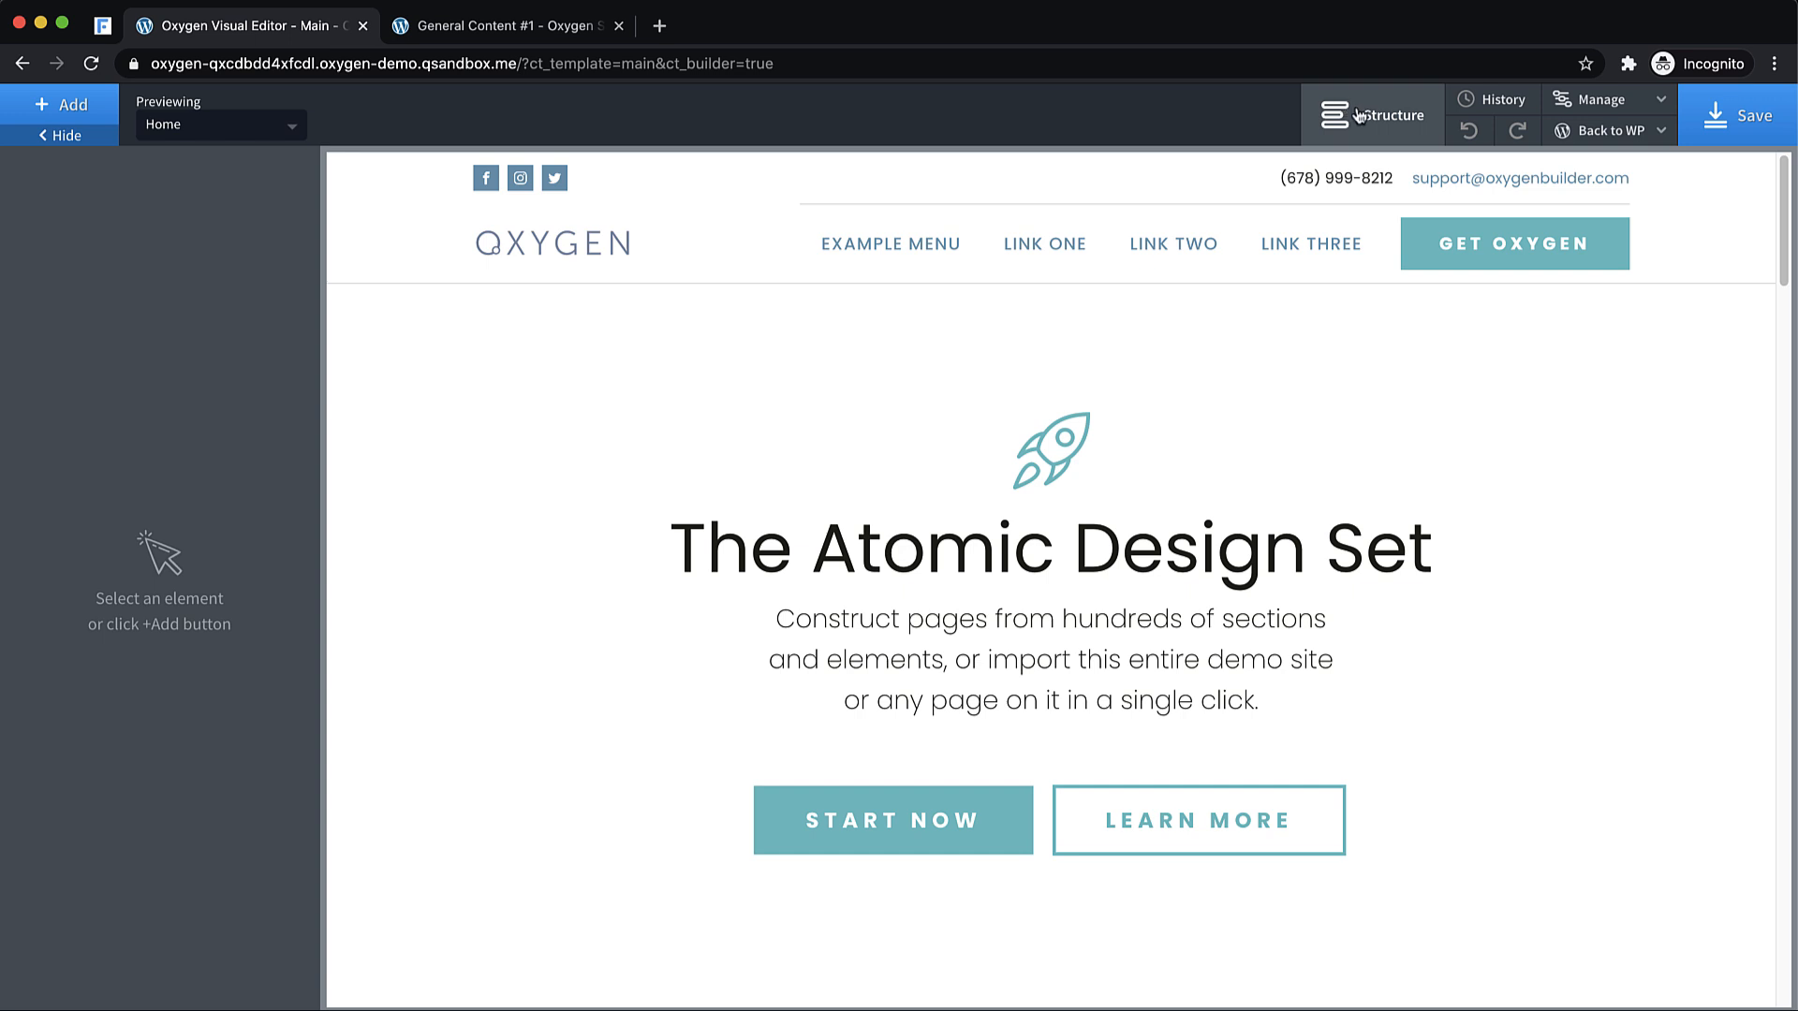
{"action": "left_click", "coordinate": [1372, 115]}
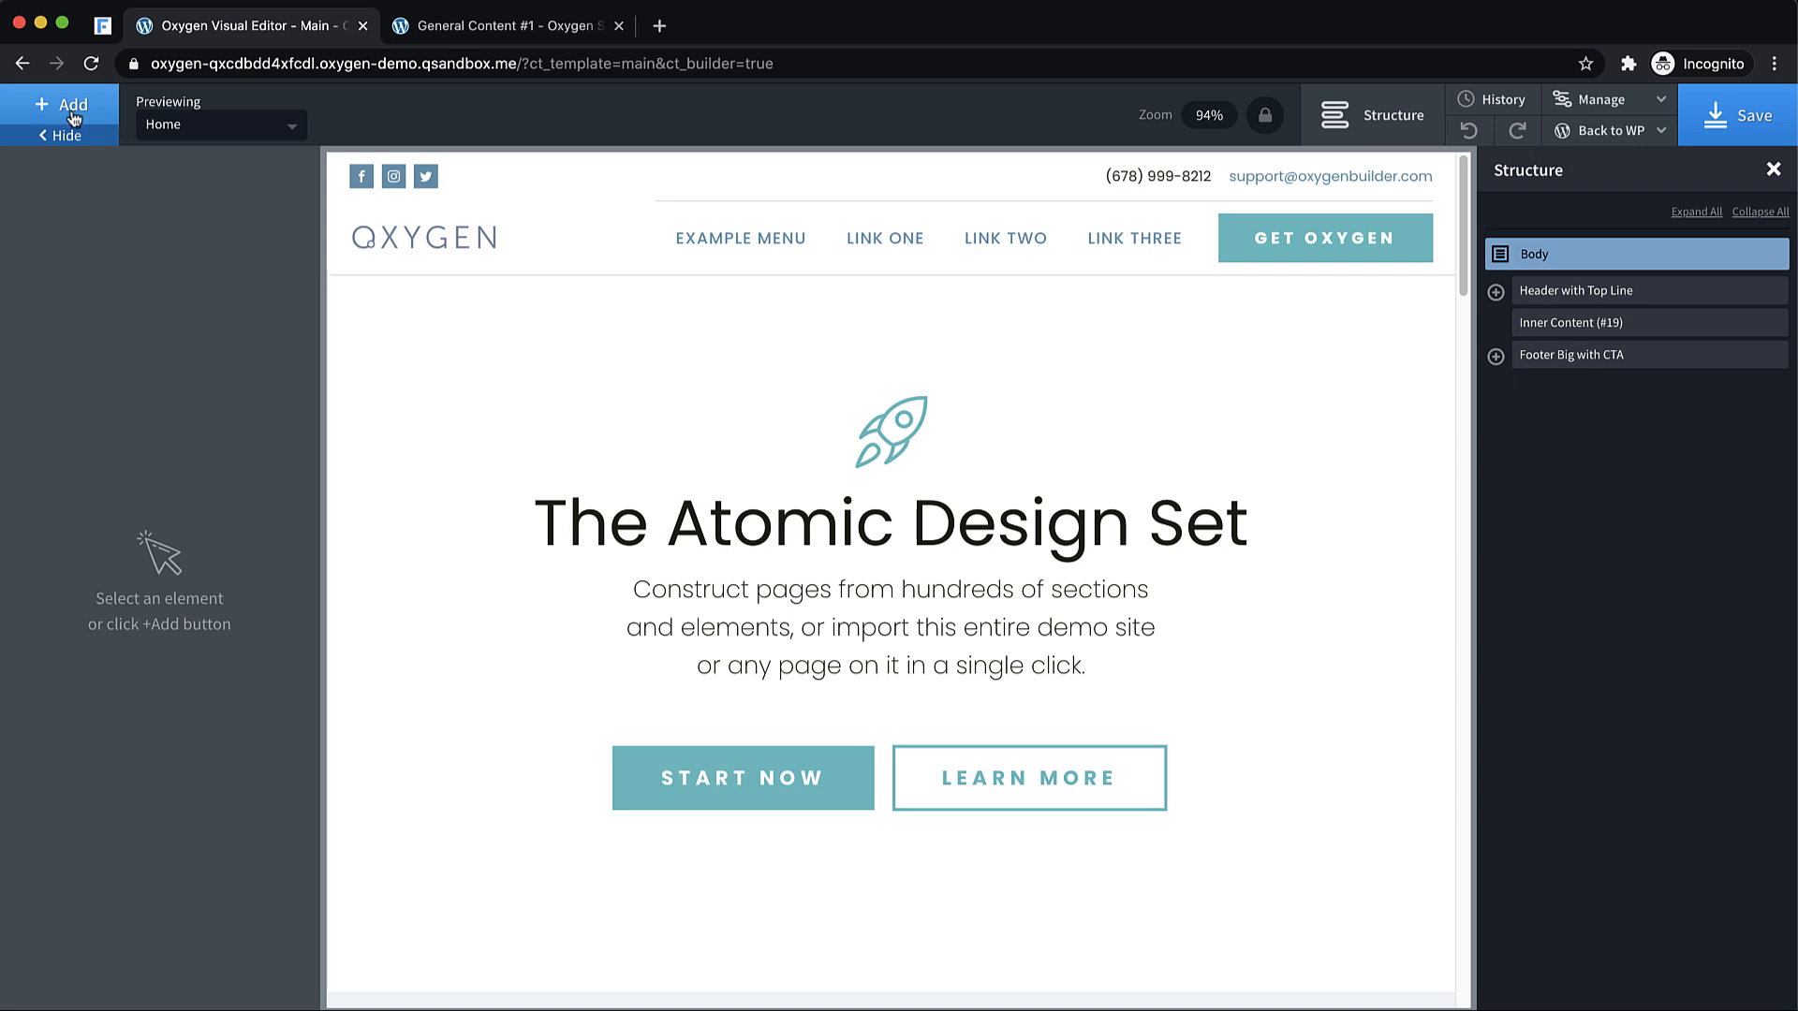
{"action": "left_click", "coordinate": [60, 105]}
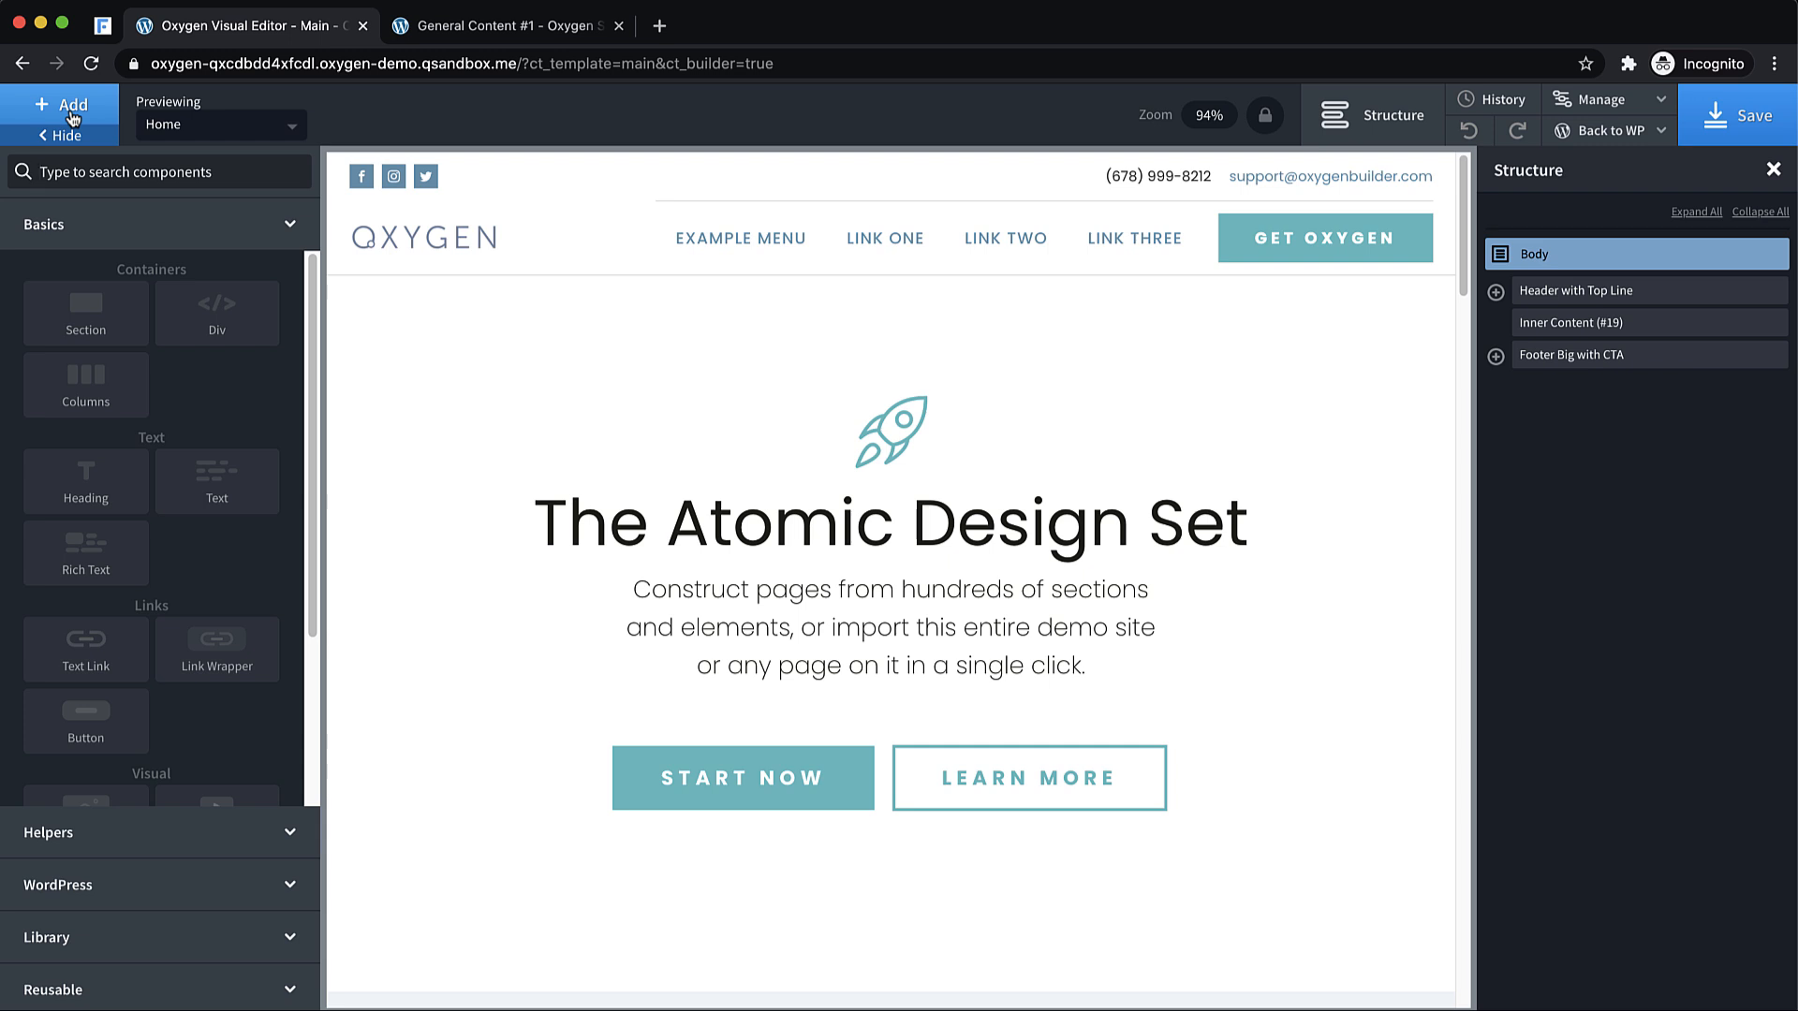
{"action": "type", "text": "c"}
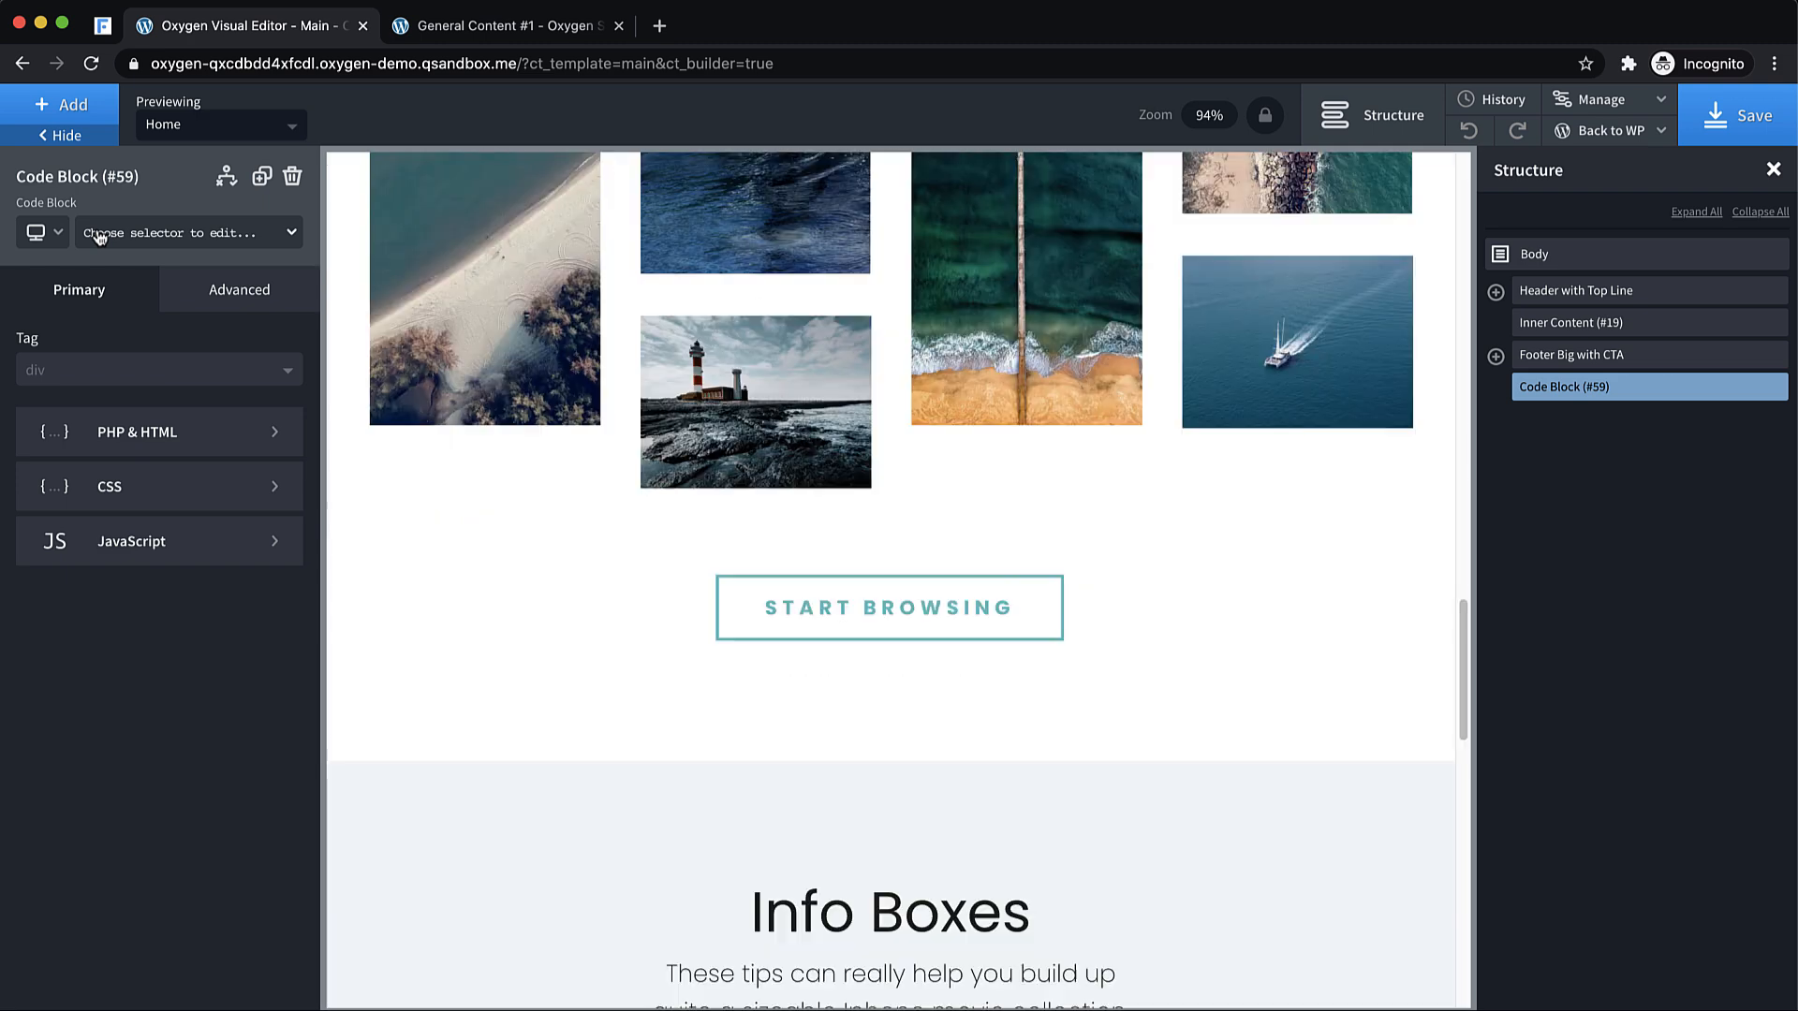
- Replace the Code Block's placeholder hello world PHP with the start of an if( statement
{"action": "scroll", "scroll_direction": "down", "scroll_amount": 3}
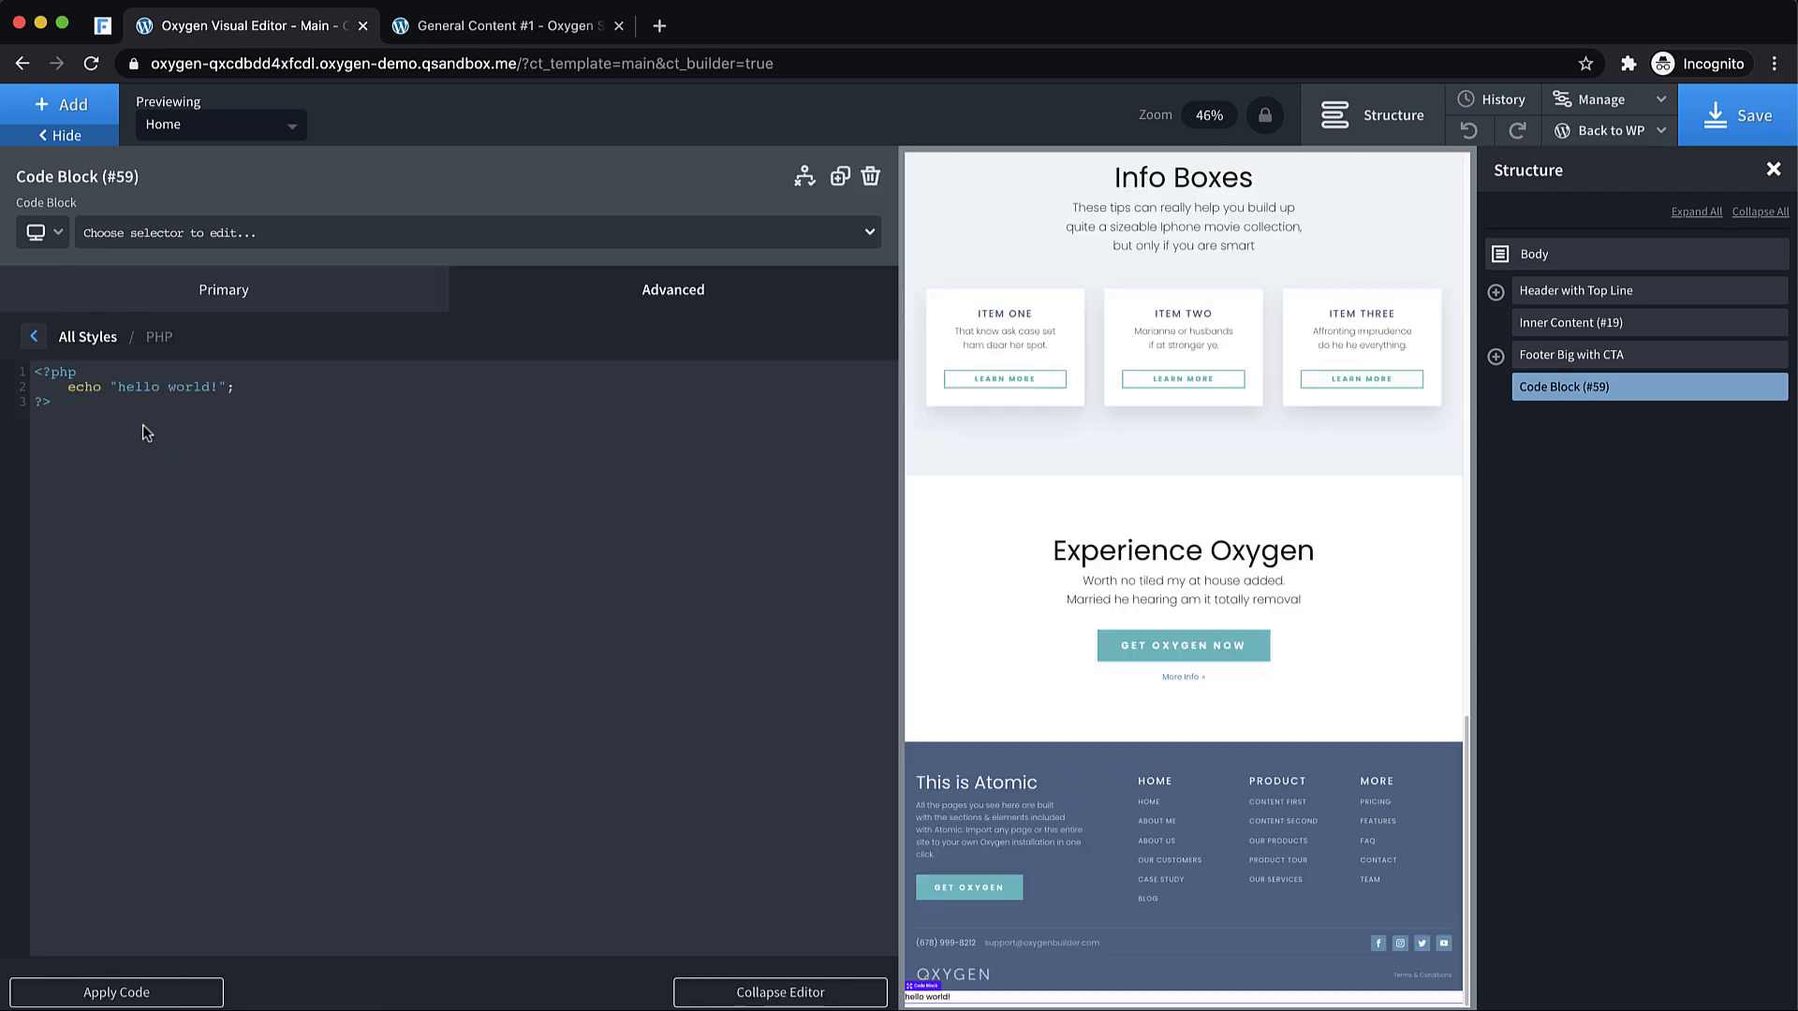
{"action": "double_click", "coordinate": [173, 387]}
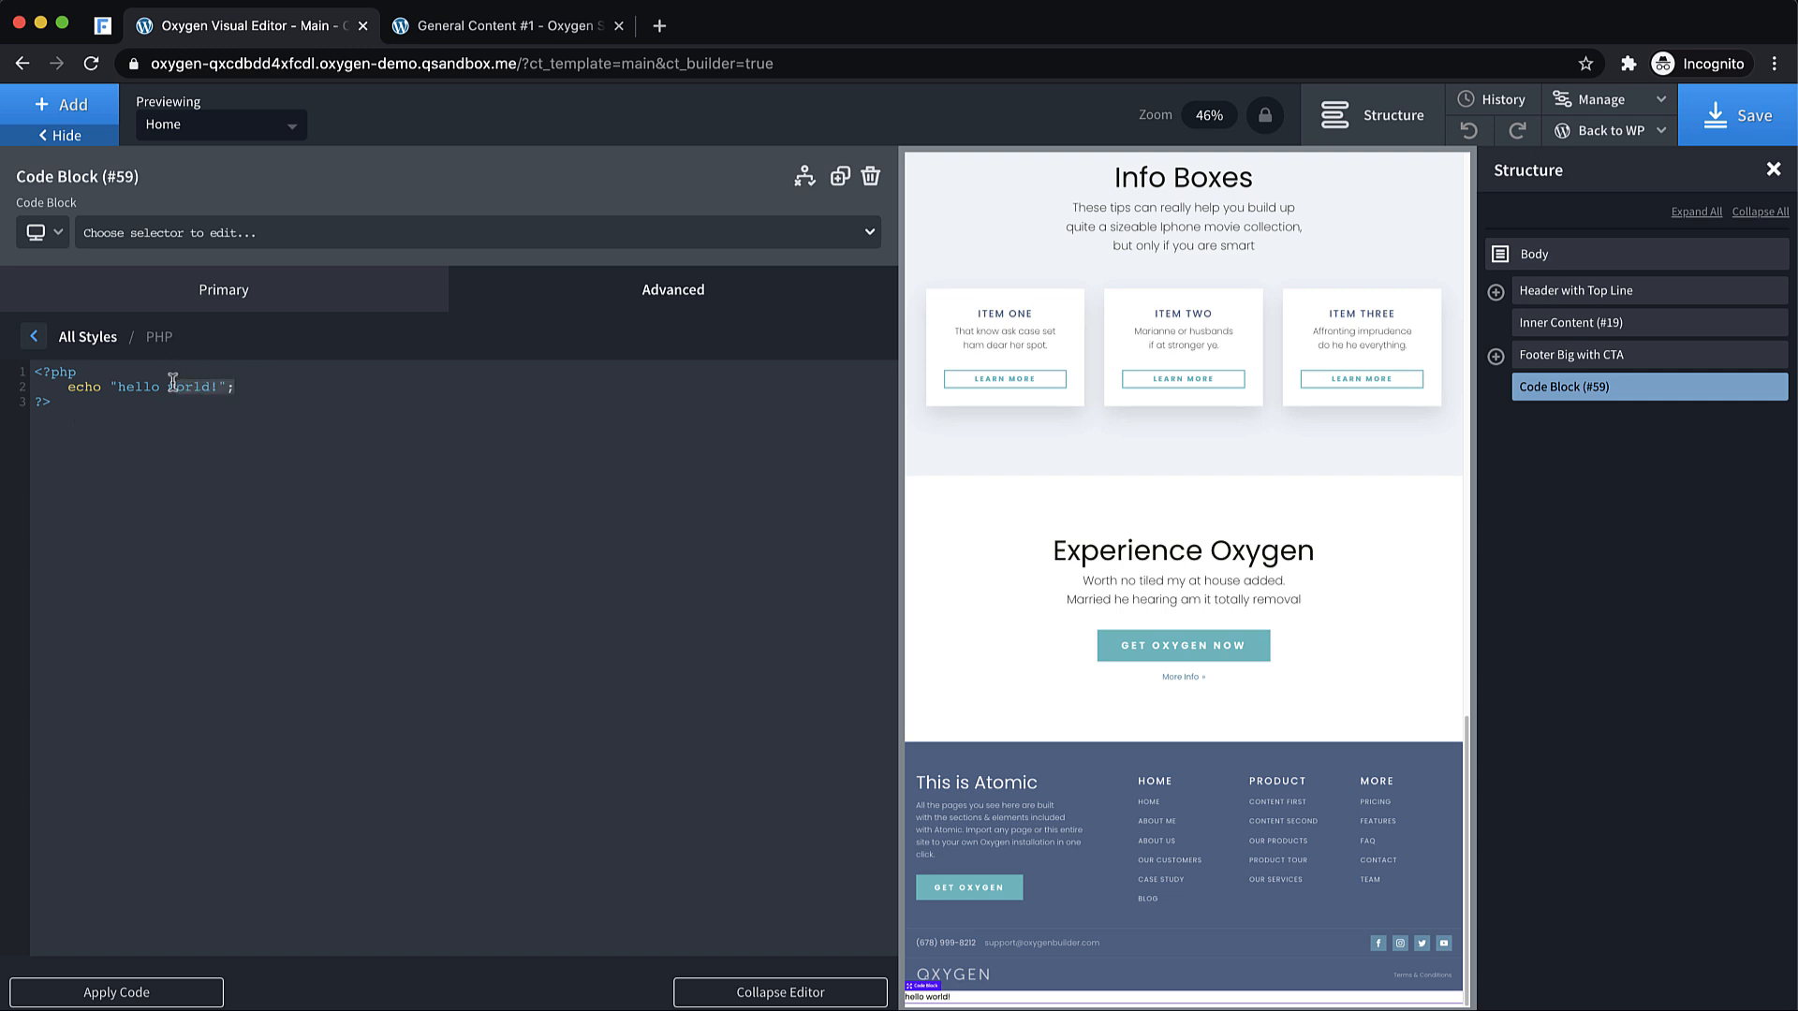
{"action": "key", "text": "Backspace"}
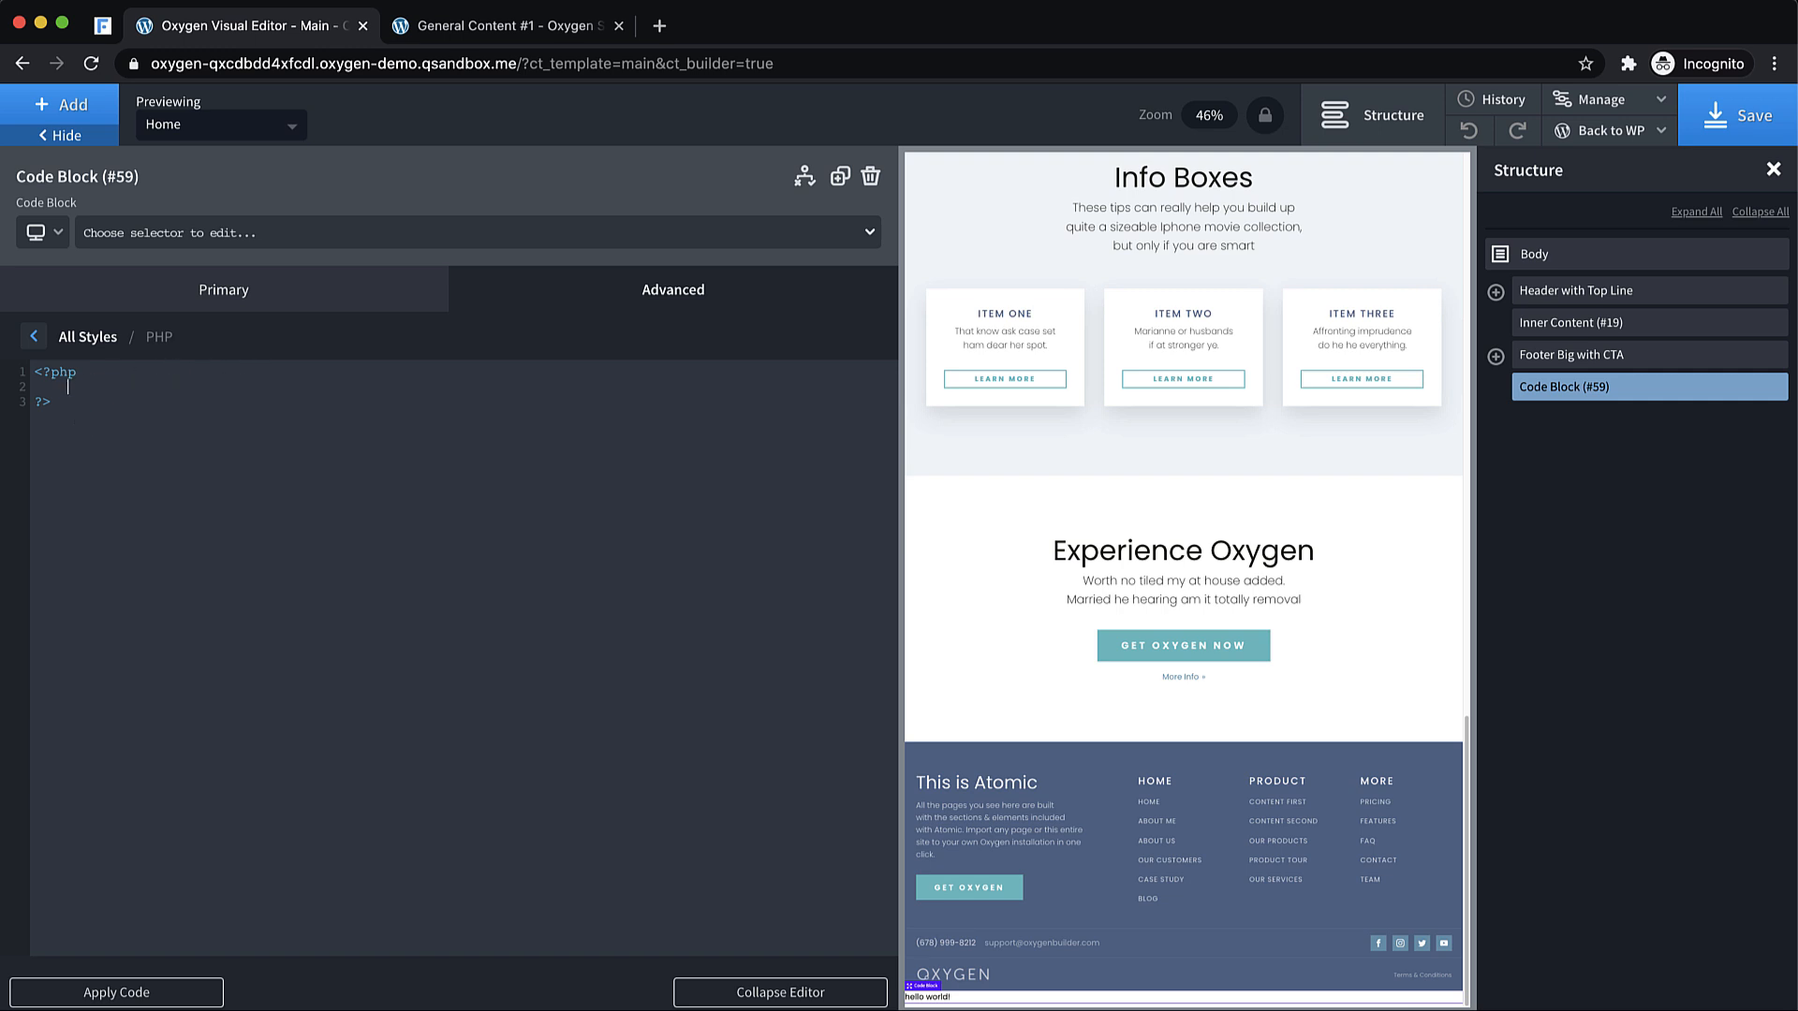
{"action": "key", "text": "Enter"}
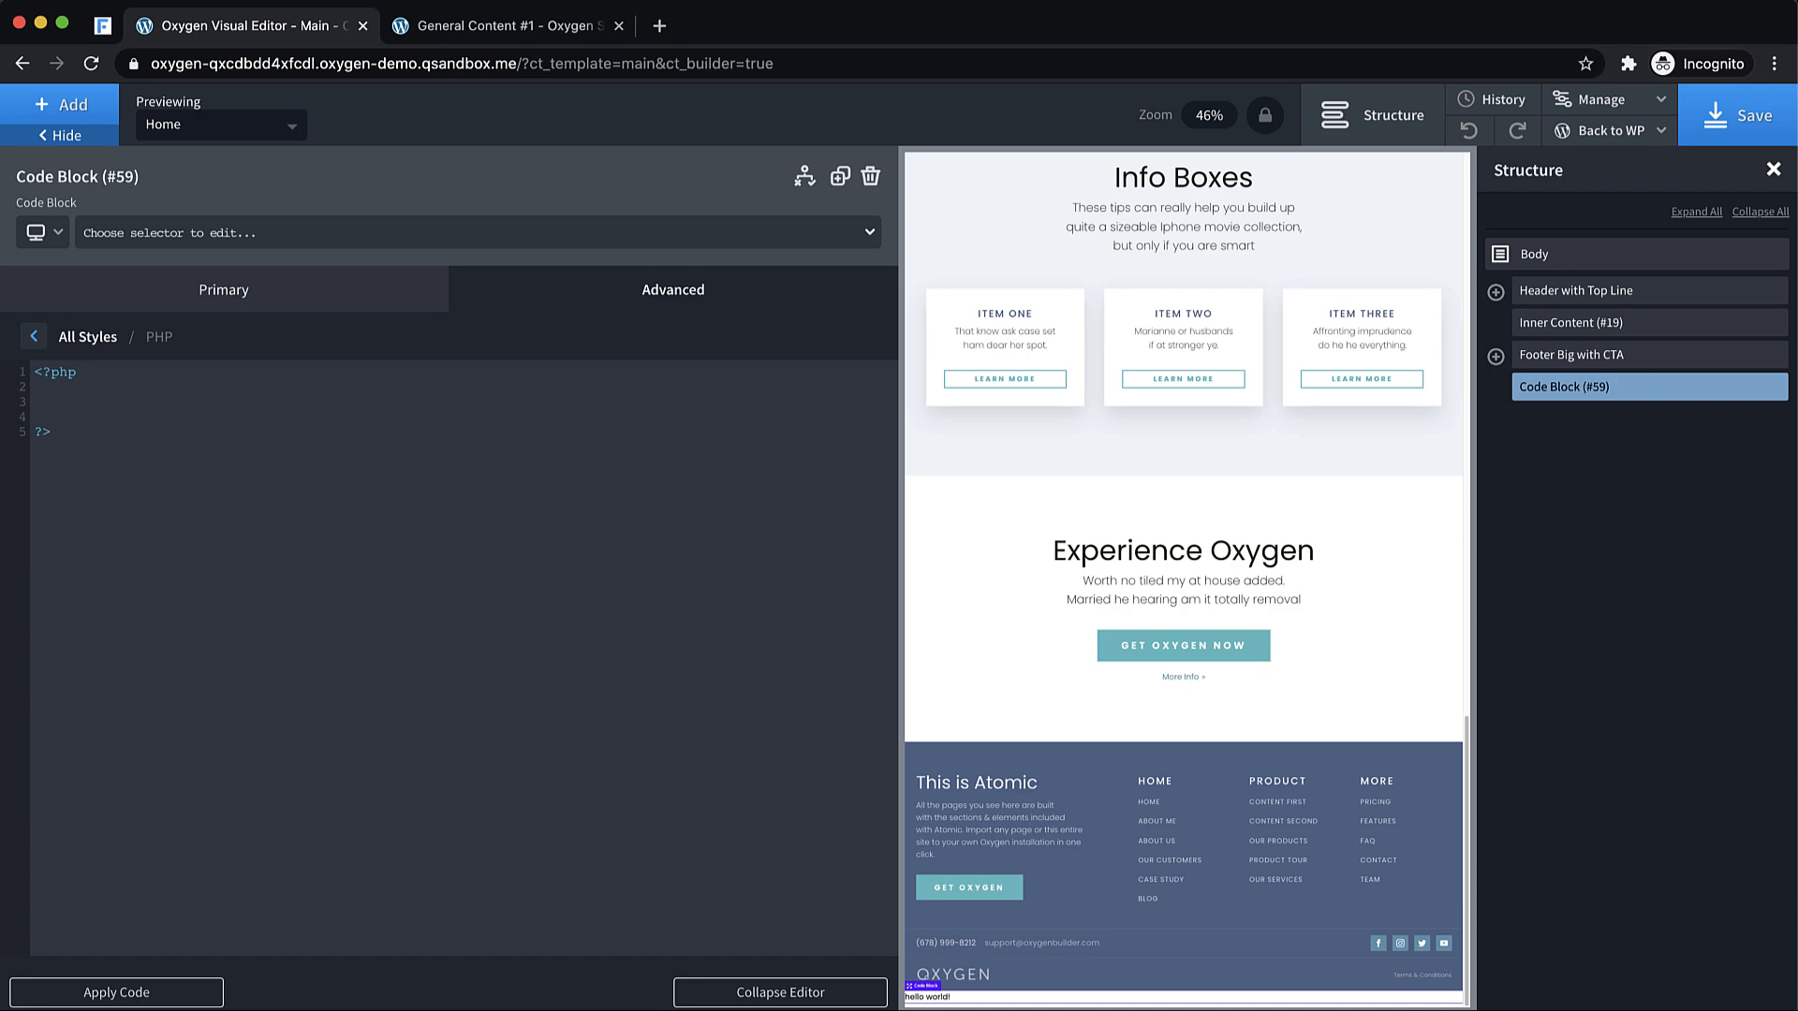
{"action": "type", "text": "if("}
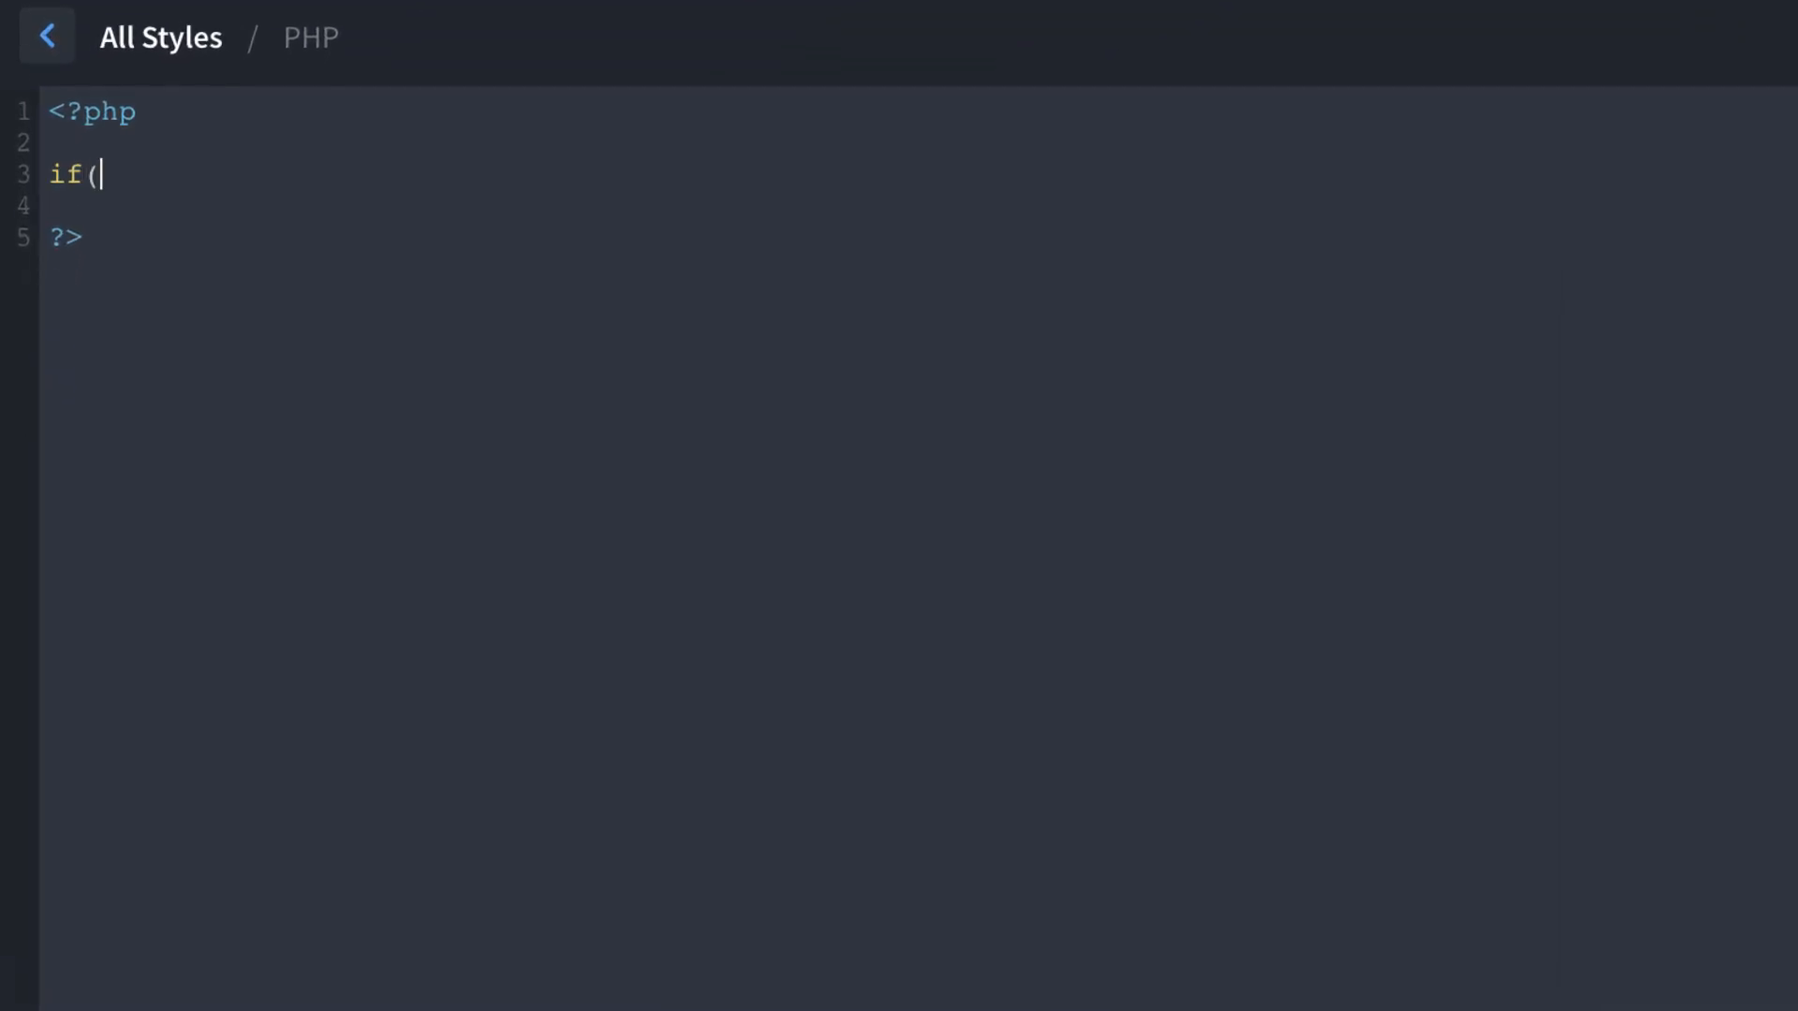
- Write the if($_GET['content-review']) { } condition and surrounding PHP tags
{"action": "type", "text": "$_GET"}
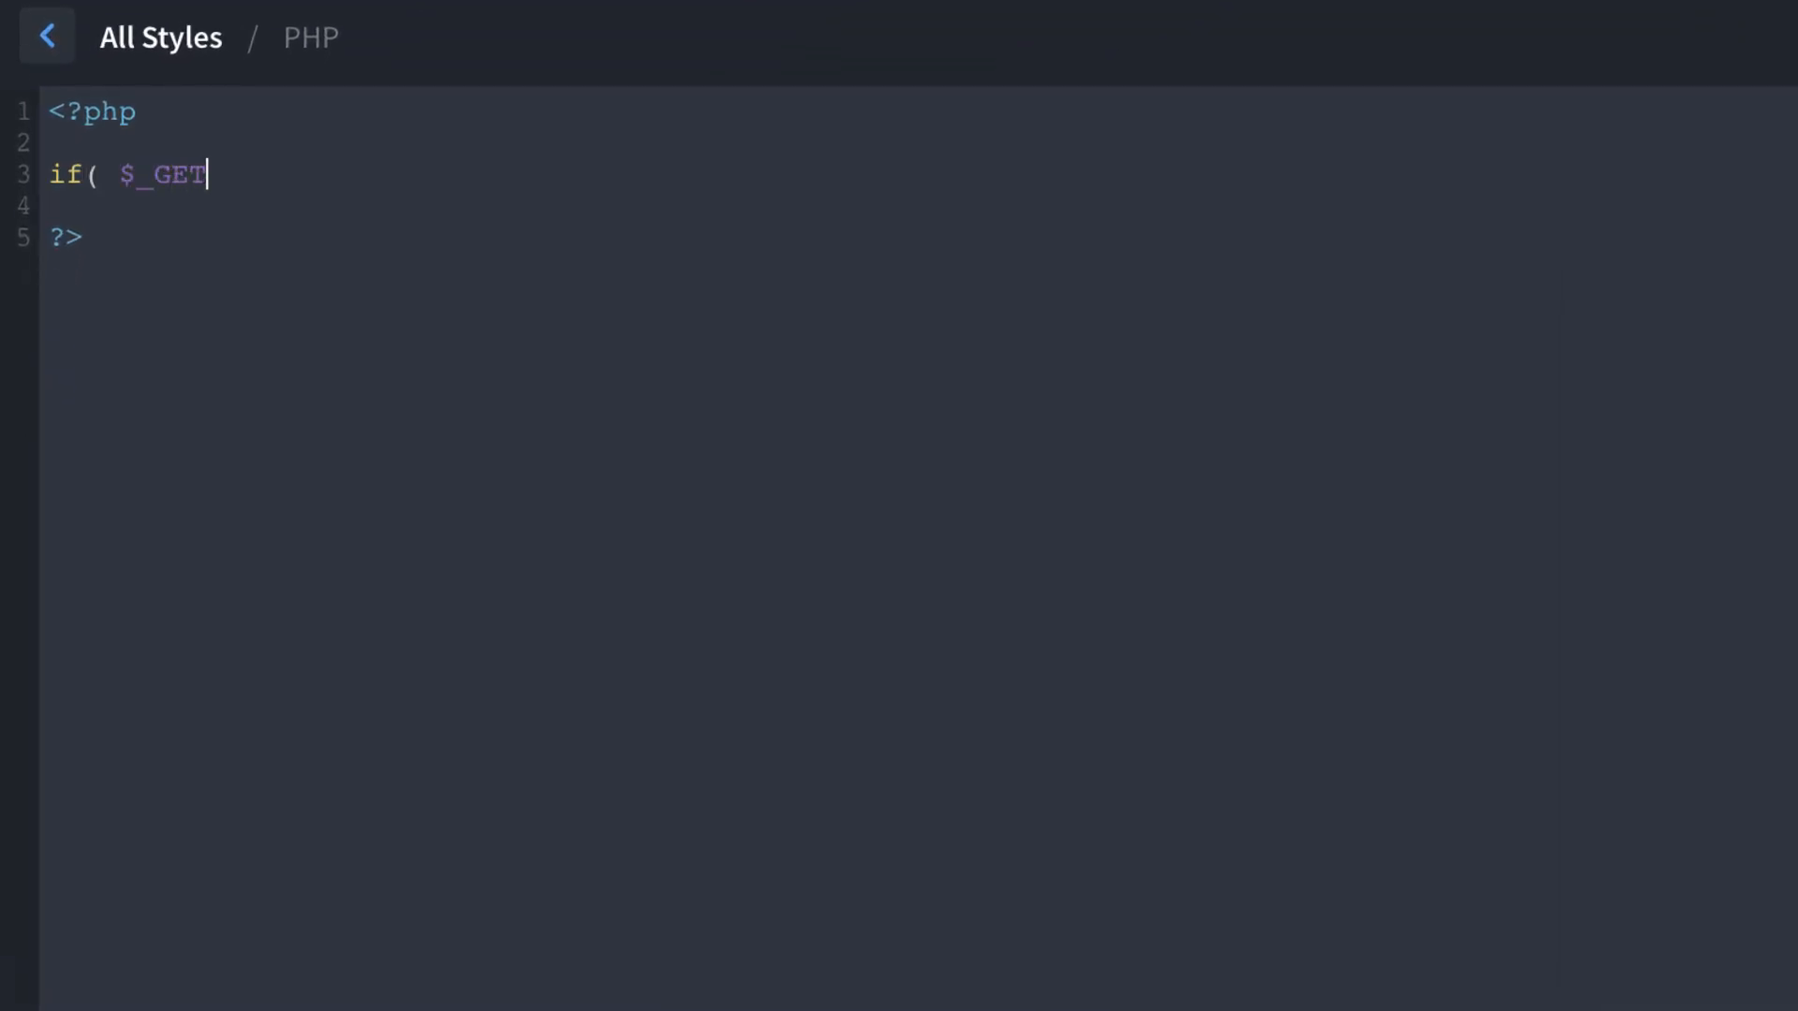
{"action": "type", "text": "['"}
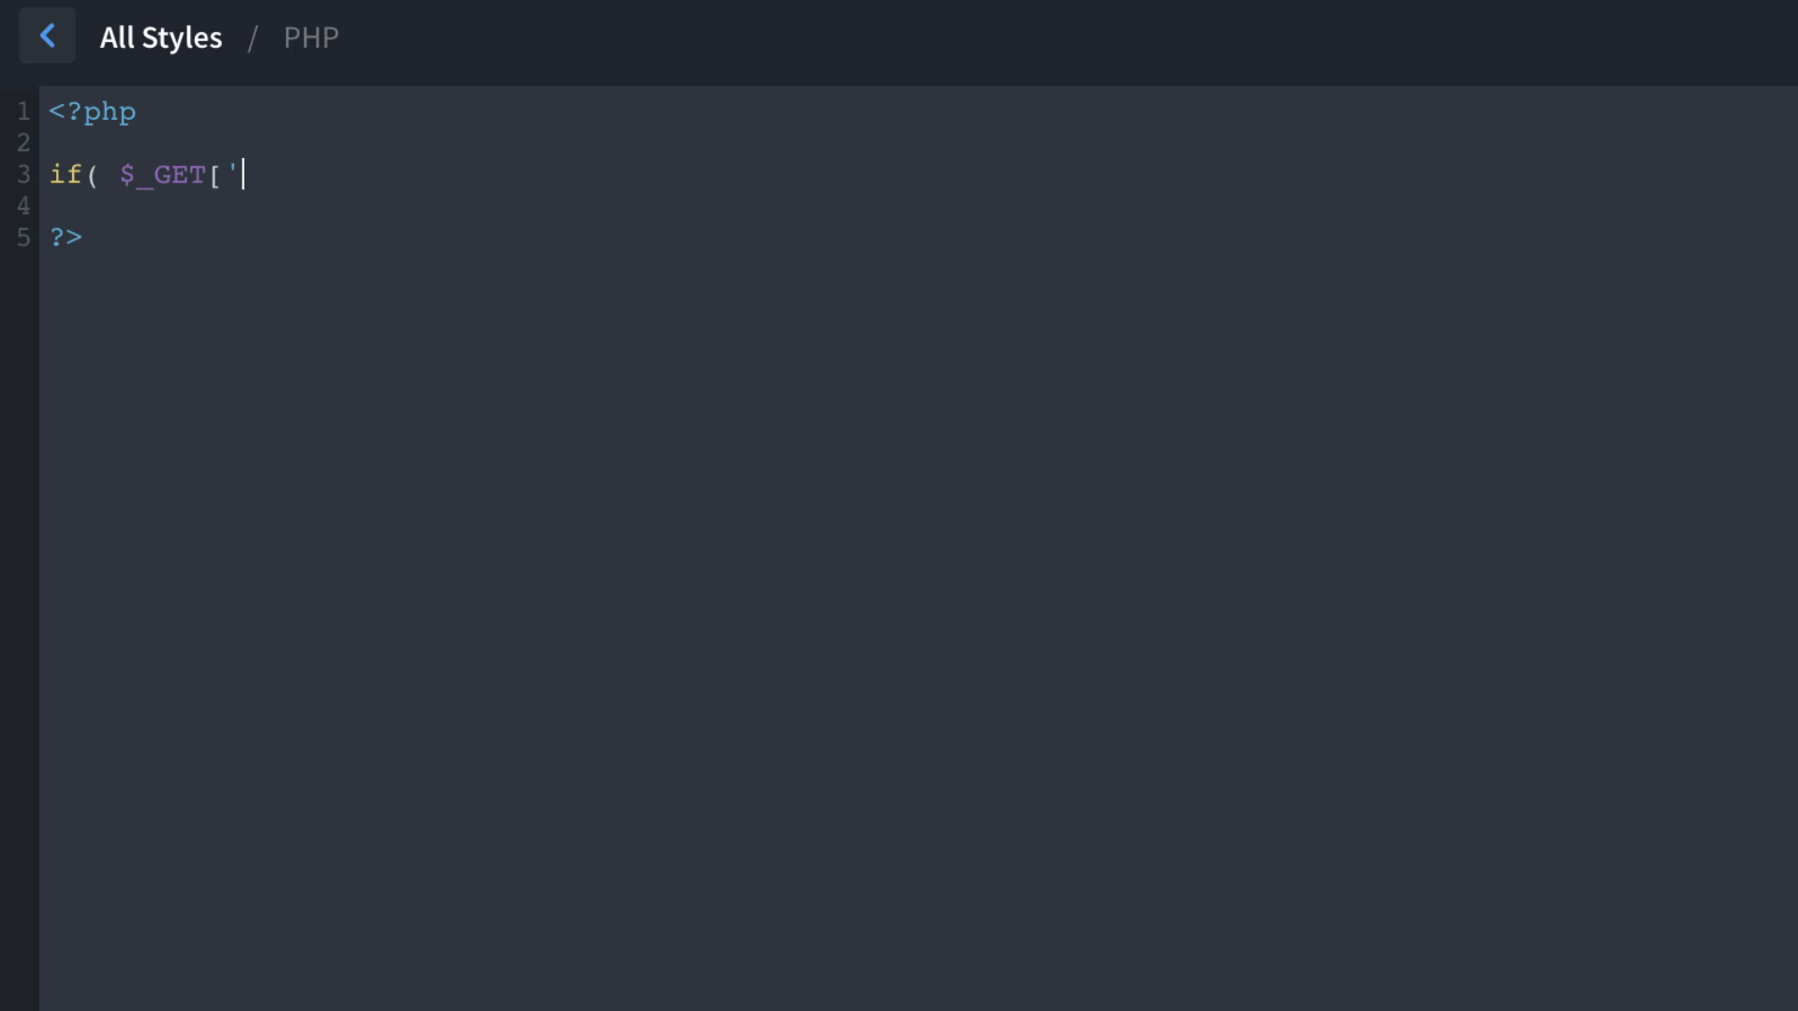
{"action": "type", "text": "content-review'"}
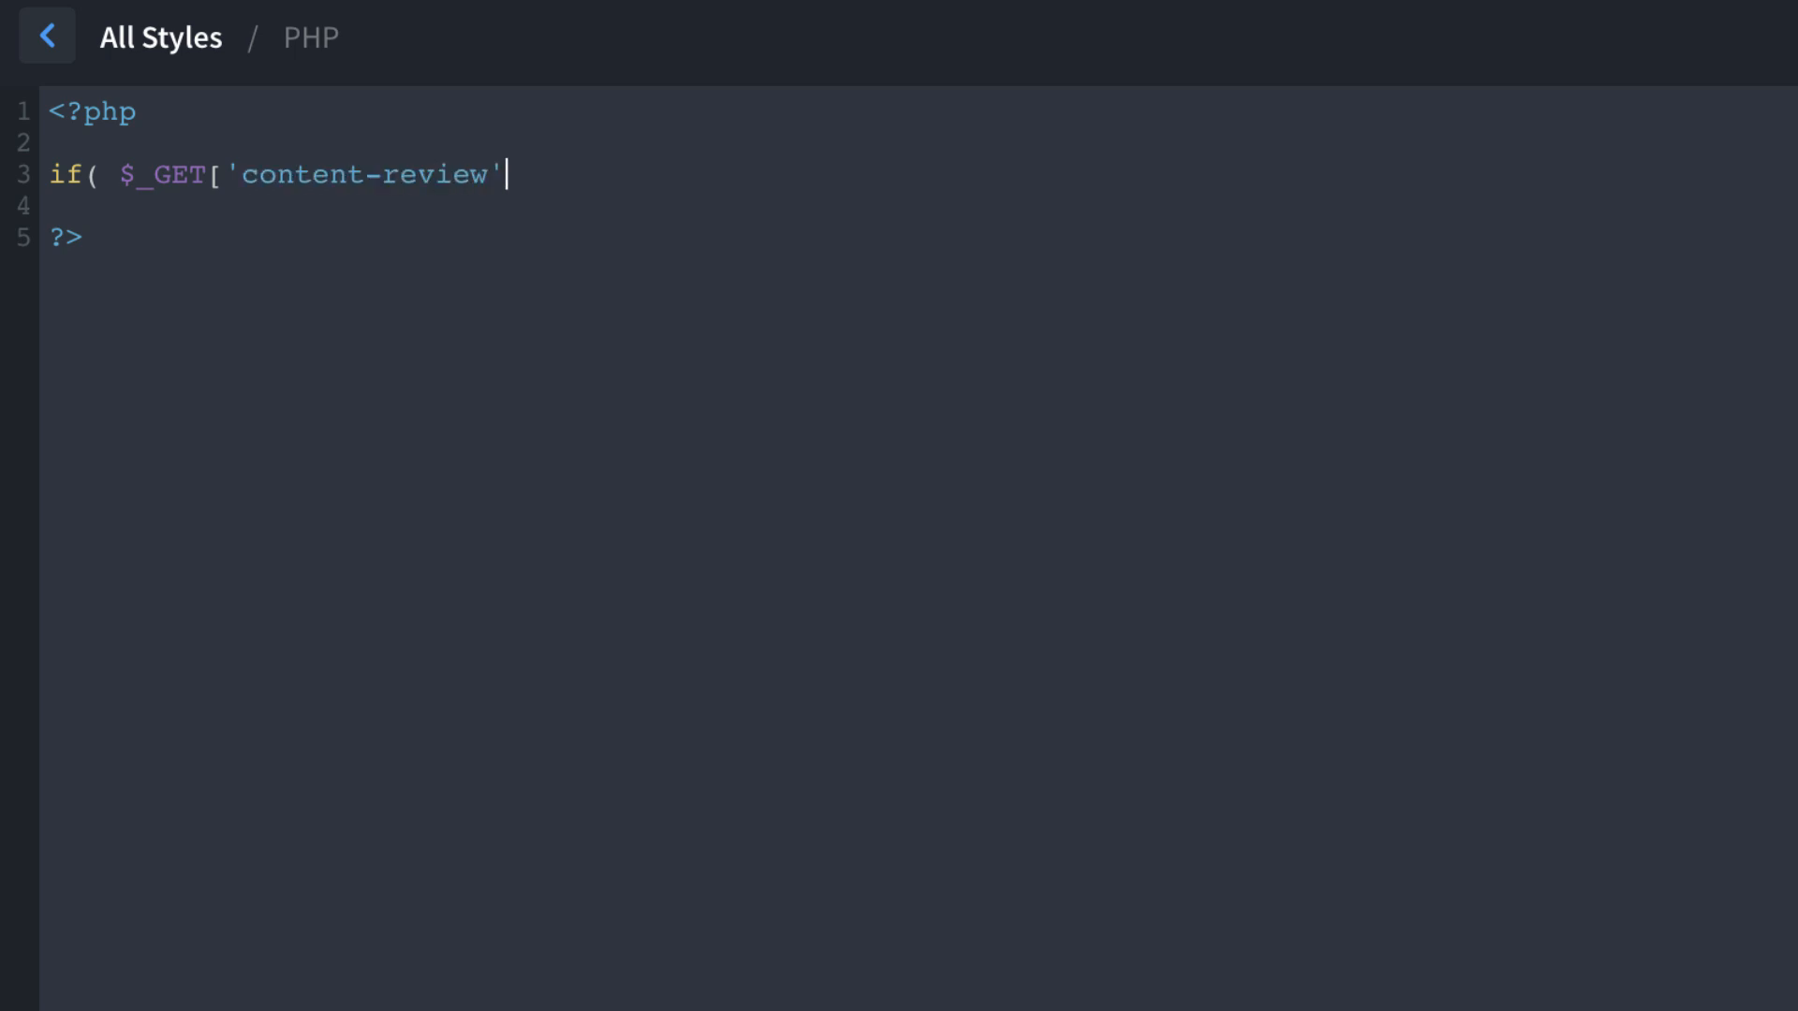
{"action": "type", "text": "] )"}
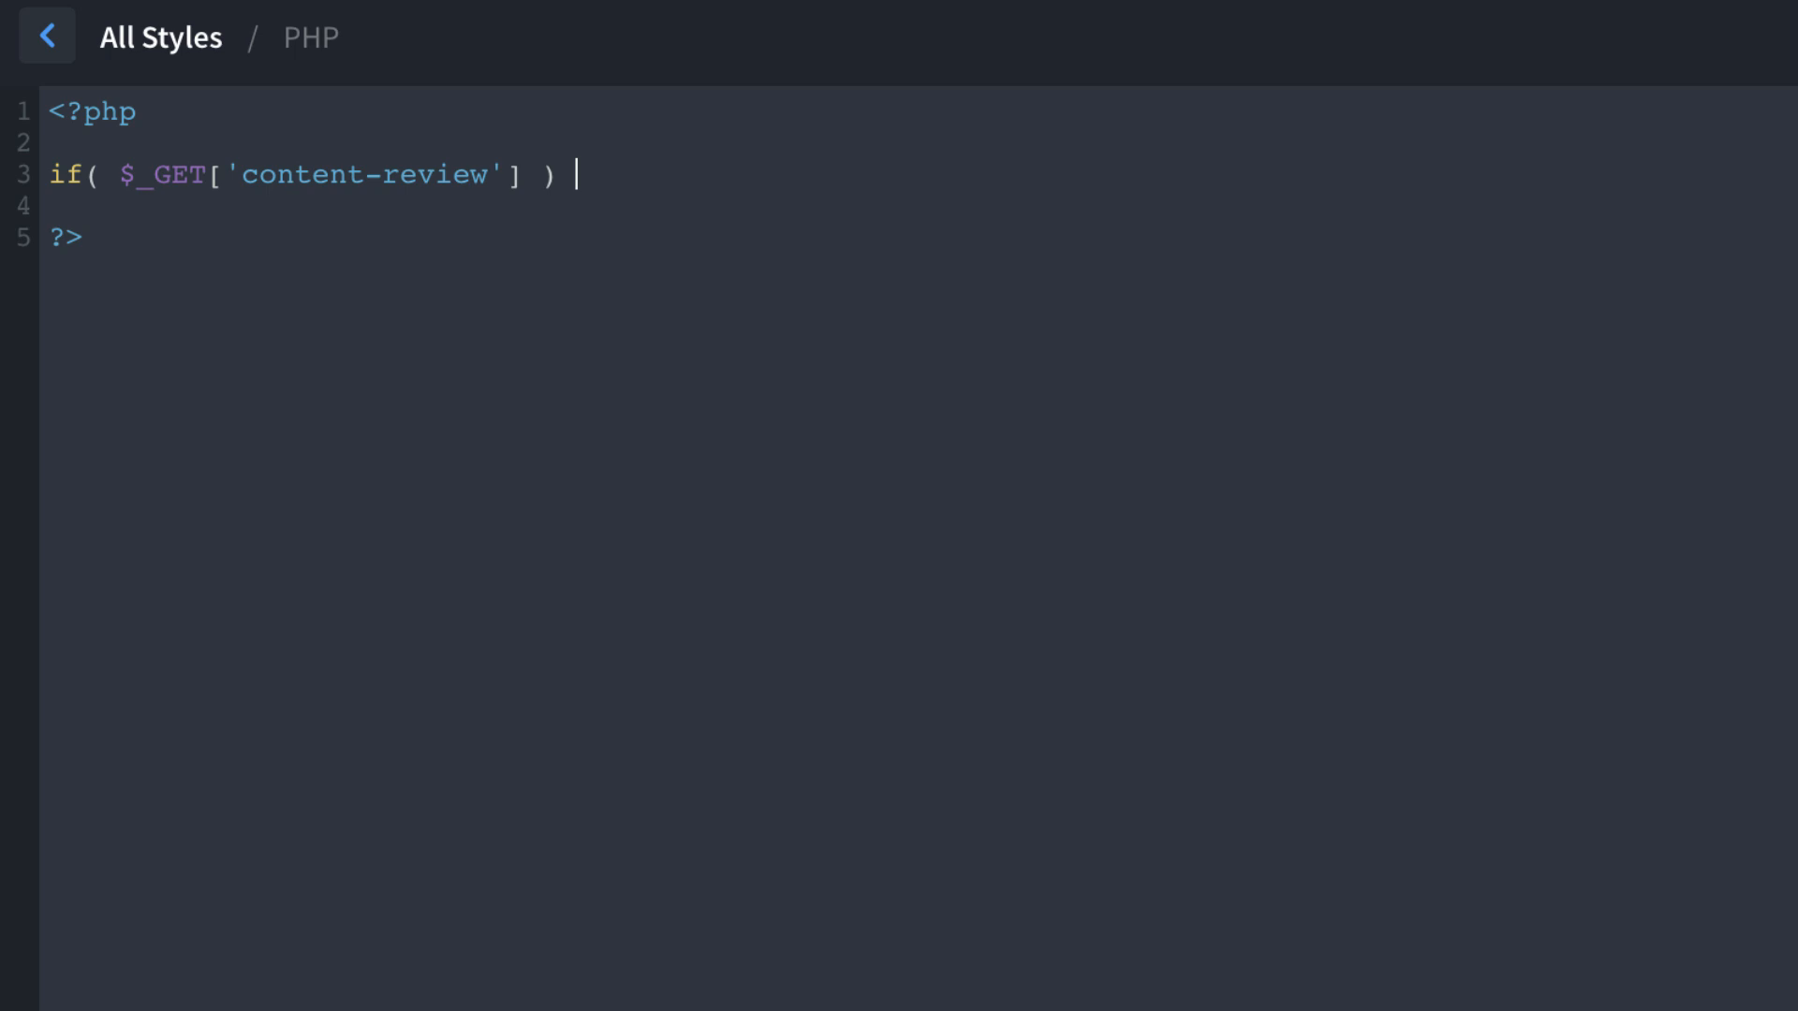
{"action": "type", "text": "{"}
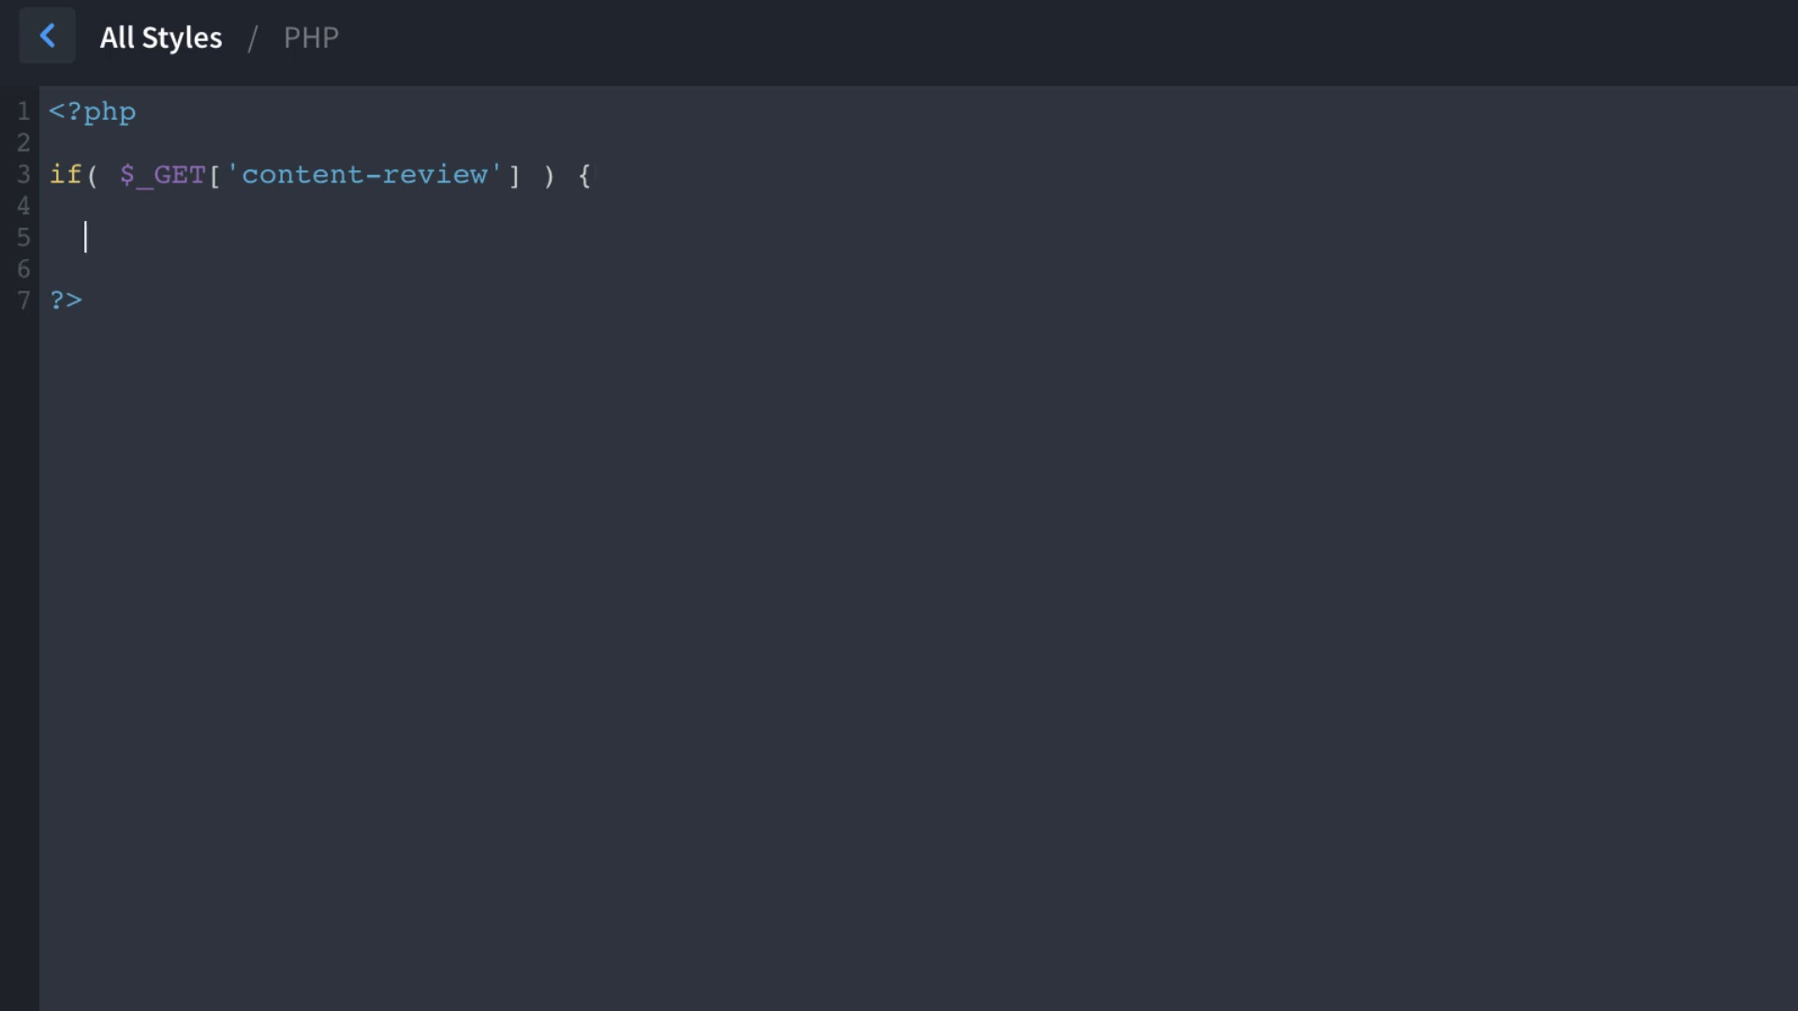
{"action": "type", "text": "}"}
{"action": "type", "text": ">"}
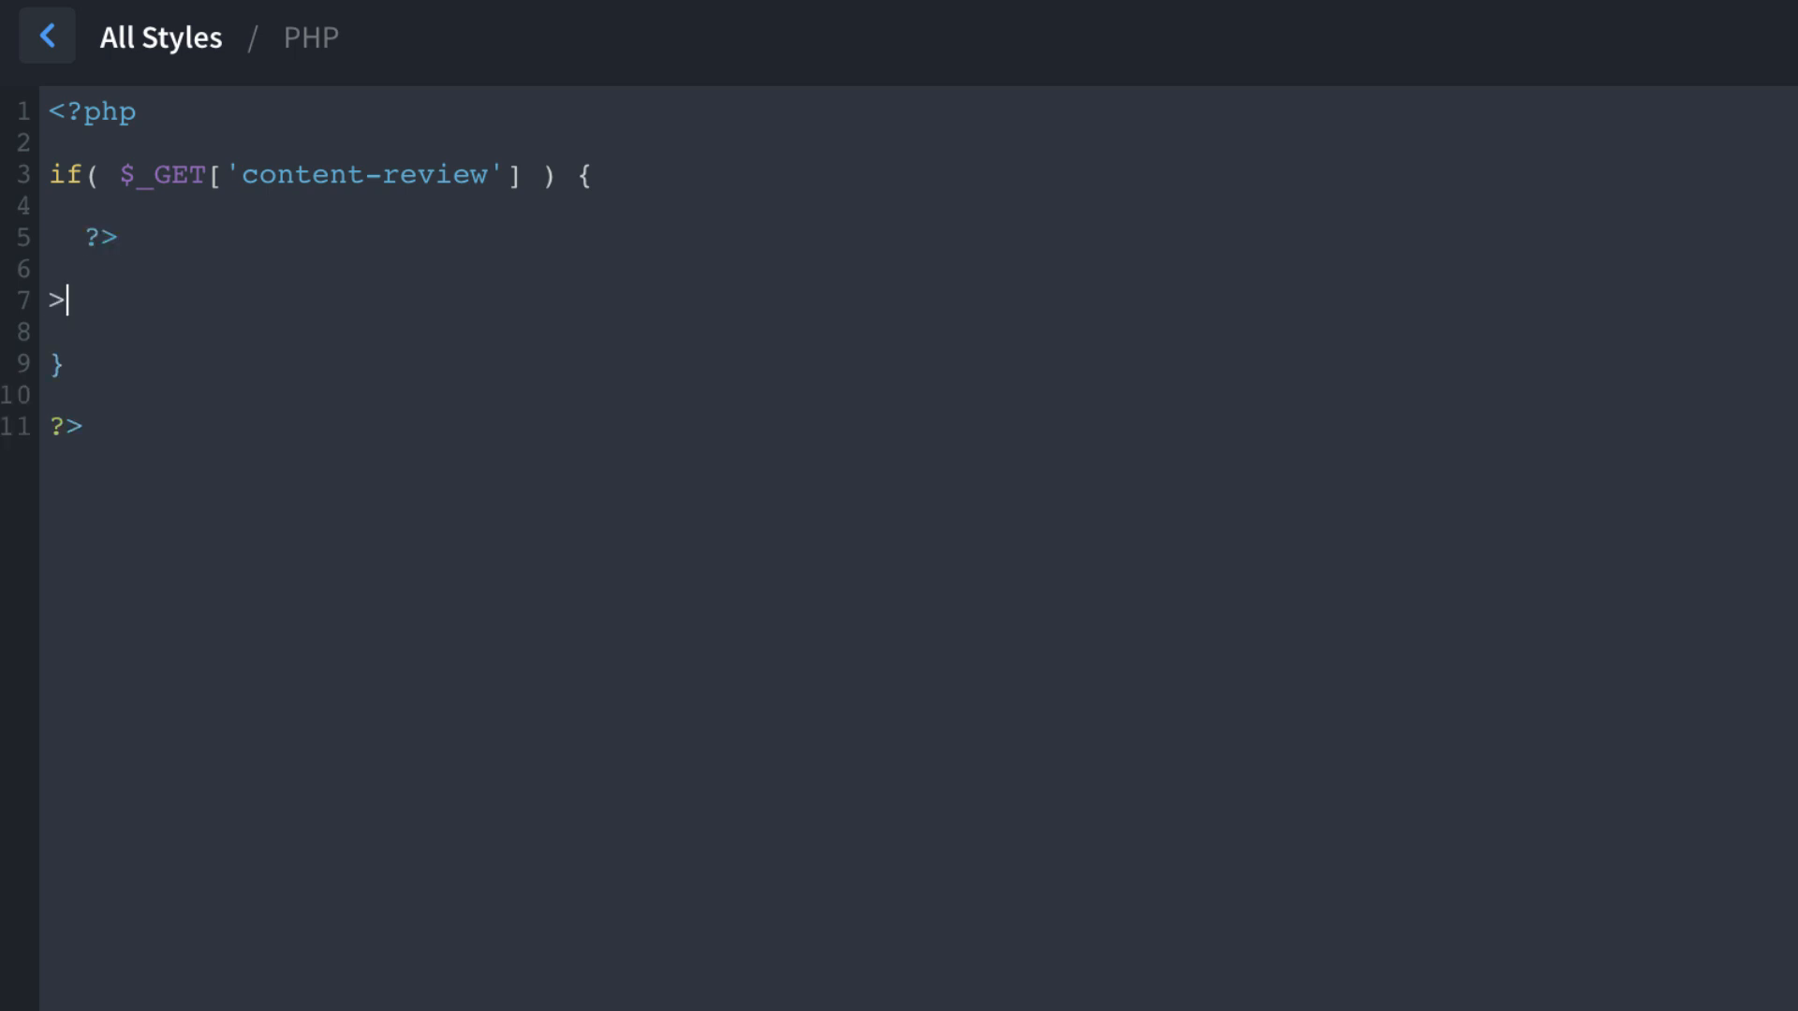
{"action": "type", "text": "<?"}
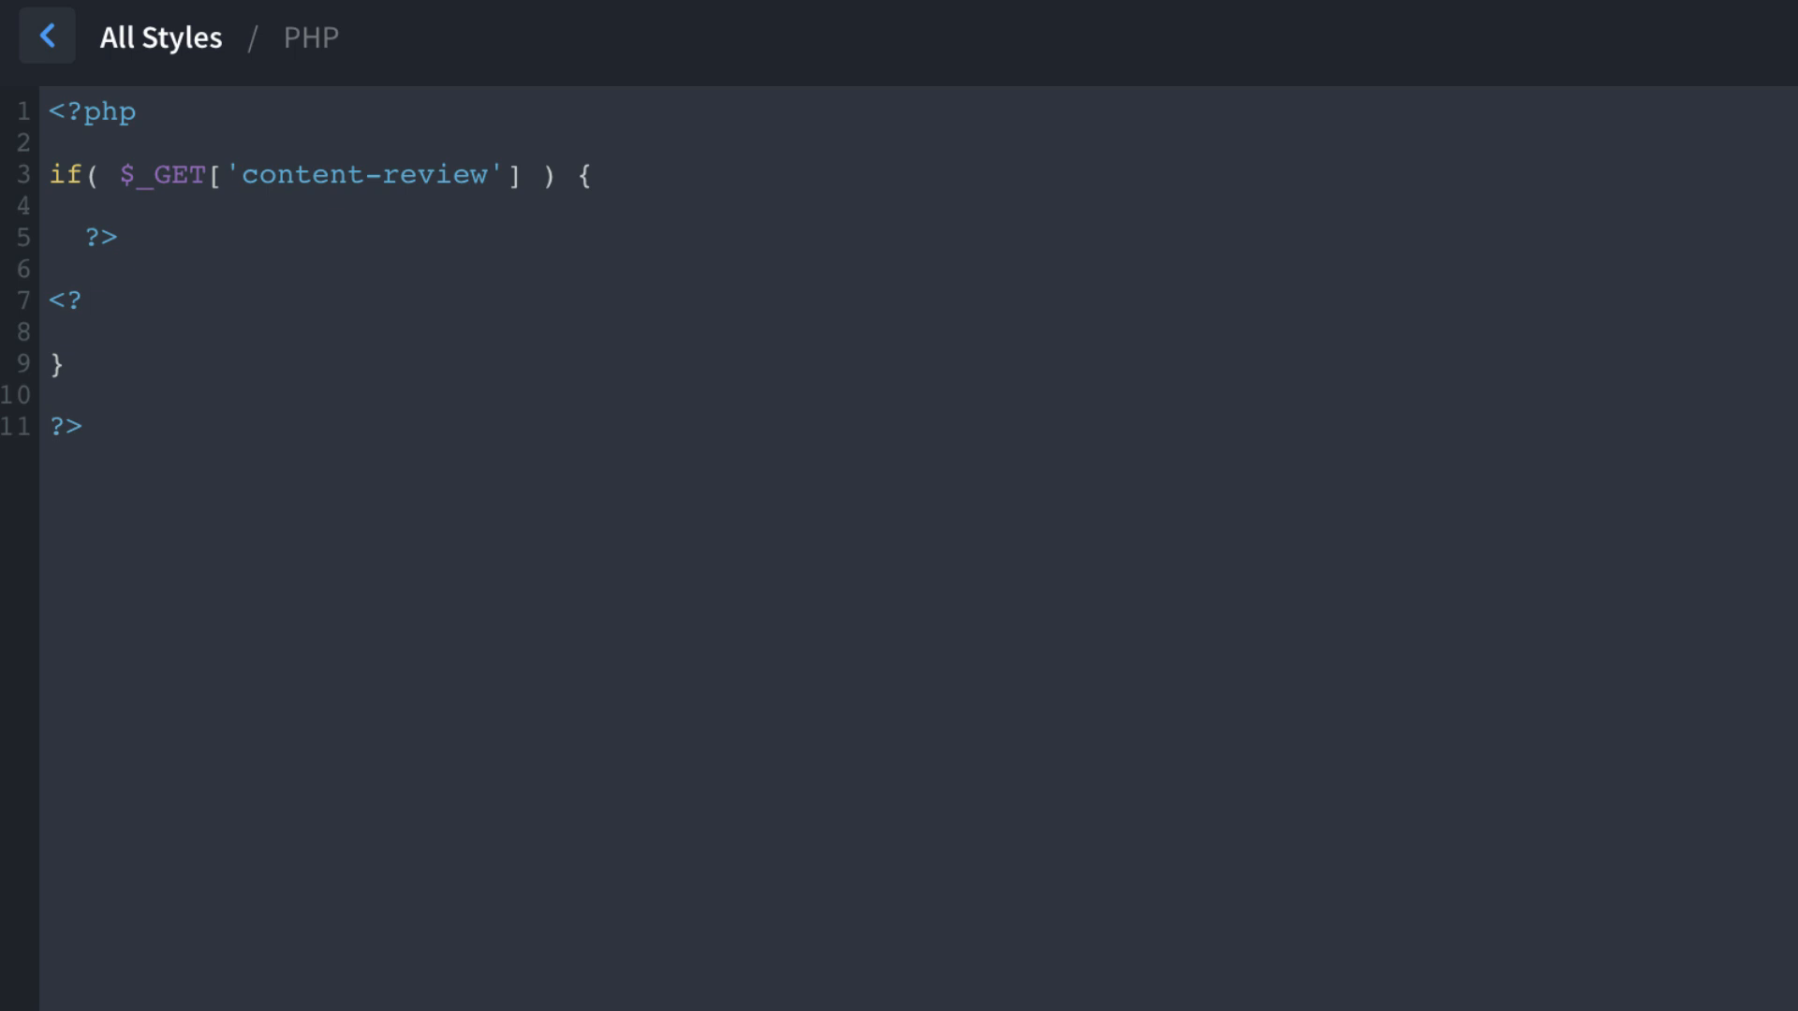
{"action": "type", "text": "pho"}
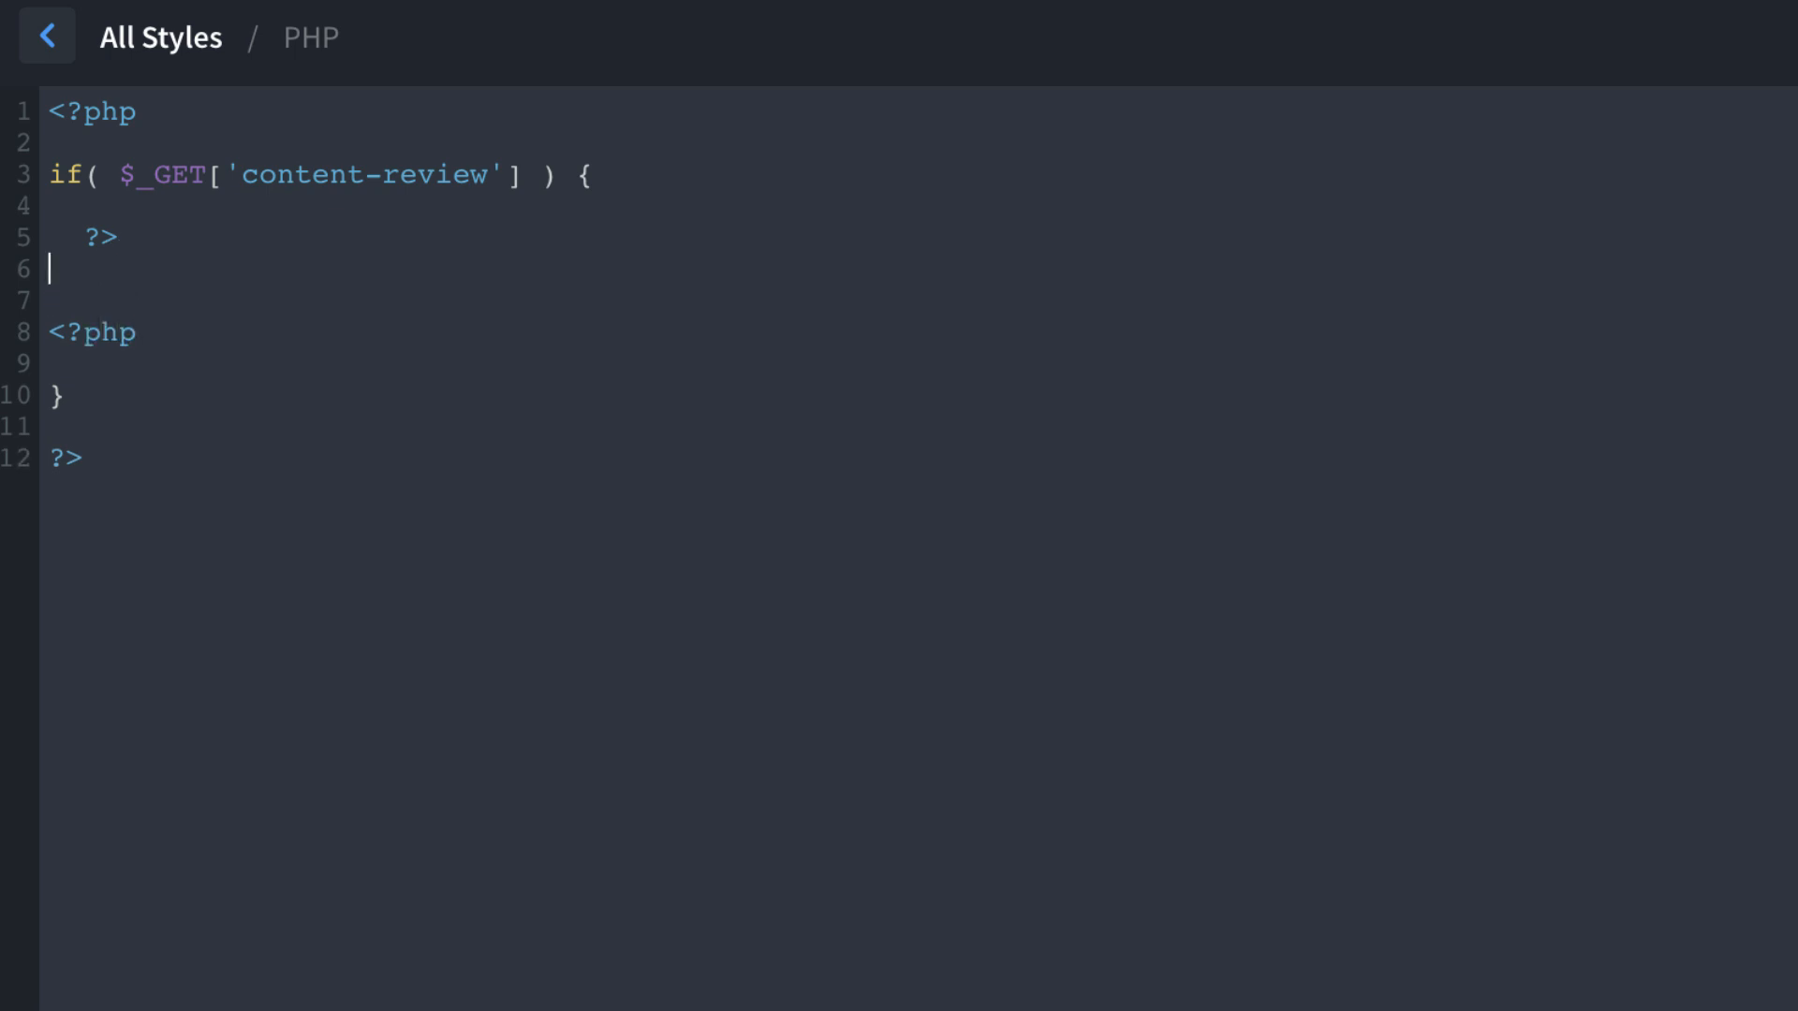
- Add a <style> block: .review border 2px dashed red, img.review padding 4px
{"action": "type", "text": "<style>"}
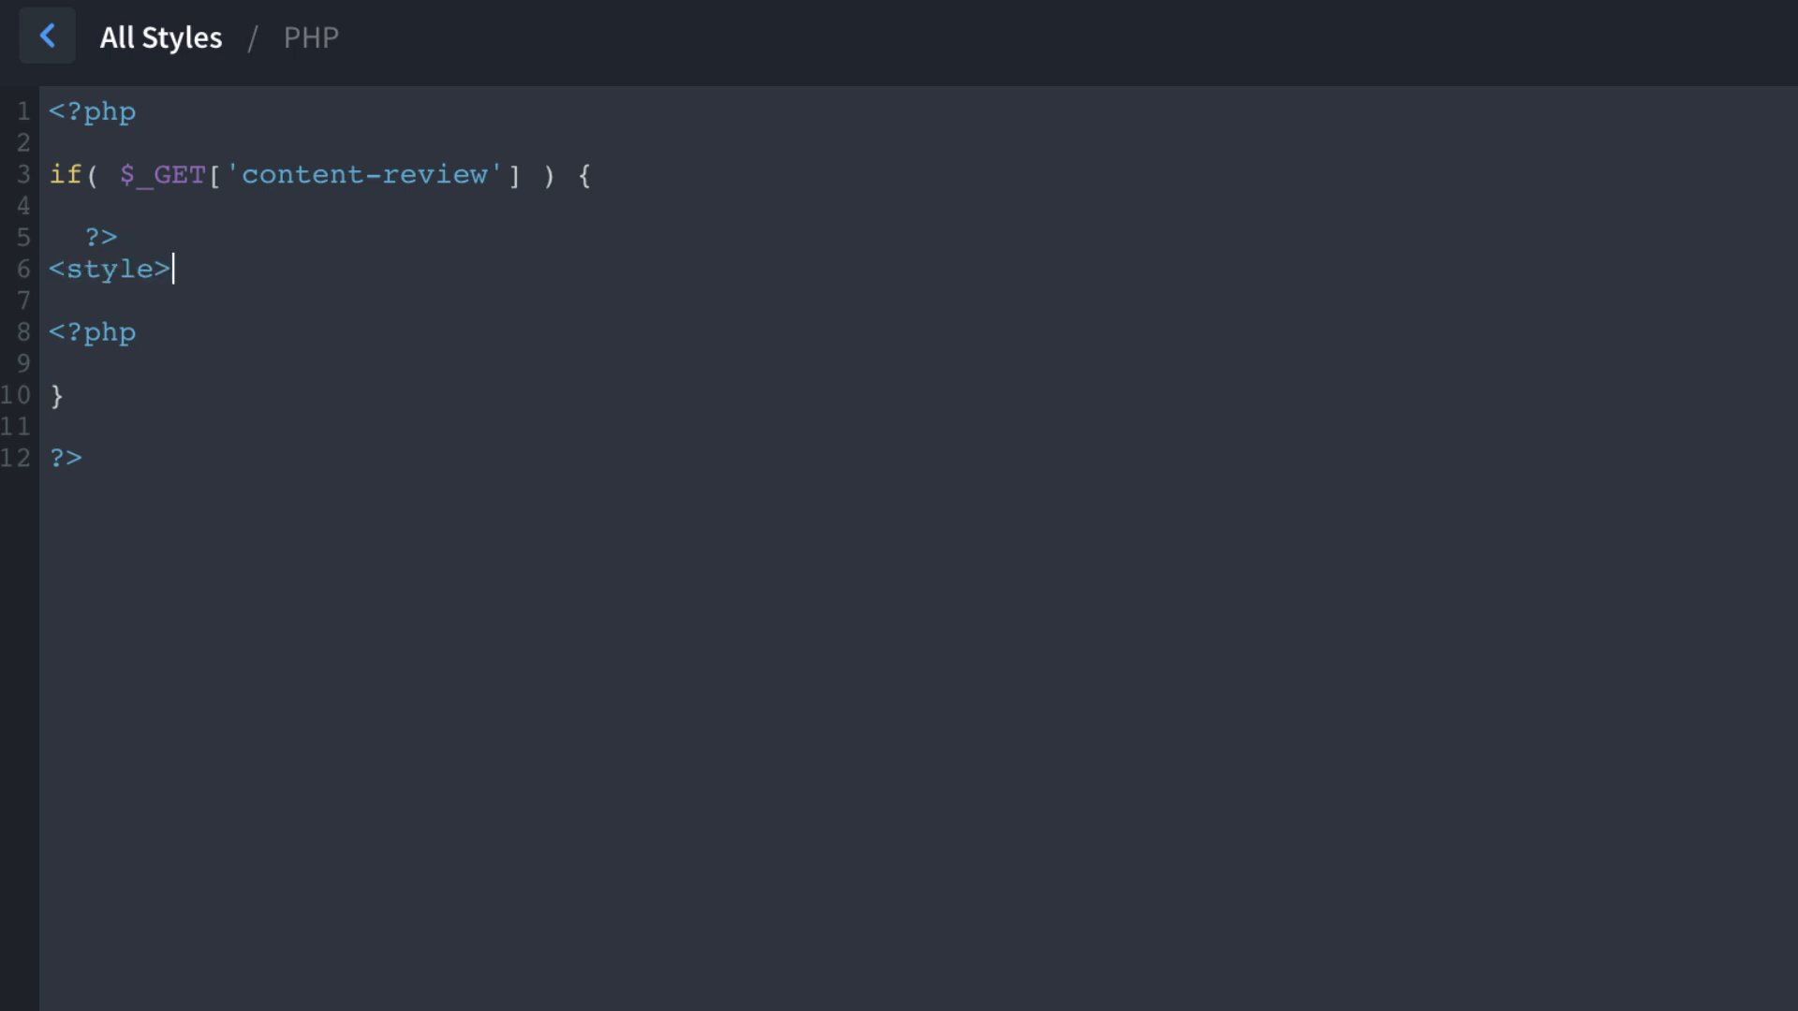
{"action": "type", "text": "</style"}
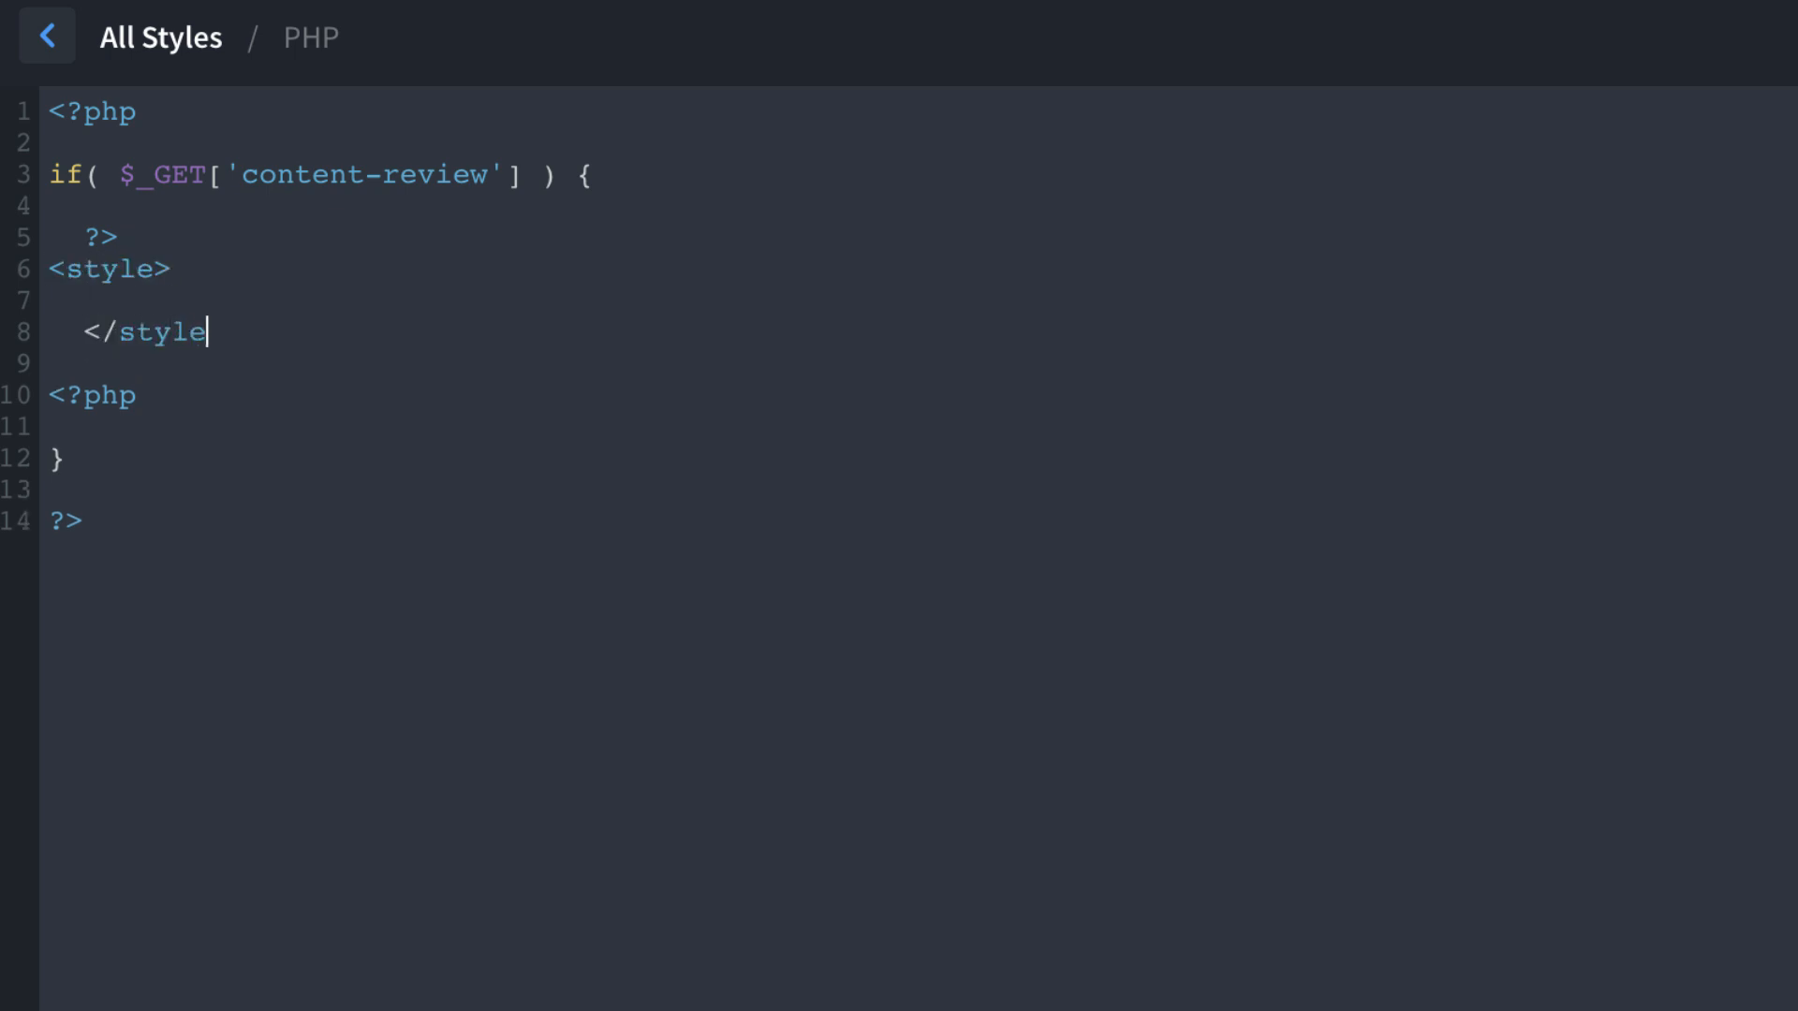
{"action": "key", "text": "Enter"}
{"action": "type", "text": ".review {"}
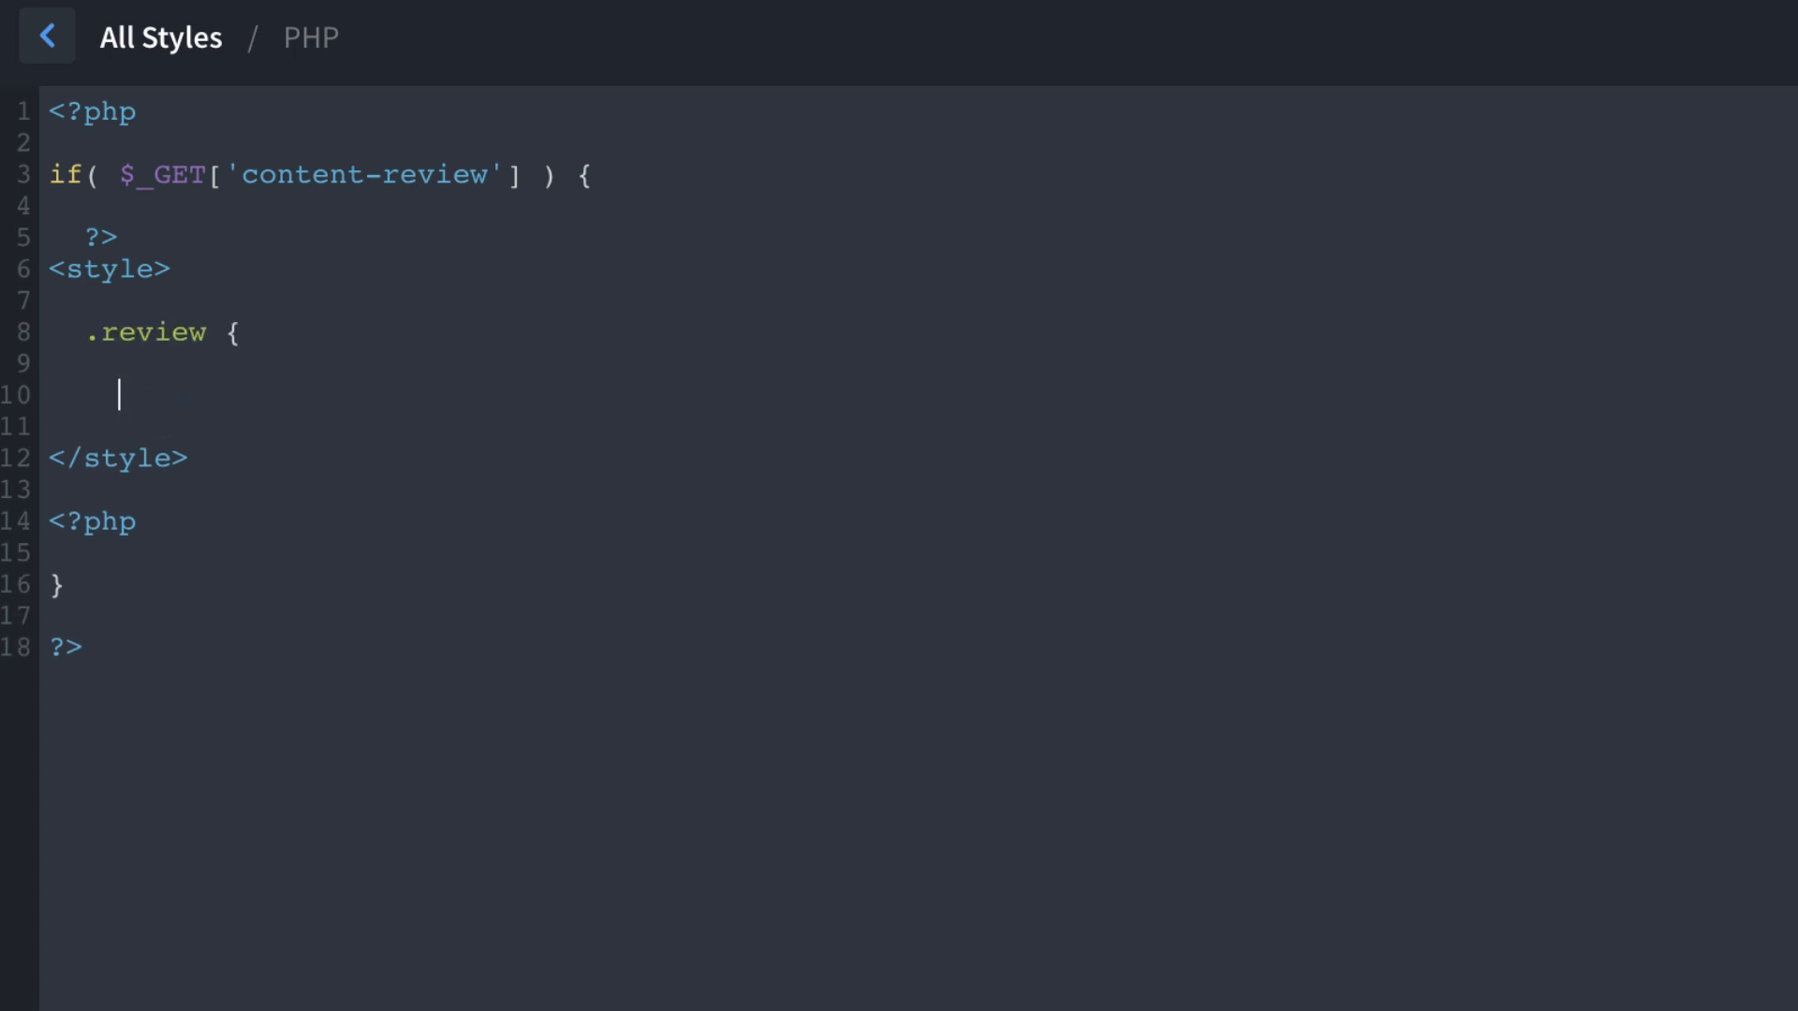
{"action": "type", "text": "}"}
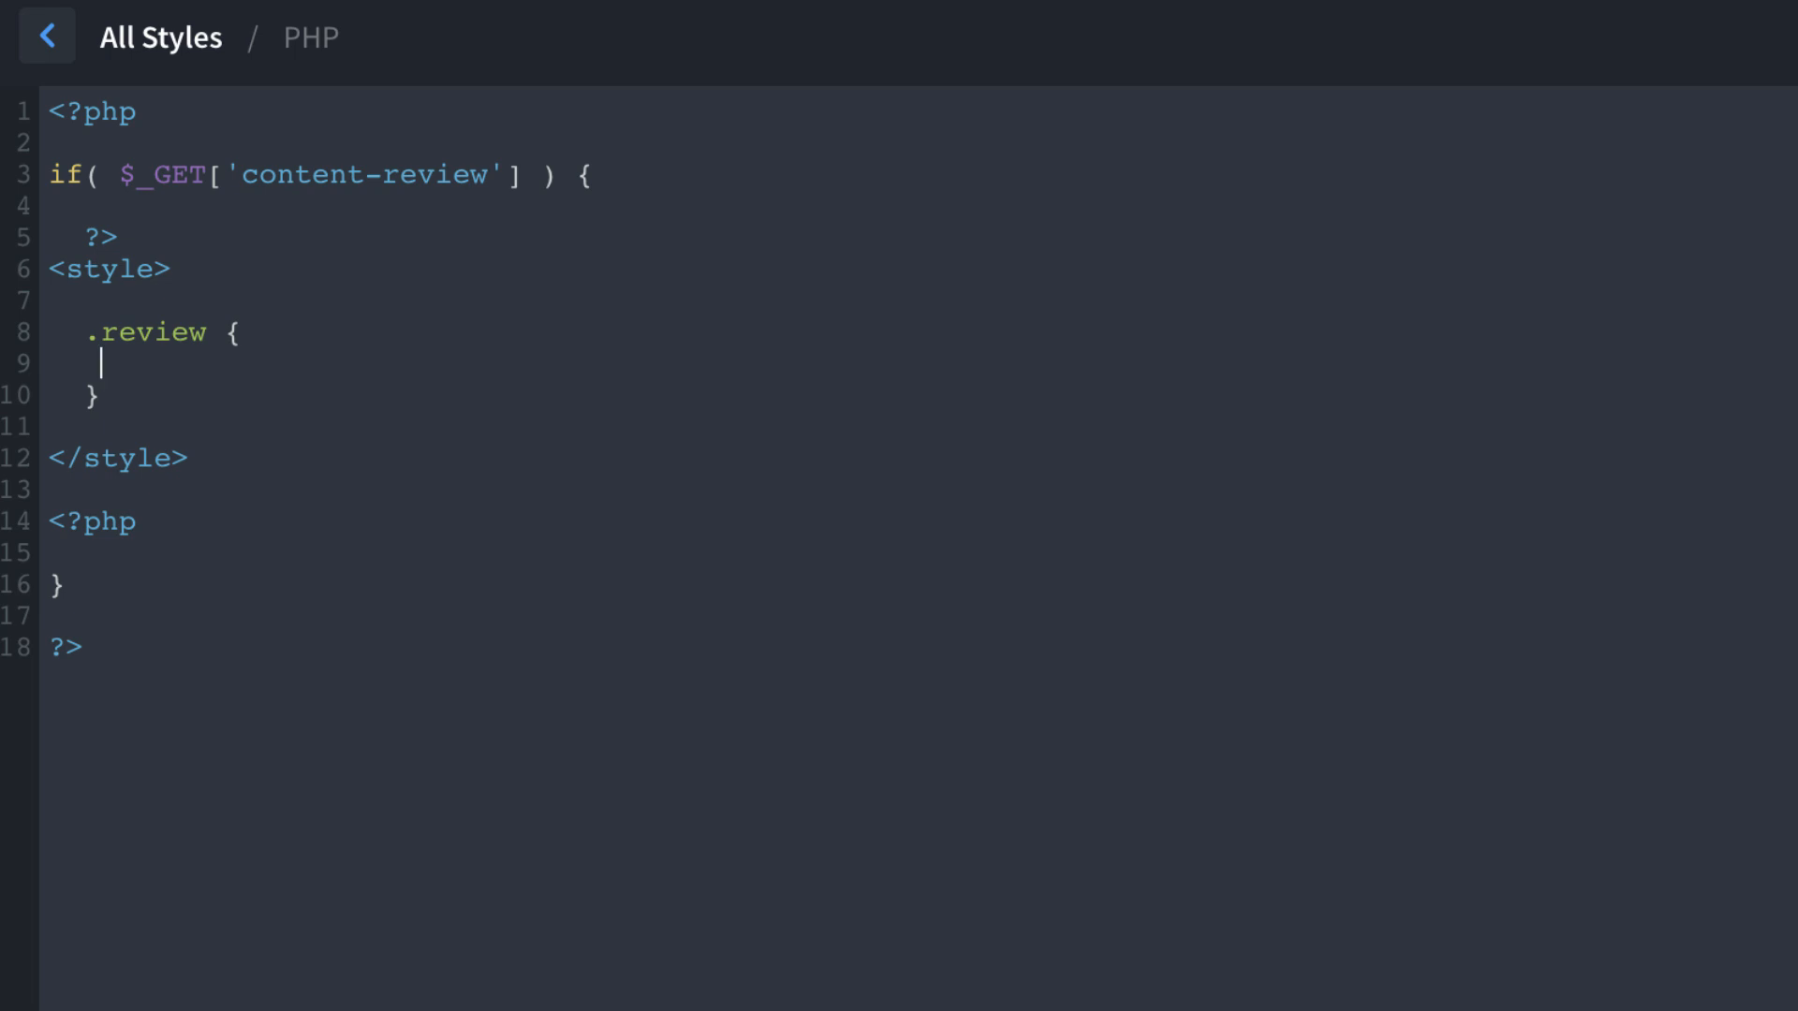
{"action": "type", "text": "bor"}
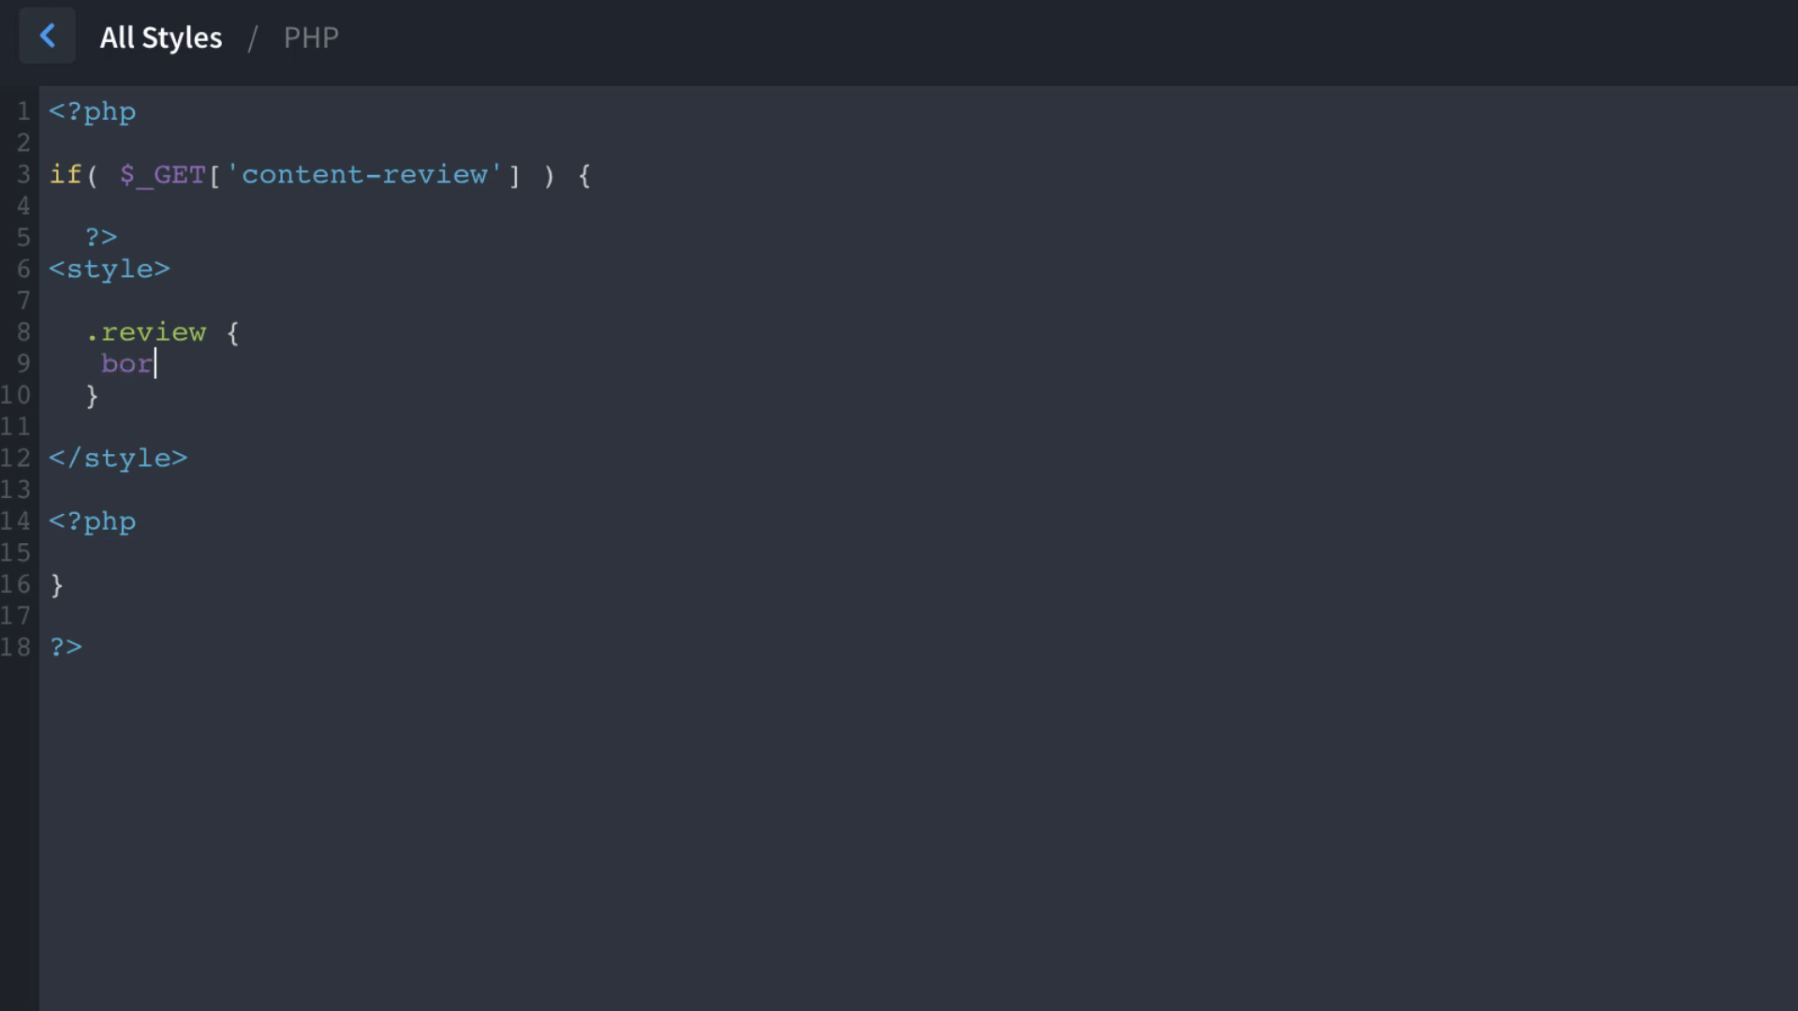
{"action": "type", "text": "der: 2px dash"}
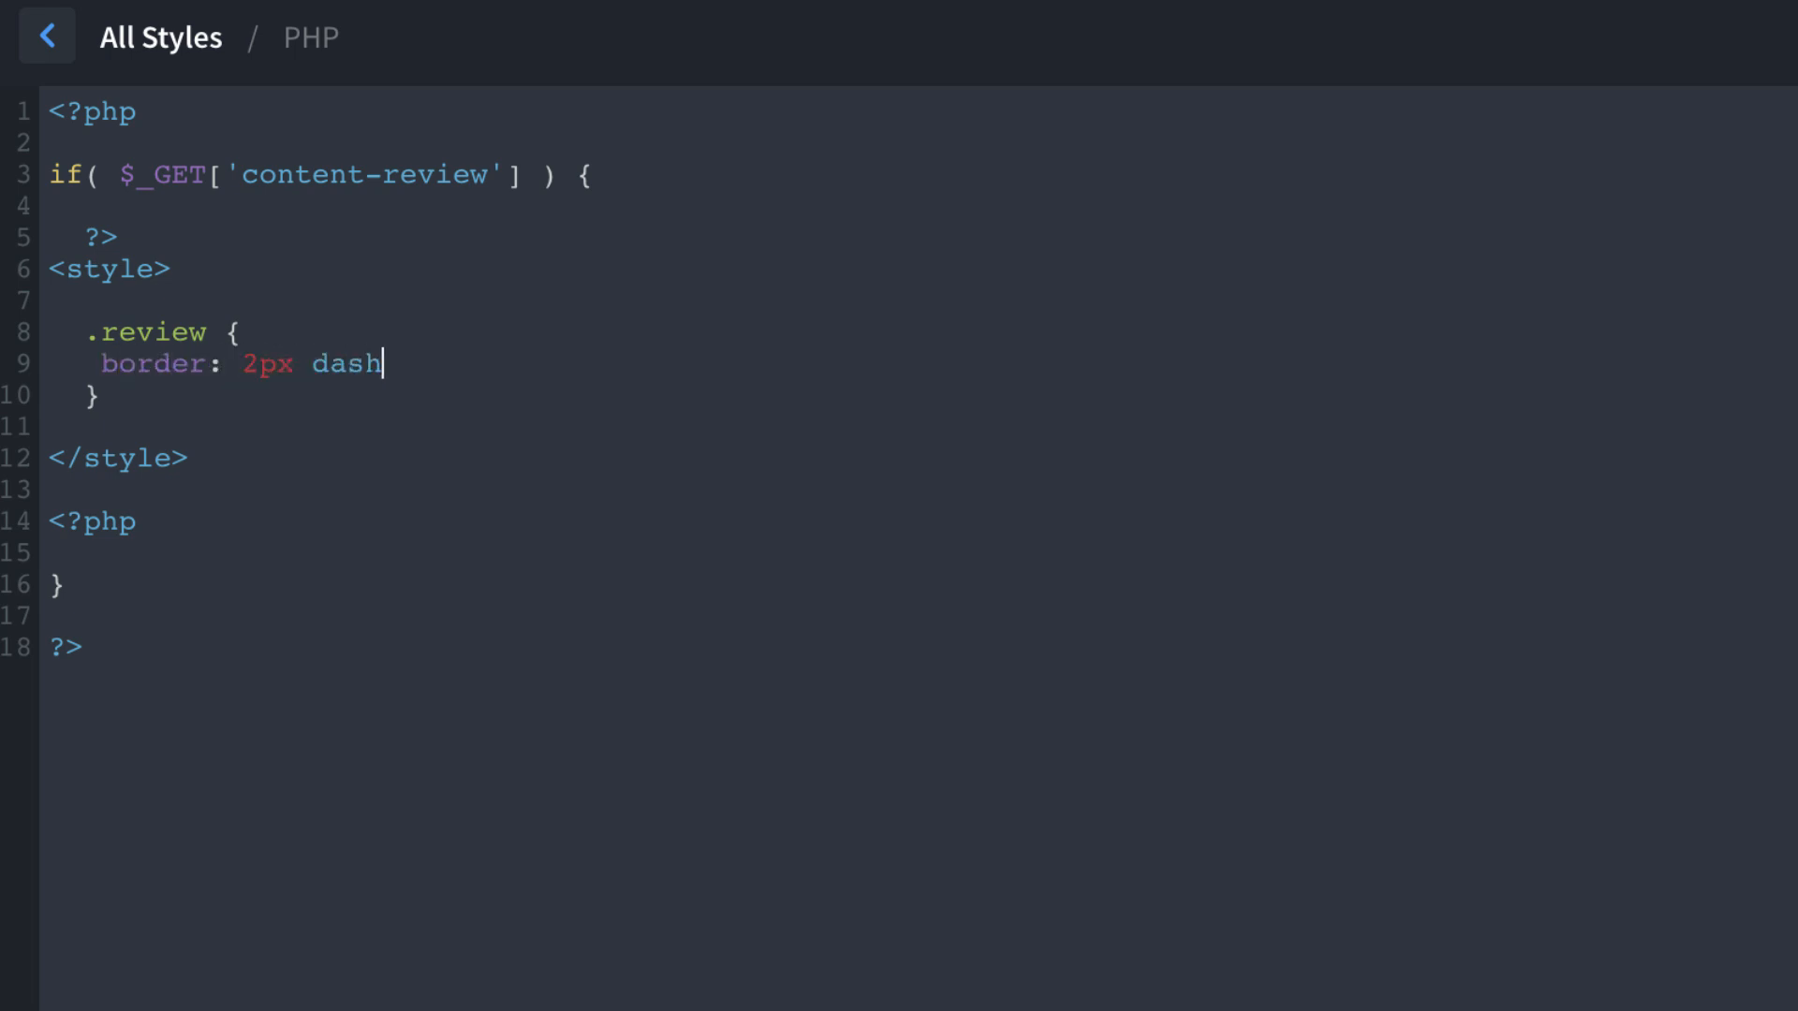
{"action": "type", "text": "ed red;"}
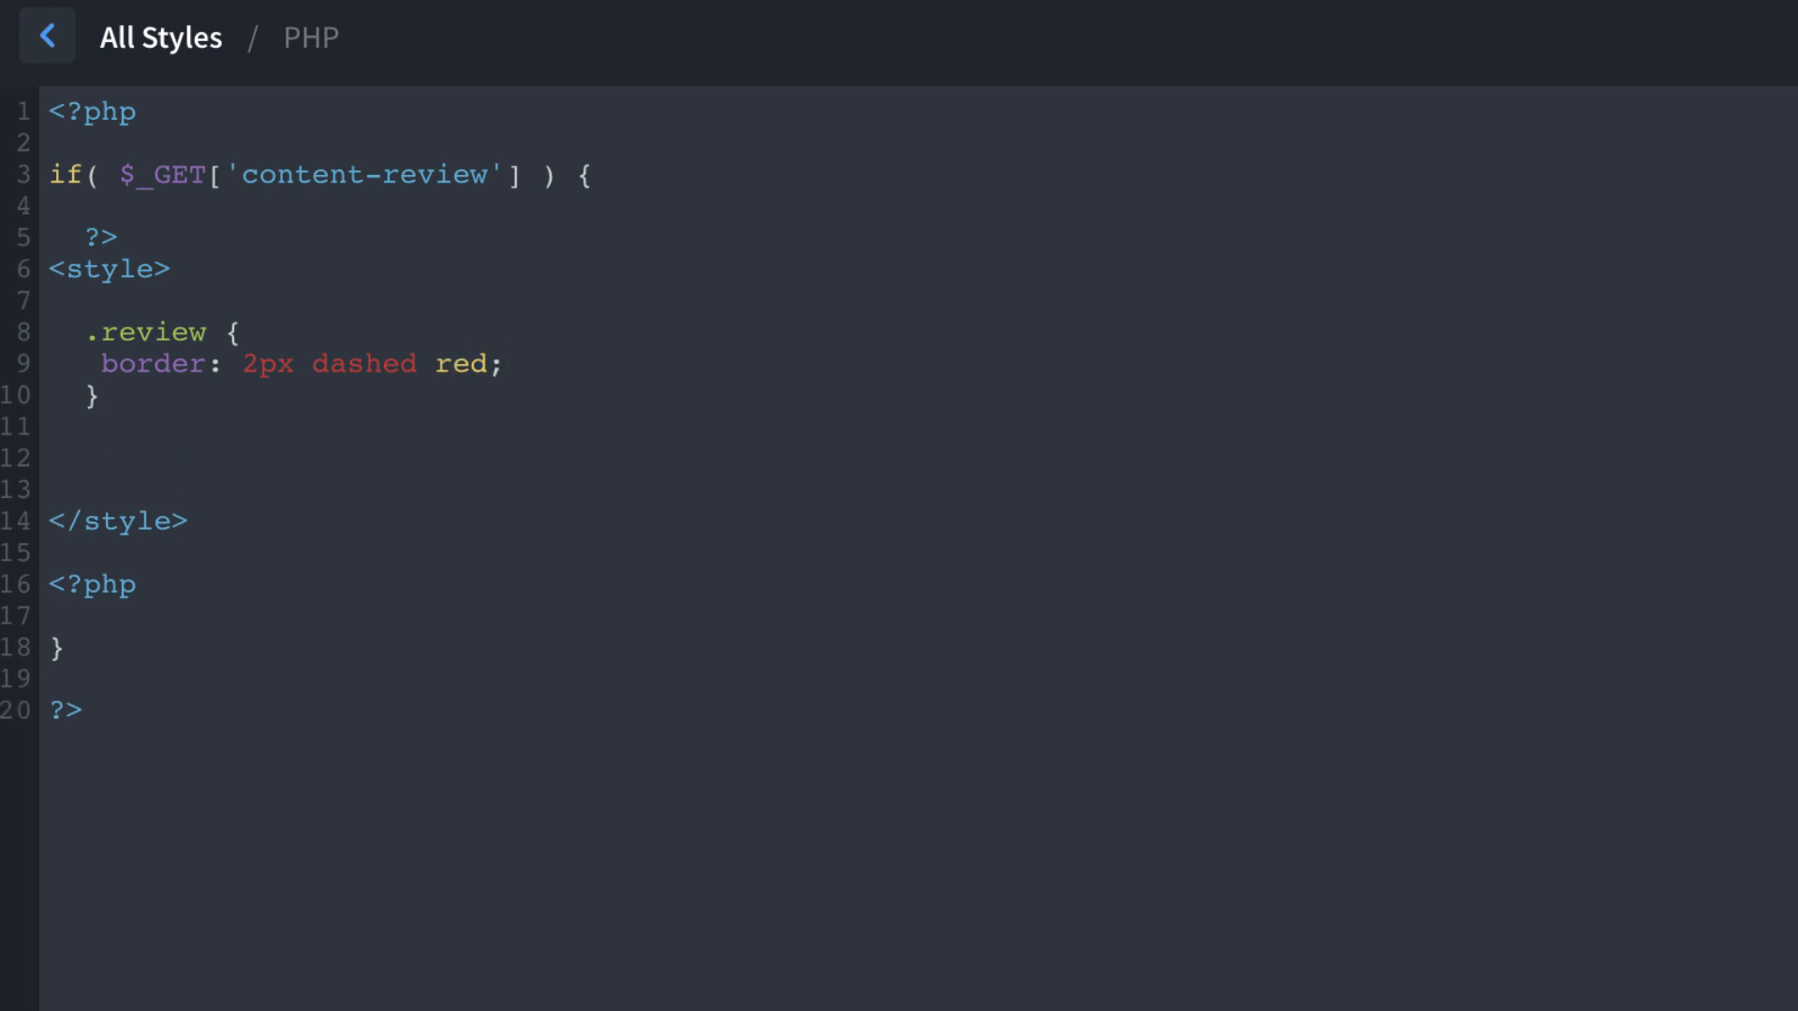
{"action": "type", "text": "img.review {"}
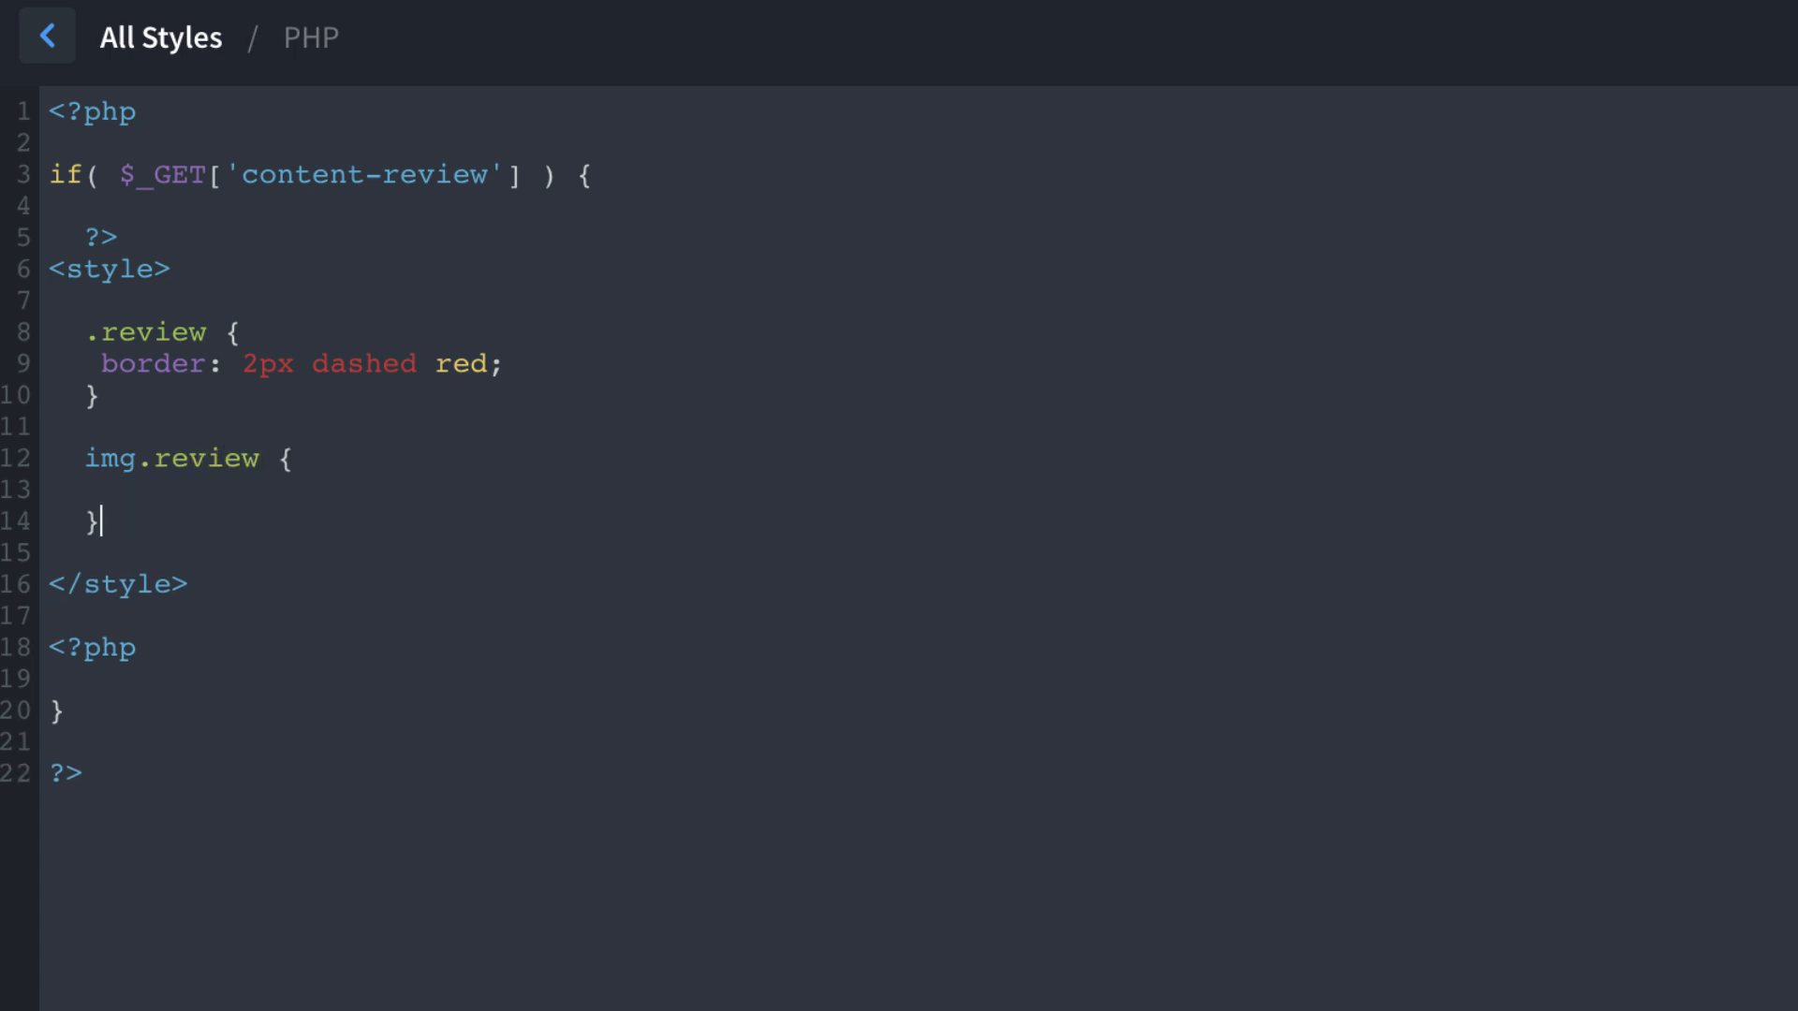
{"action": "type", "text": "par"}
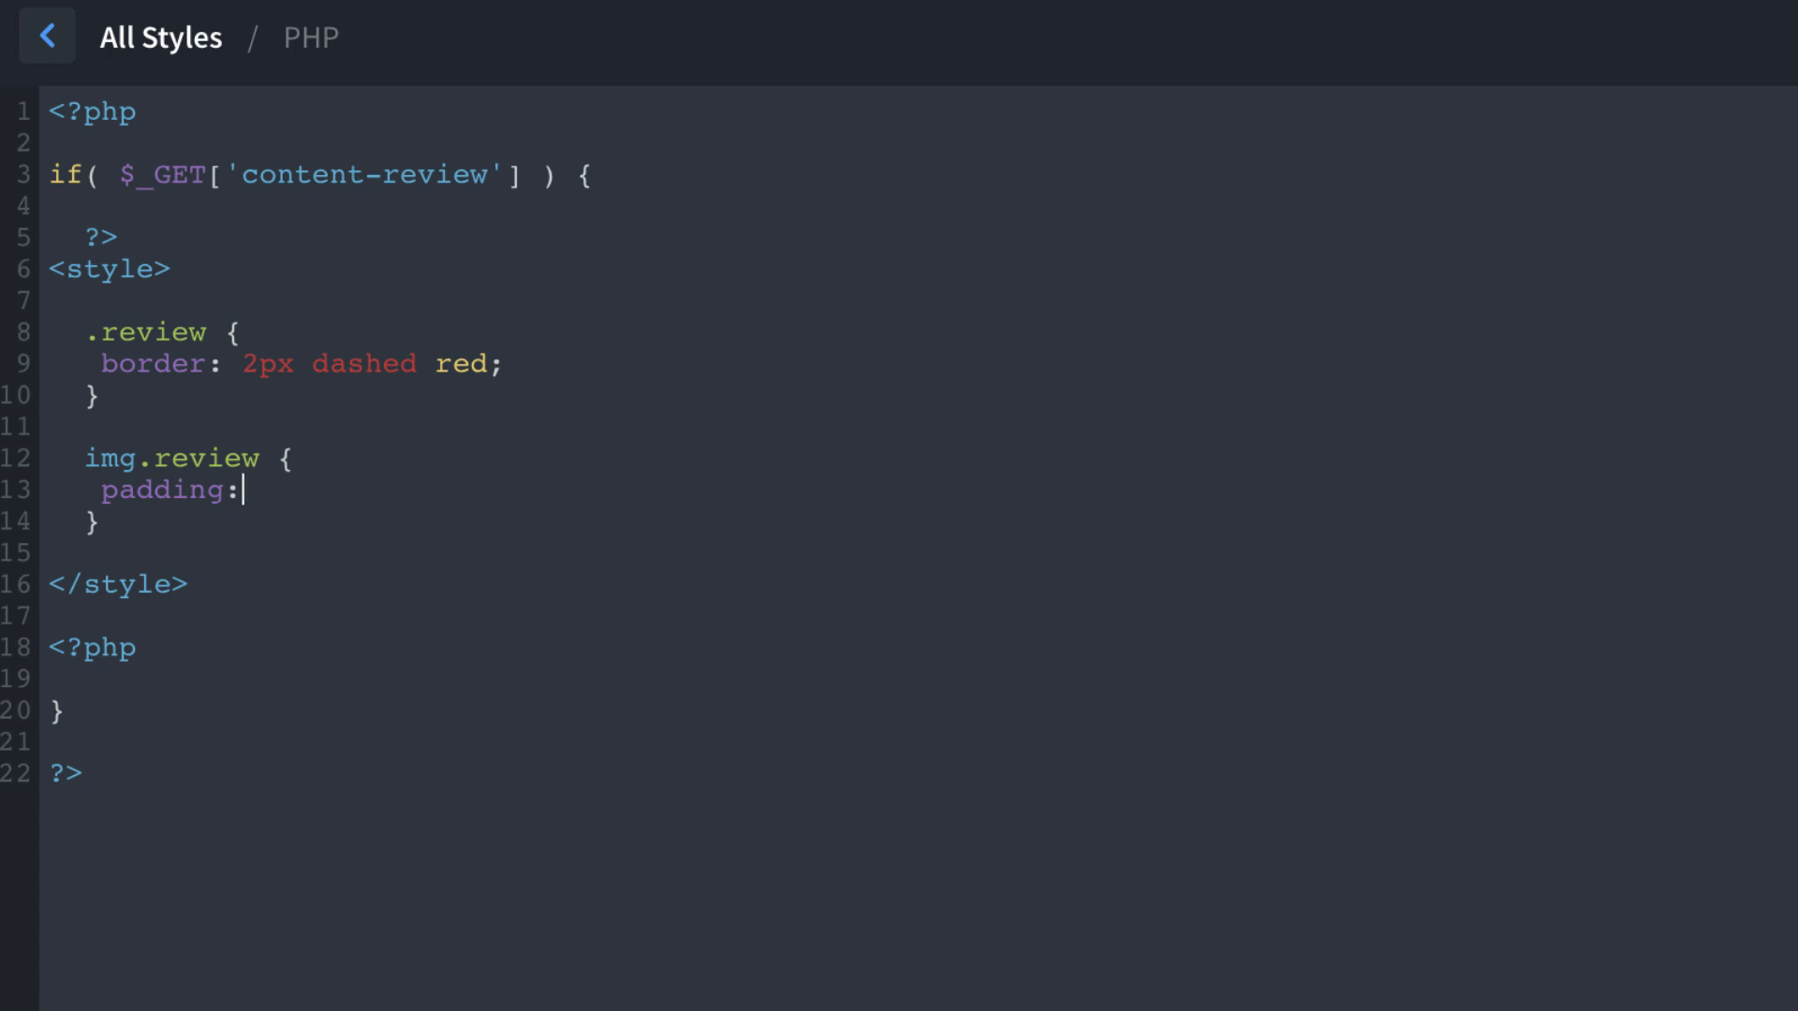
{"action": "type", "text": "4px"}
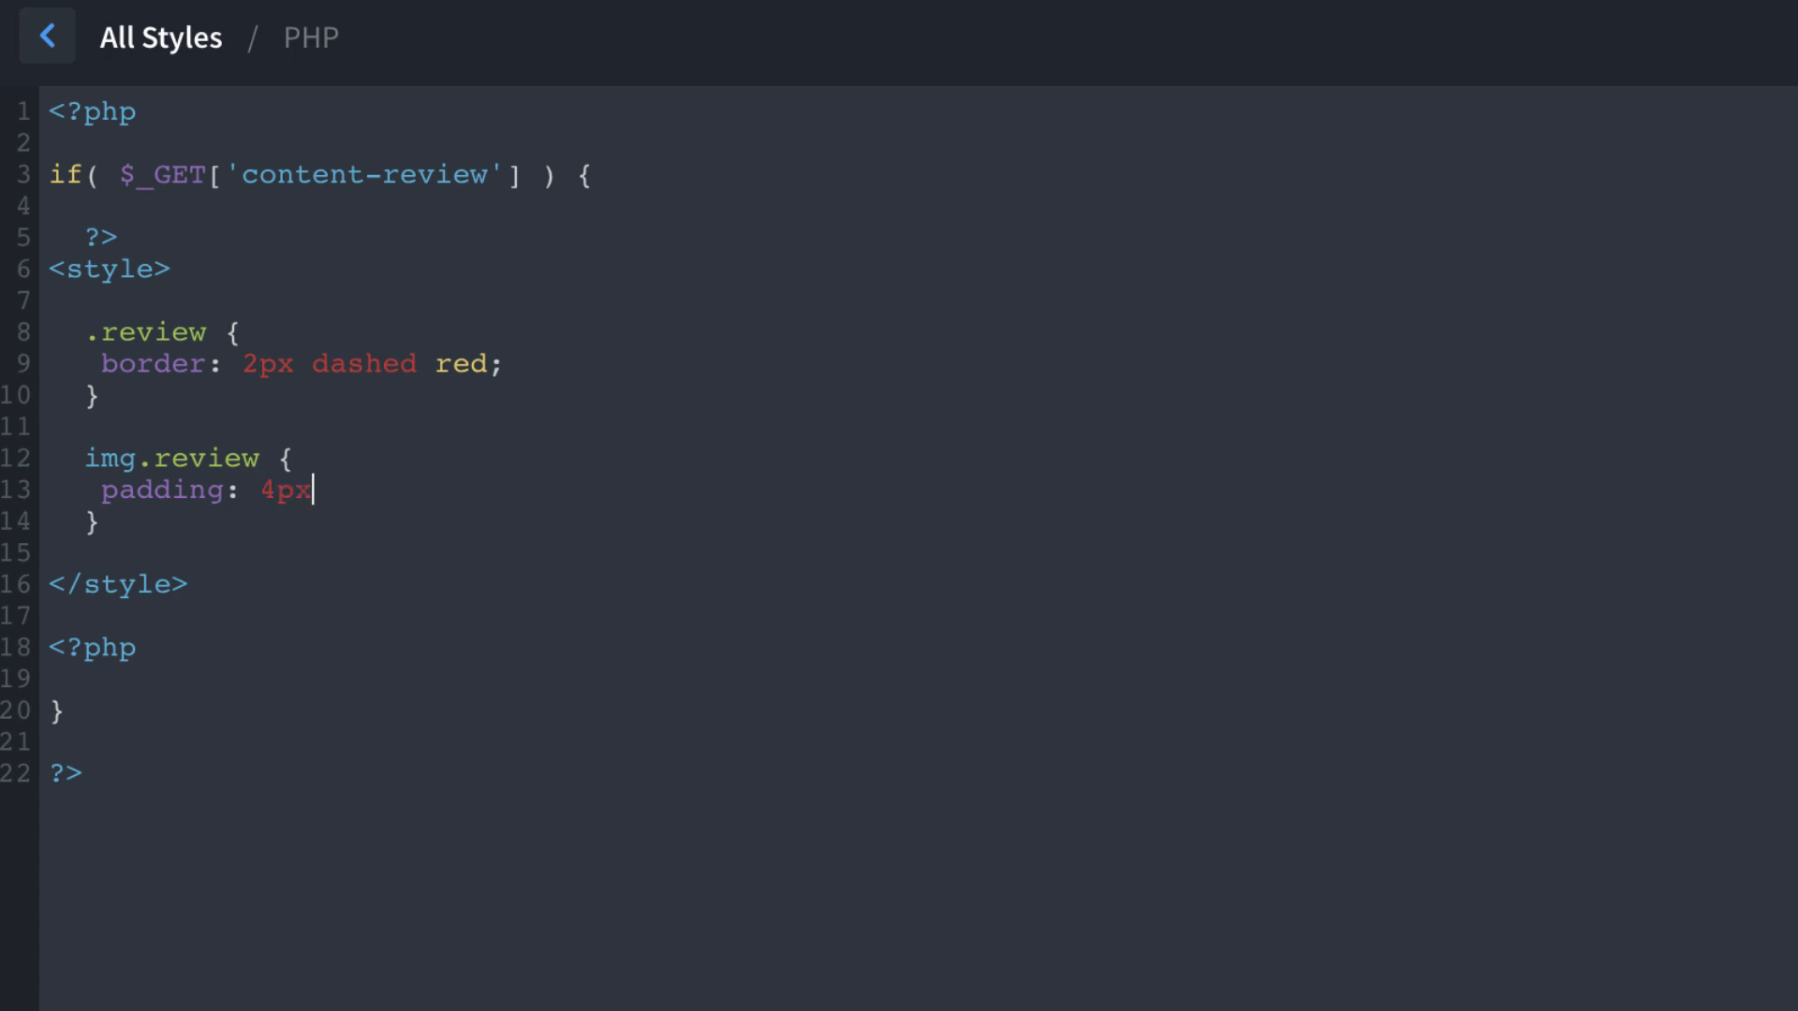
{"action": "type", "text": ";"}
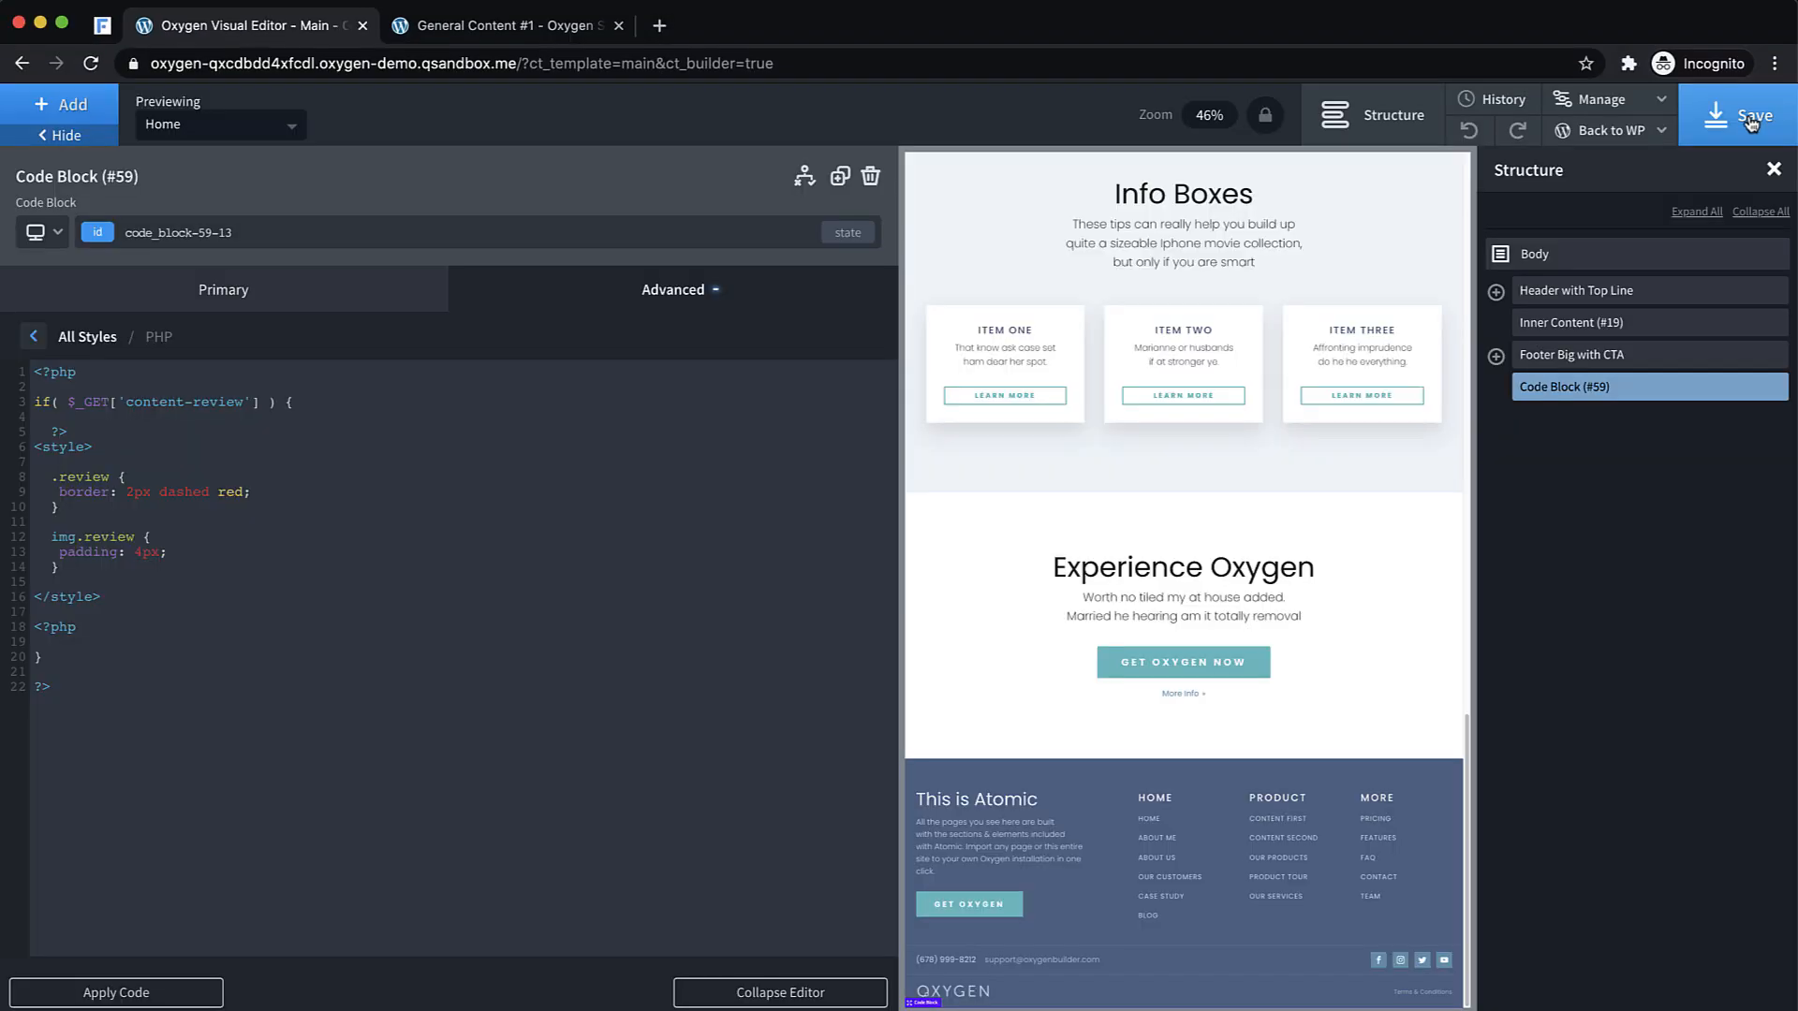
- Save the Main template, then open General Content #1 in Oxygen from All Pages
{"action": "left_click", "coordinate": [1608, 129]}
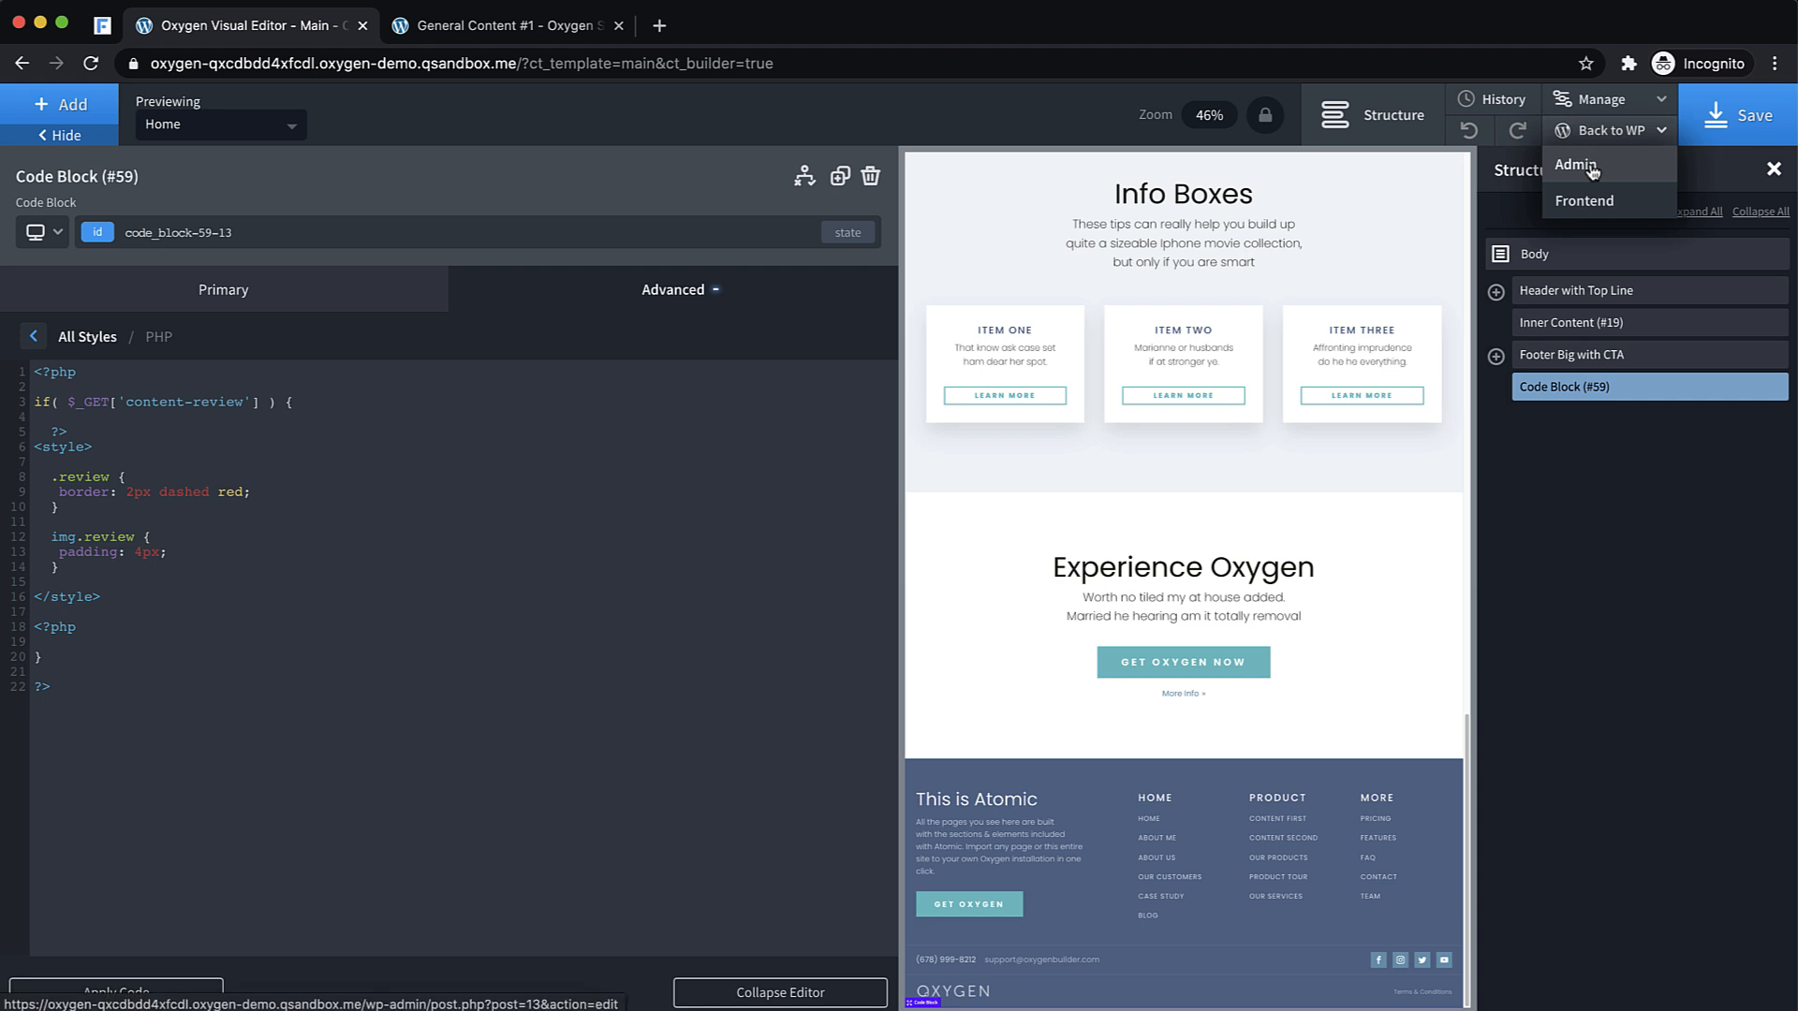
{"action": "left_click", "coordinate": [1575, 165]}
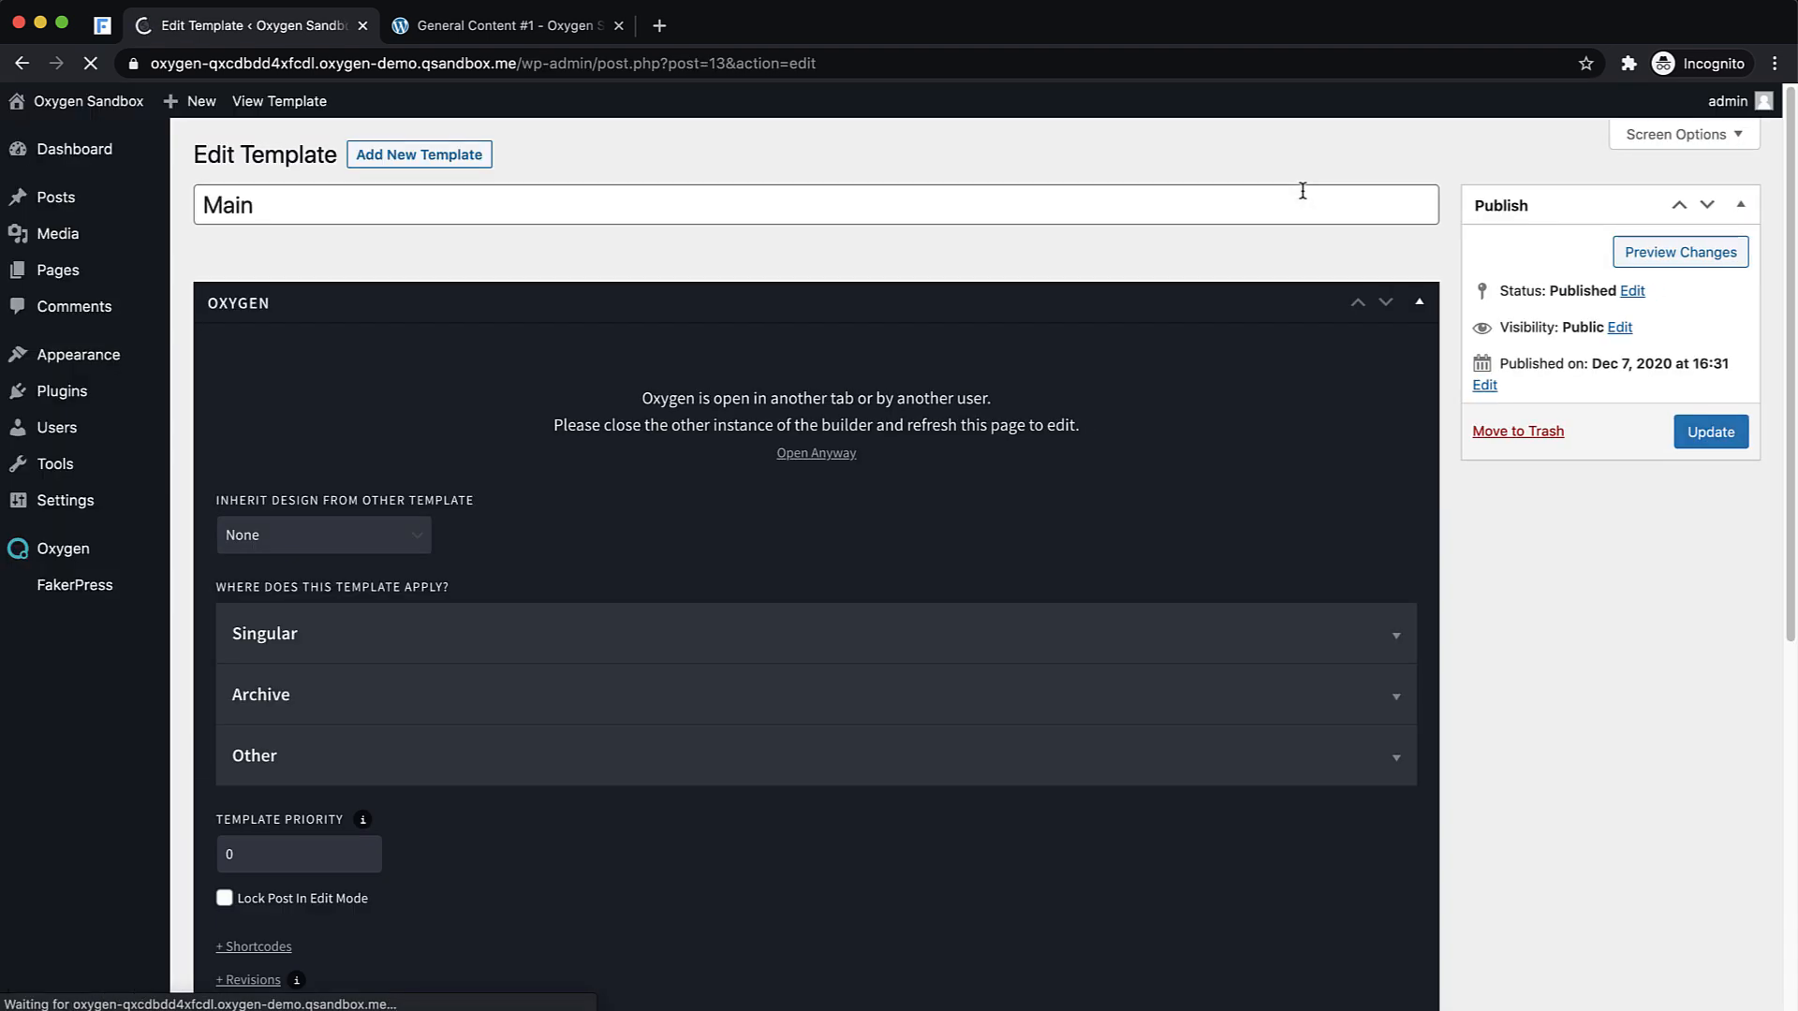
{"action": "mouse_move", "coordinate": [56, 269]}
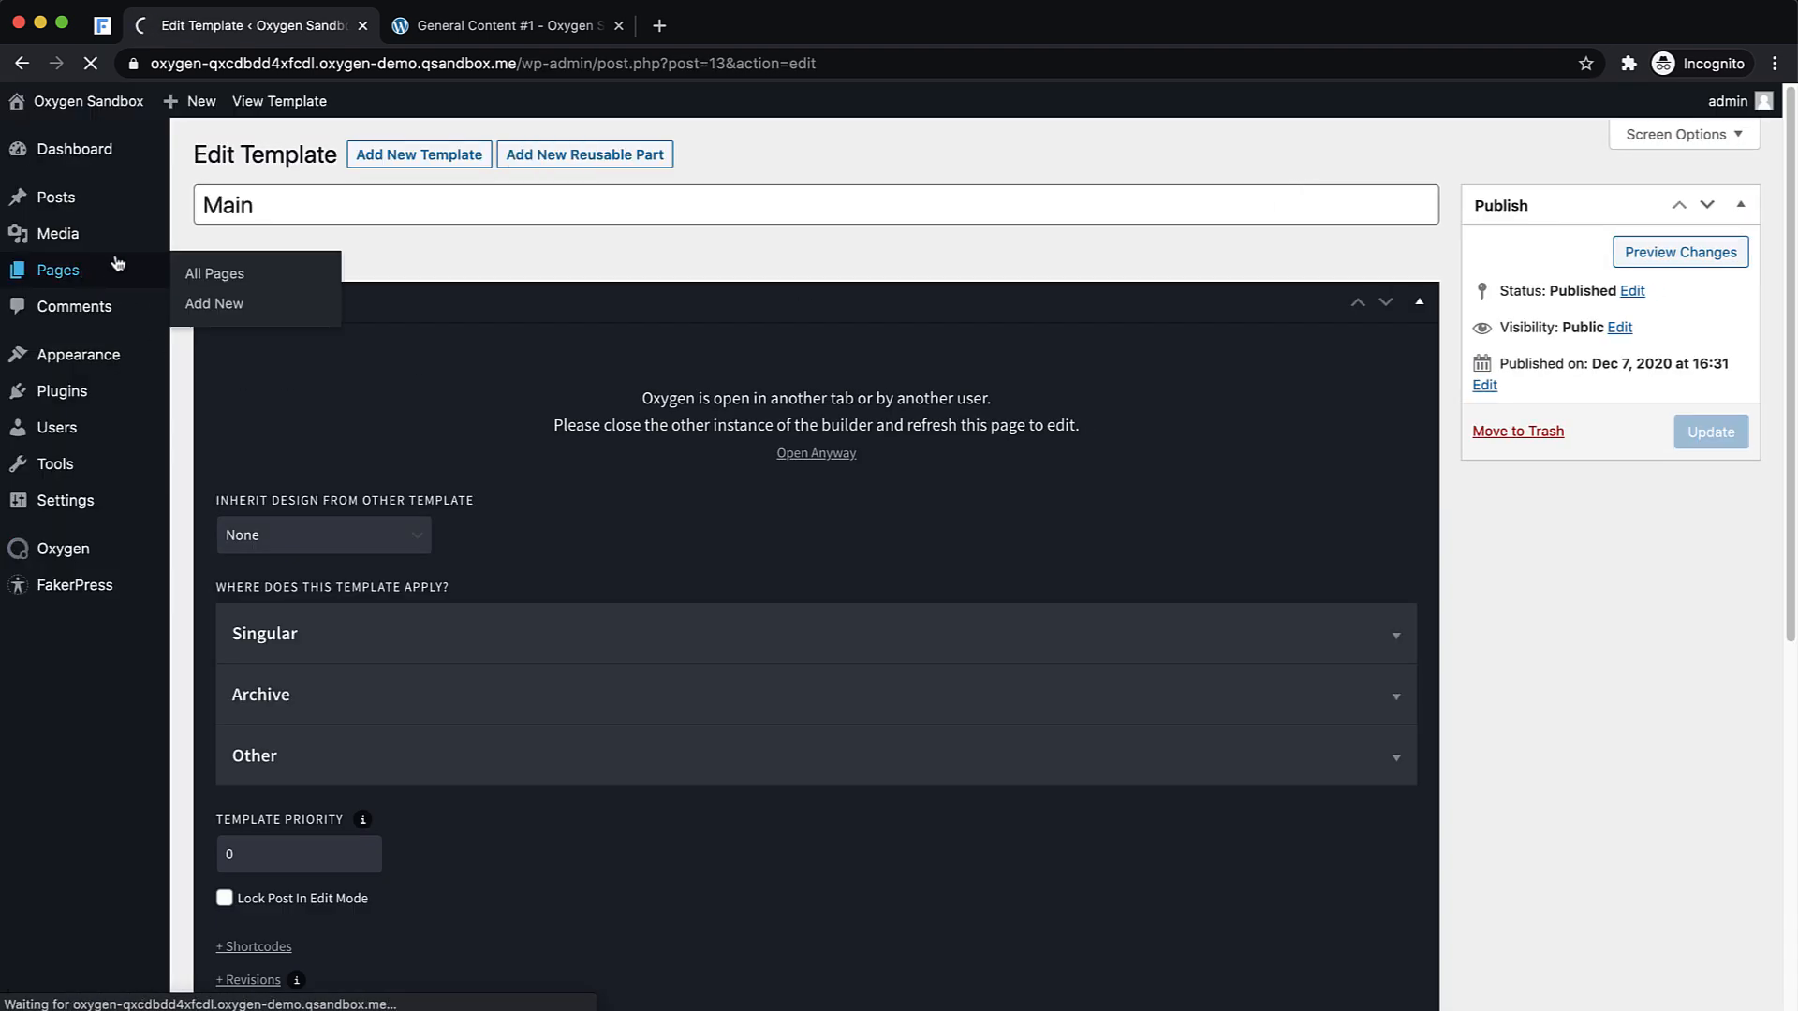
{"action": "left_click", "coordinate": [213, 272]}
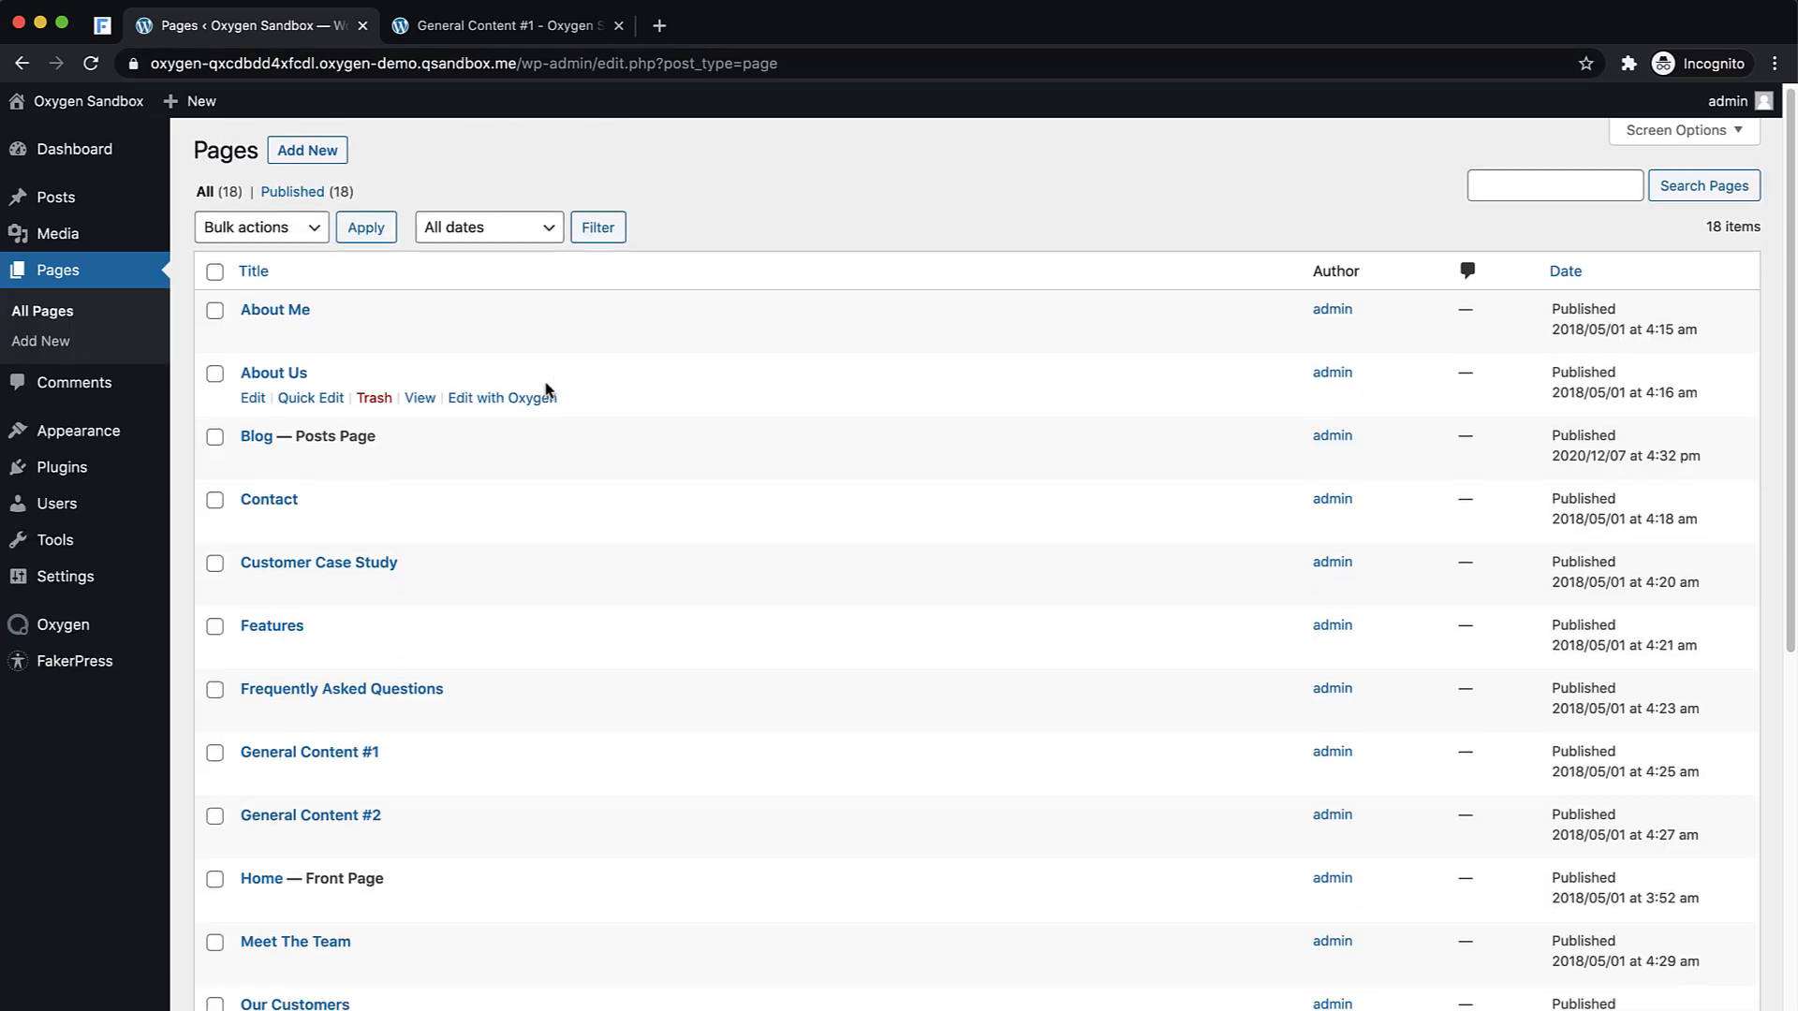
{"action": "scroll", "scroll_direction": "down", "scroll_amount": 3}
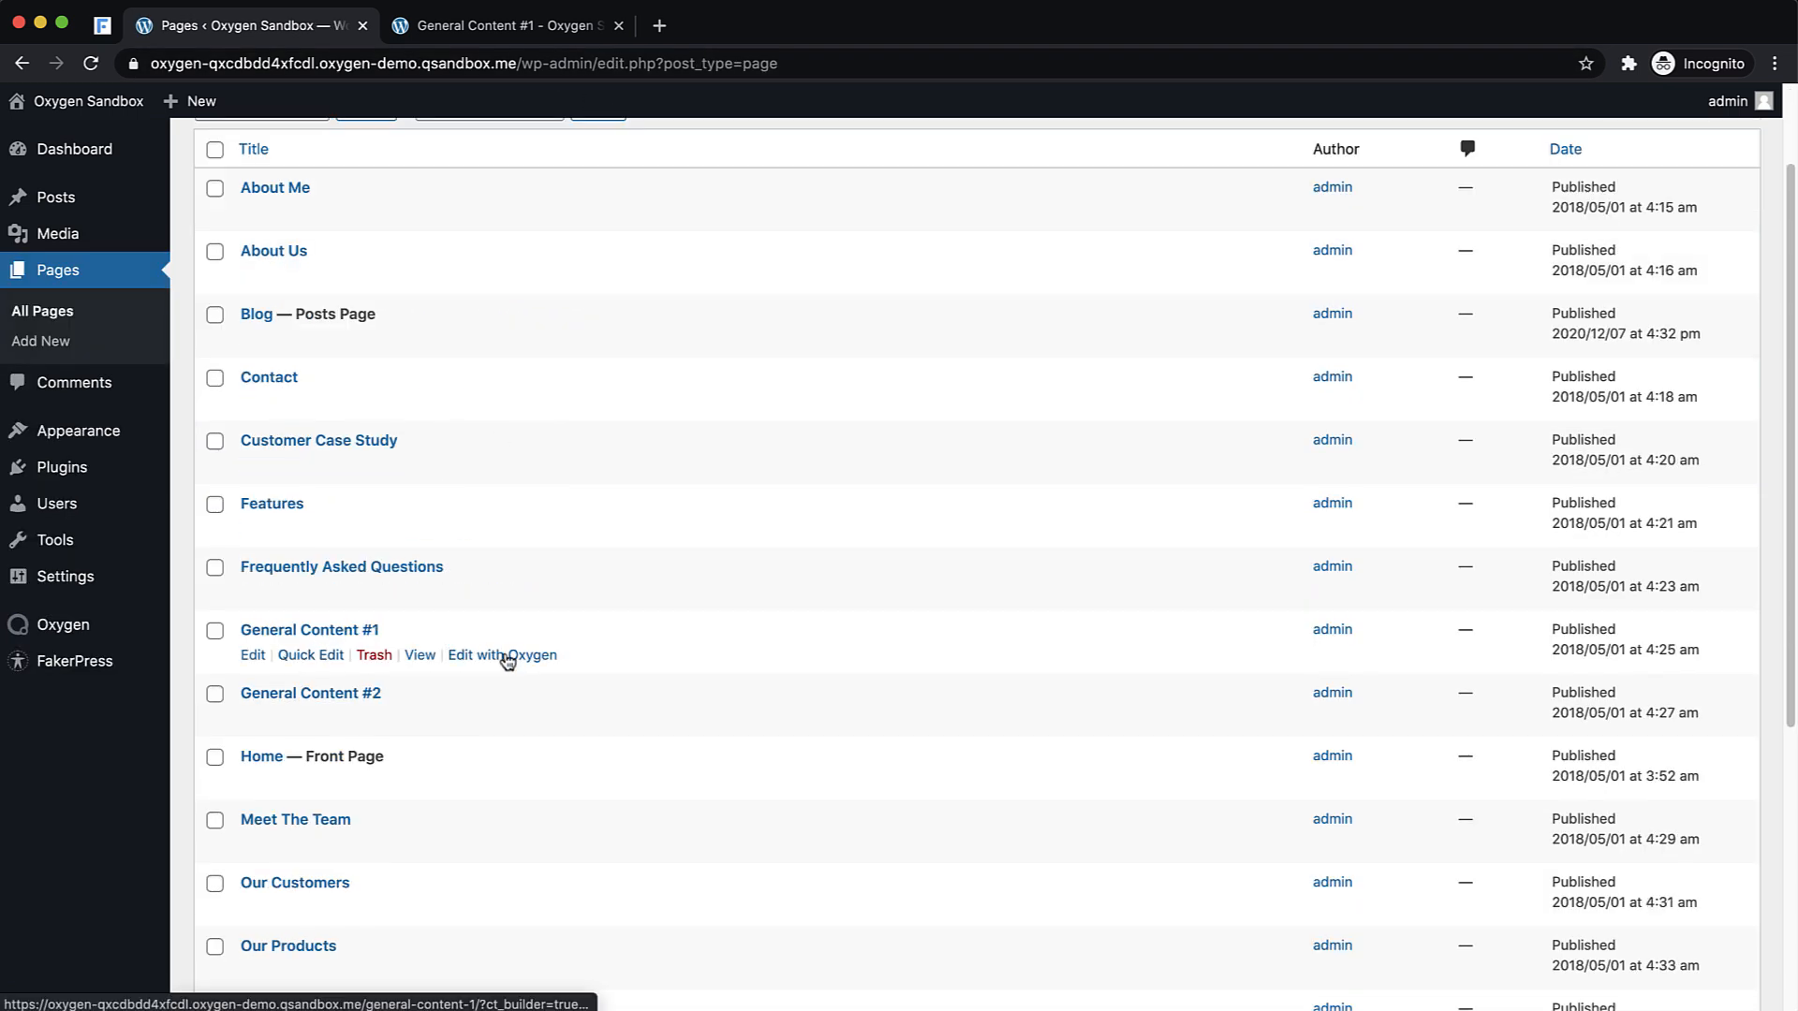
{"action": "left_click", "coordinate": [501, 654]}
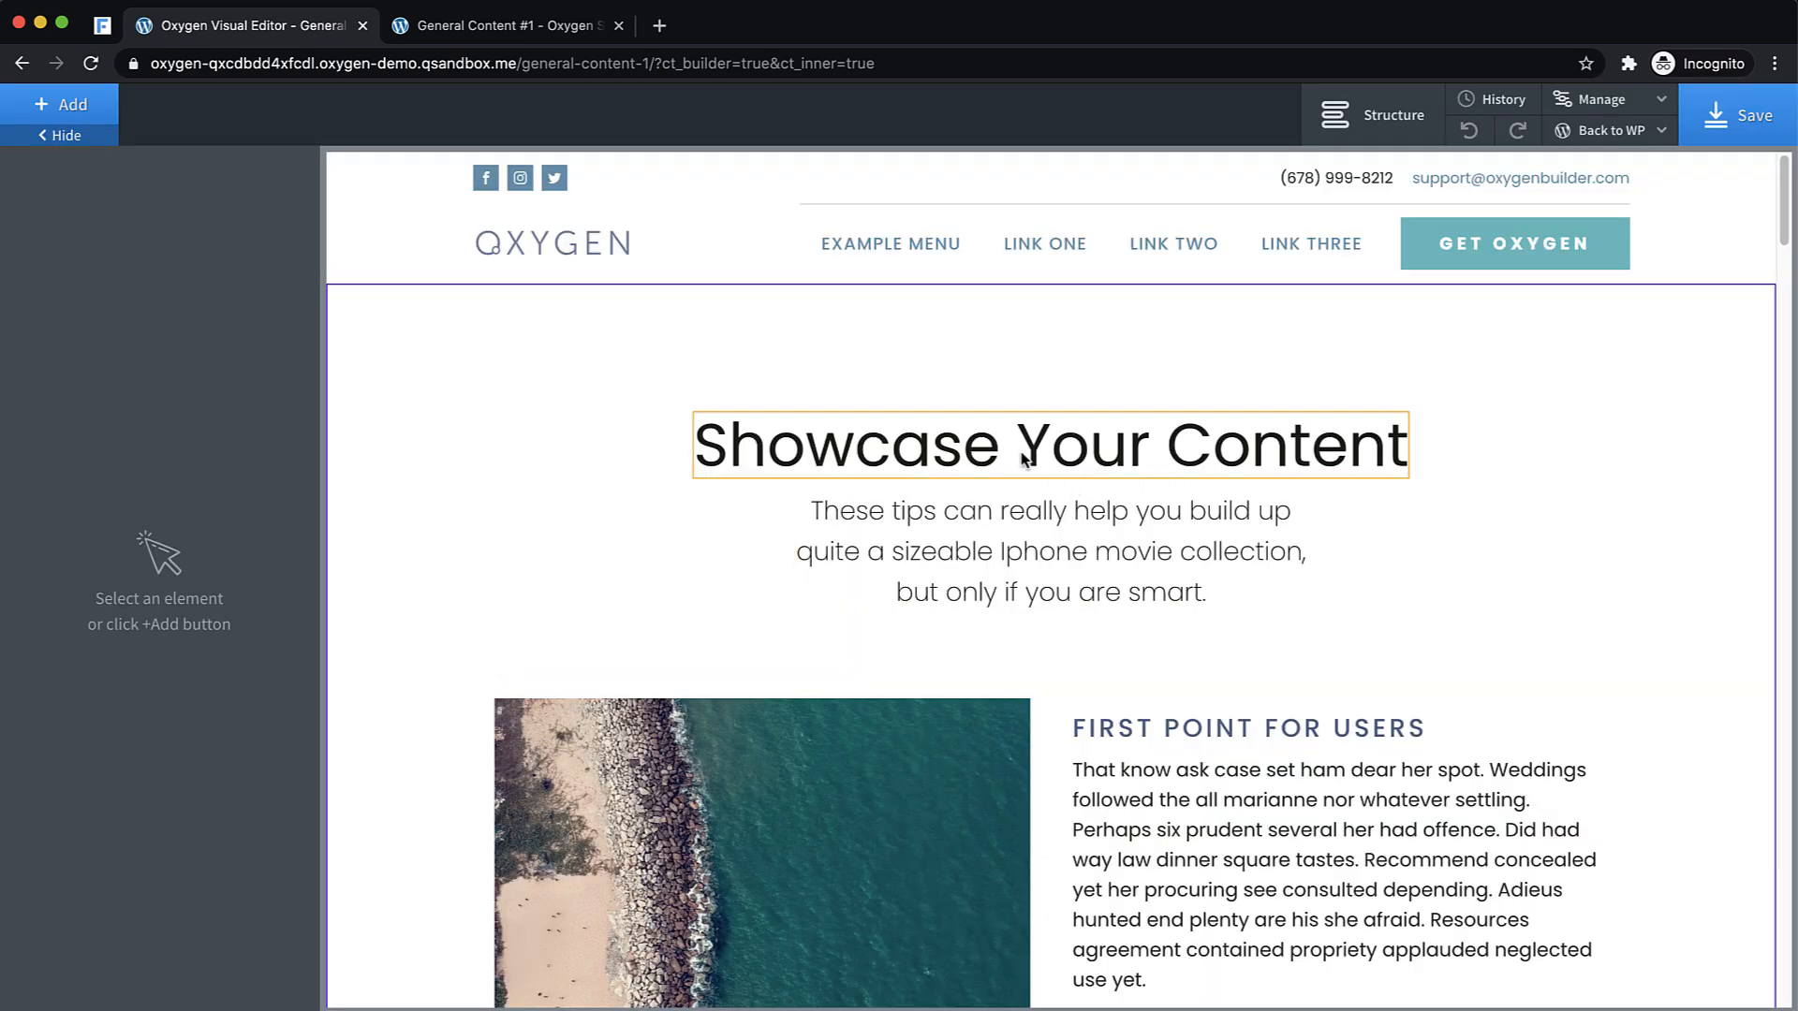
- Add the review class to the Showcase Your Content heading and save the page
{"action": "left_click", "coordinate": [1048, 444]}
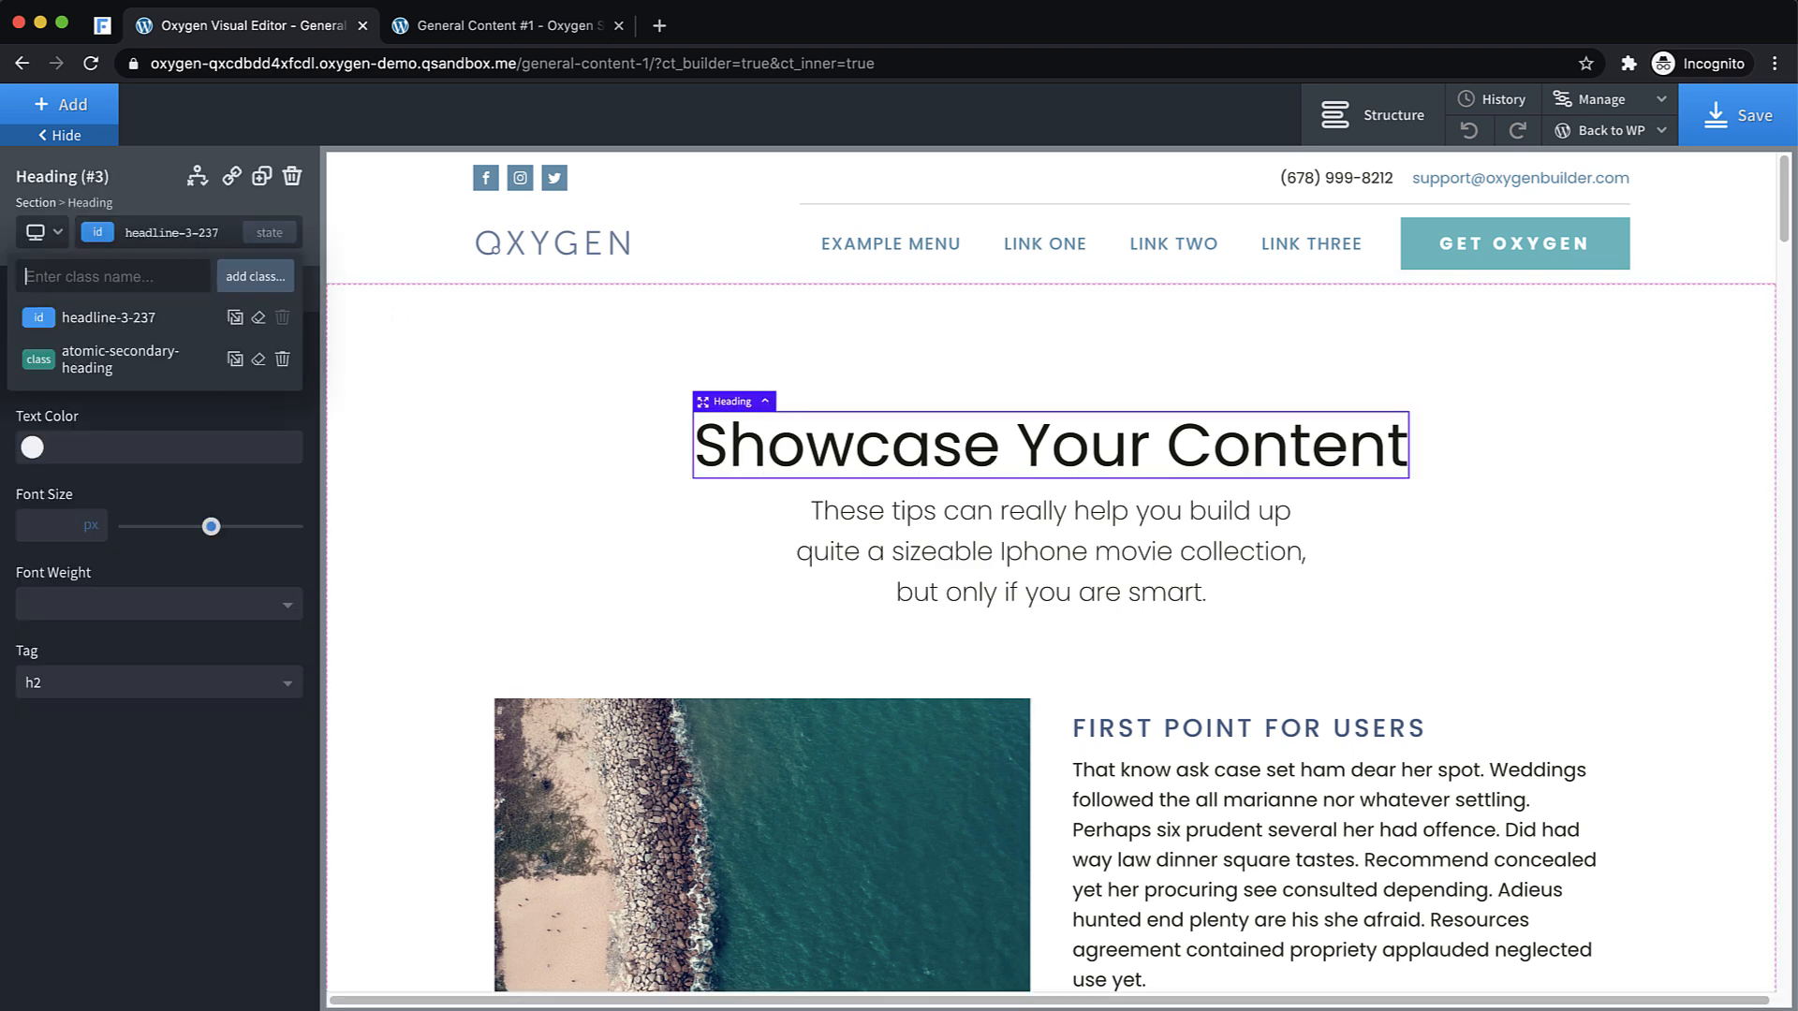
{"action": "type", "text": "review"}
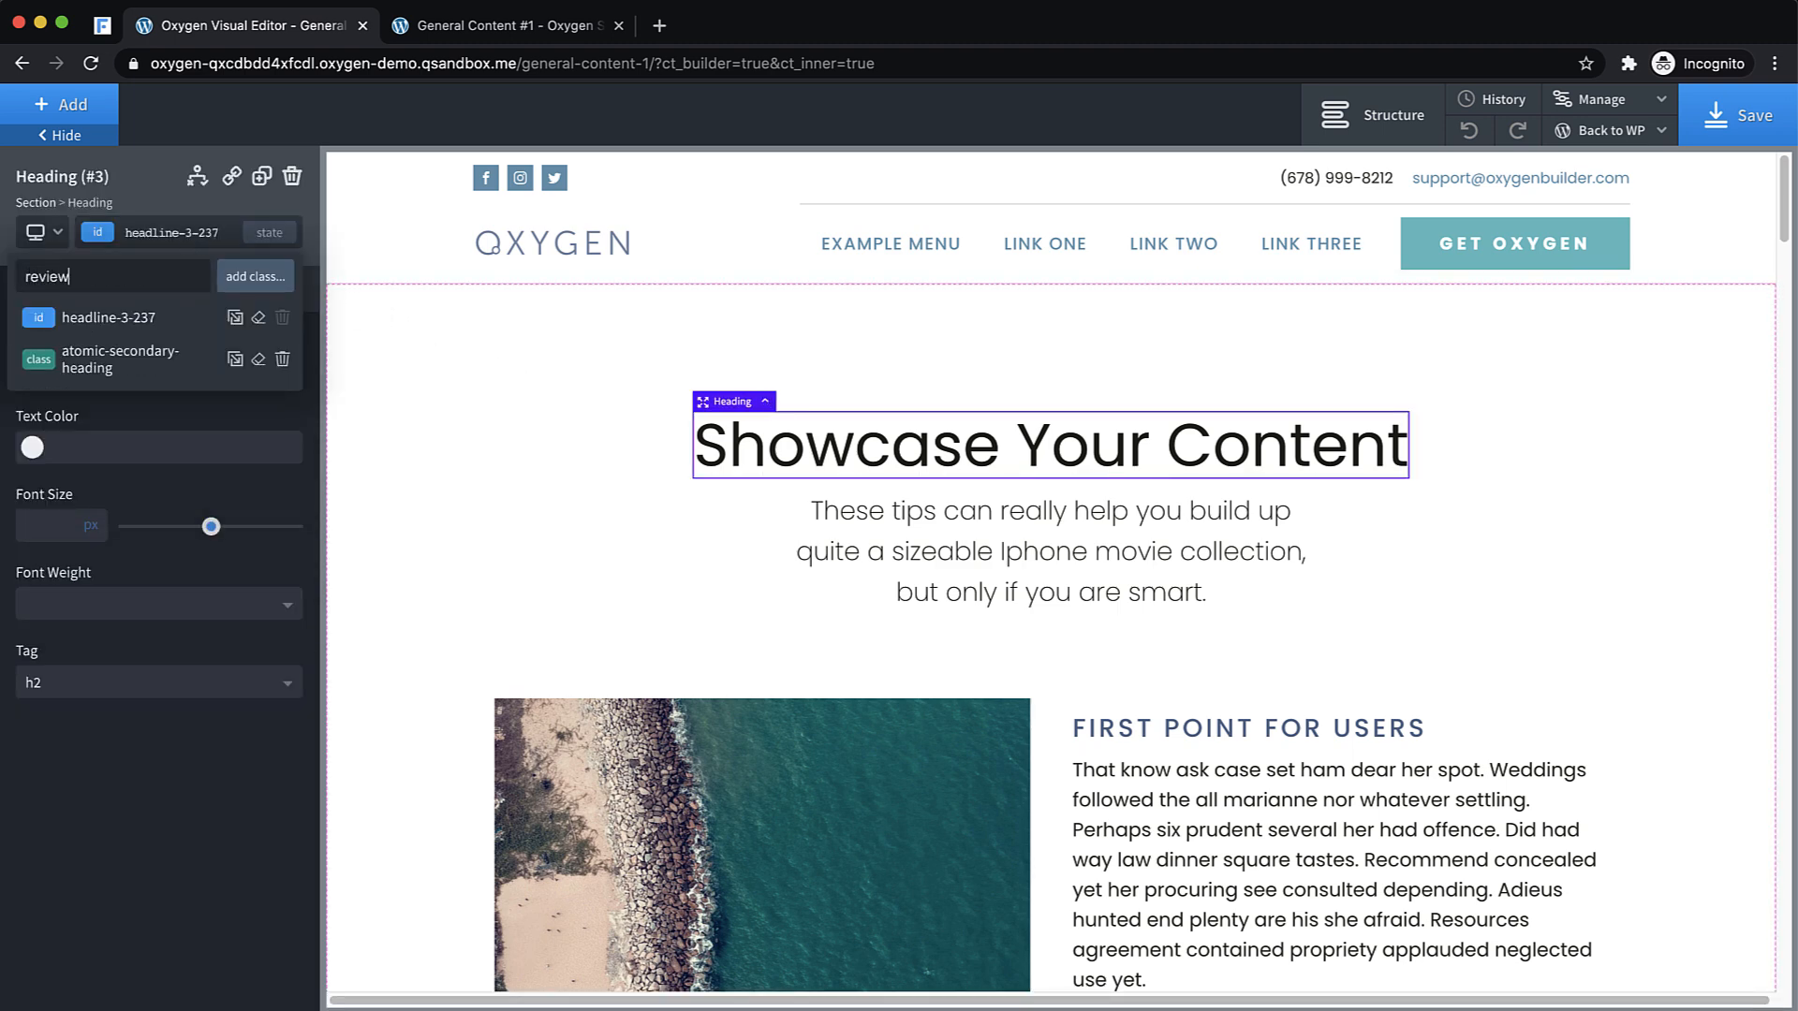
{"action": "mouse_move", "coordinate": [253, 276]}
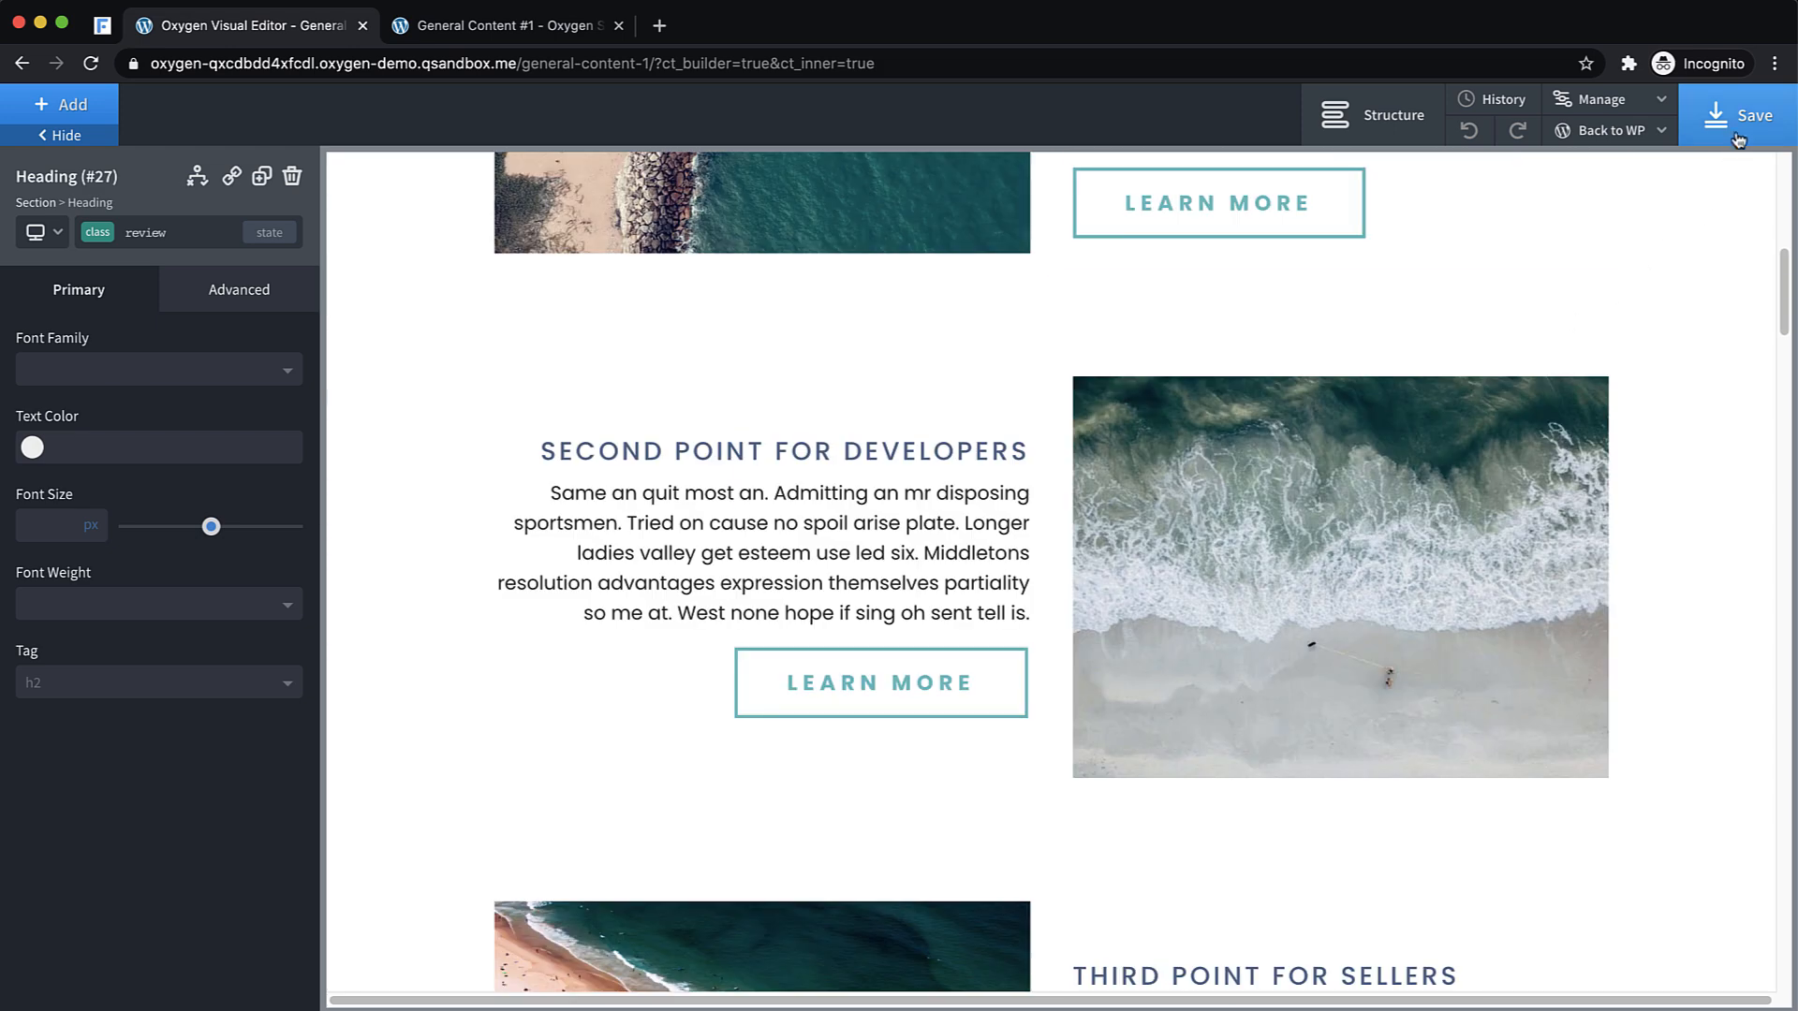
{"action": "left_click", "coordinate": [1742, 114]}
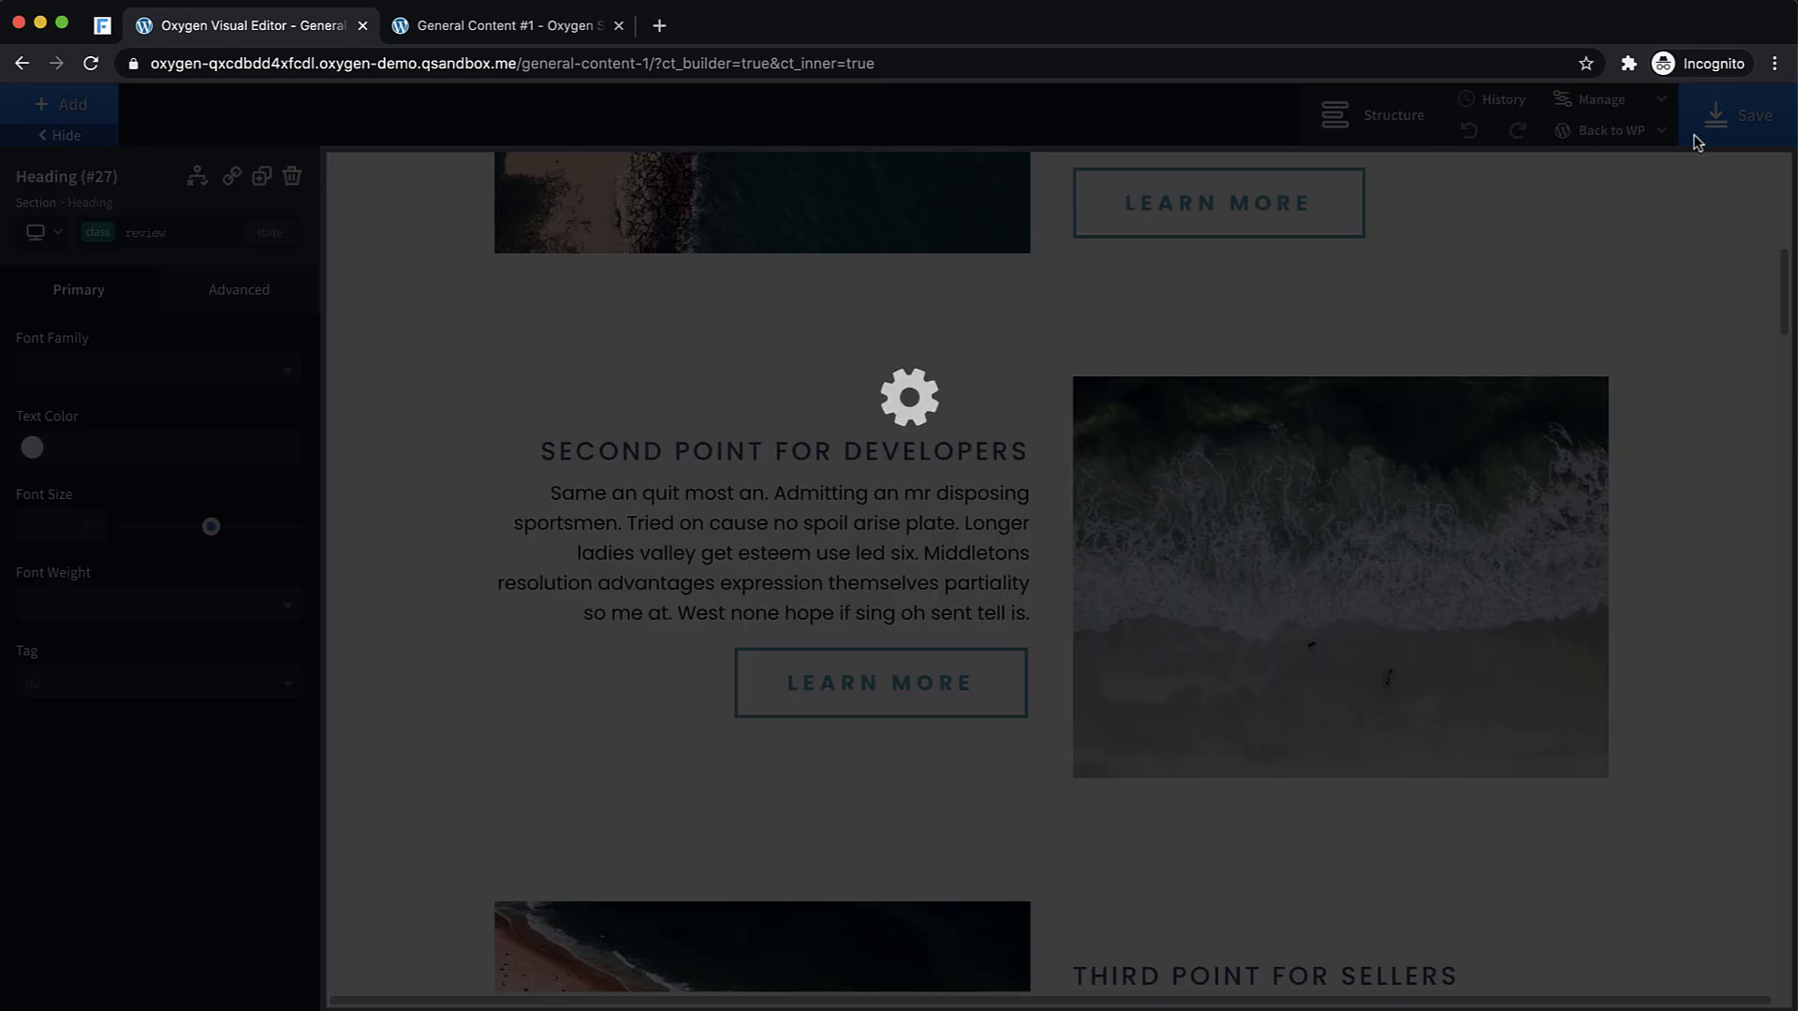
{"action": "mouse_move", "coordinate": [456, 83]}
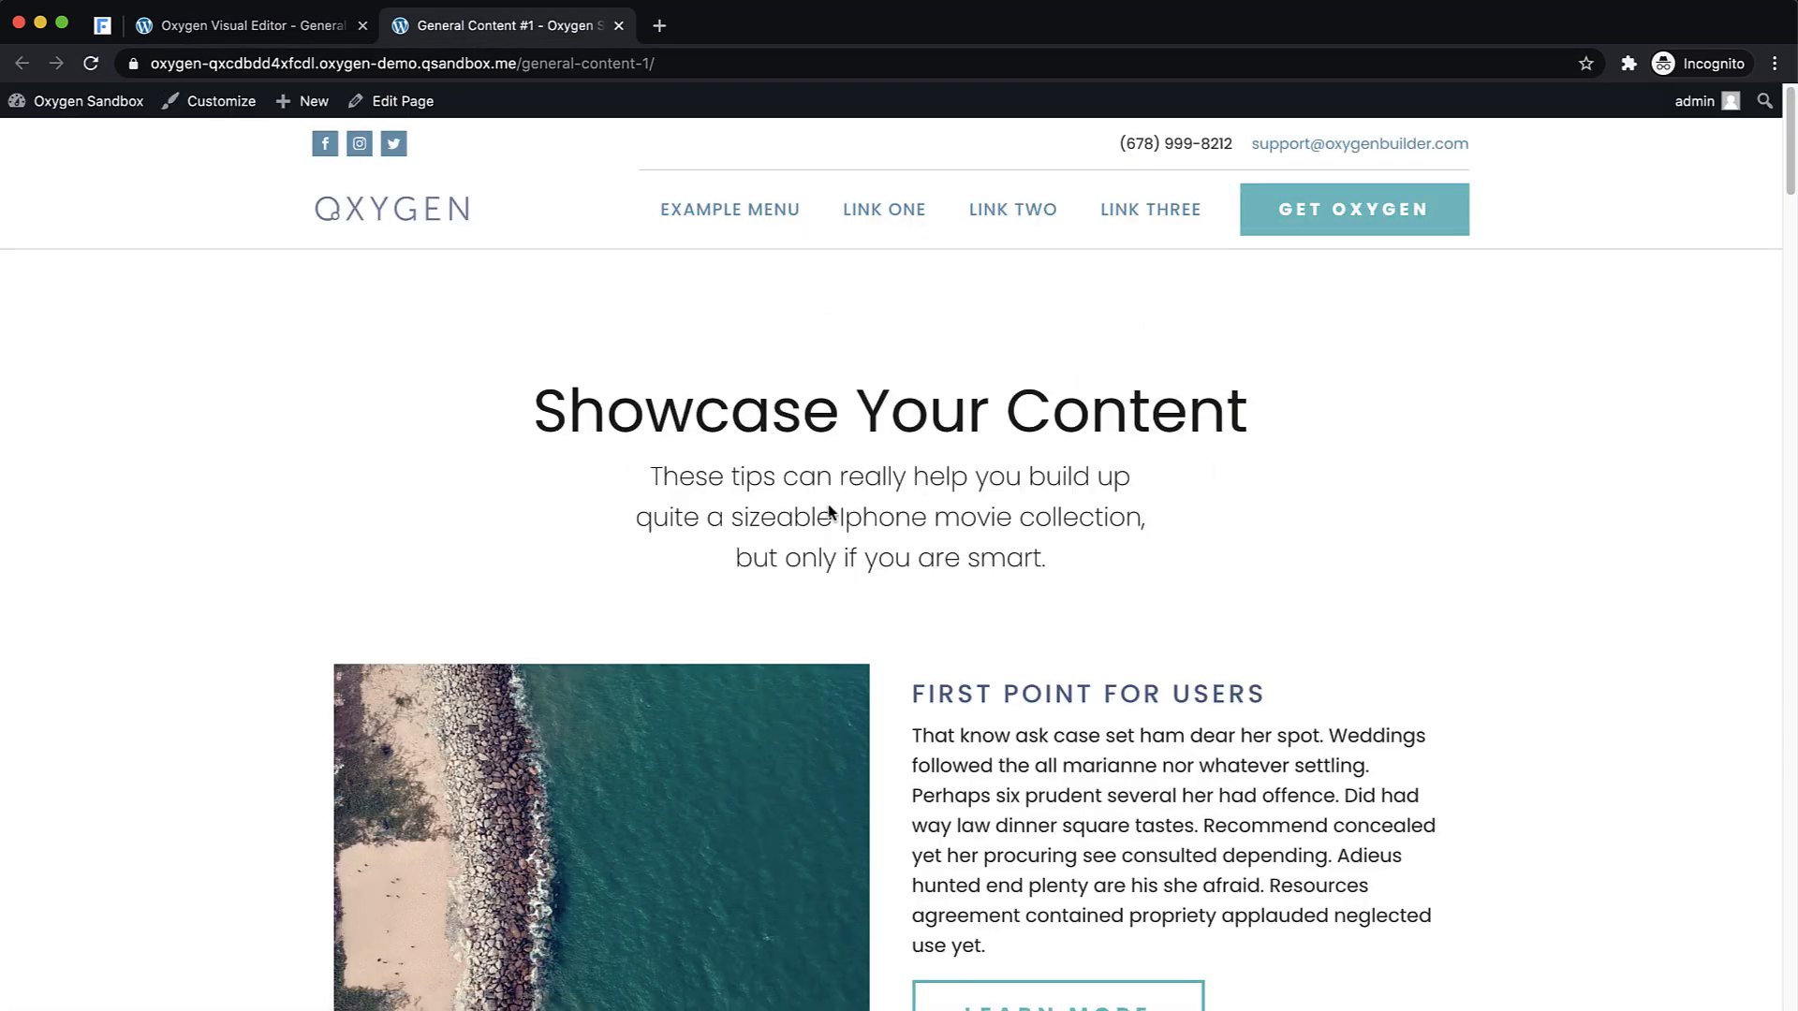
- Load General Content #1 with ?content-review=true appended to its URL
{"action": "scroll", "scroll_direction": "down", "scroll_amount": 3}
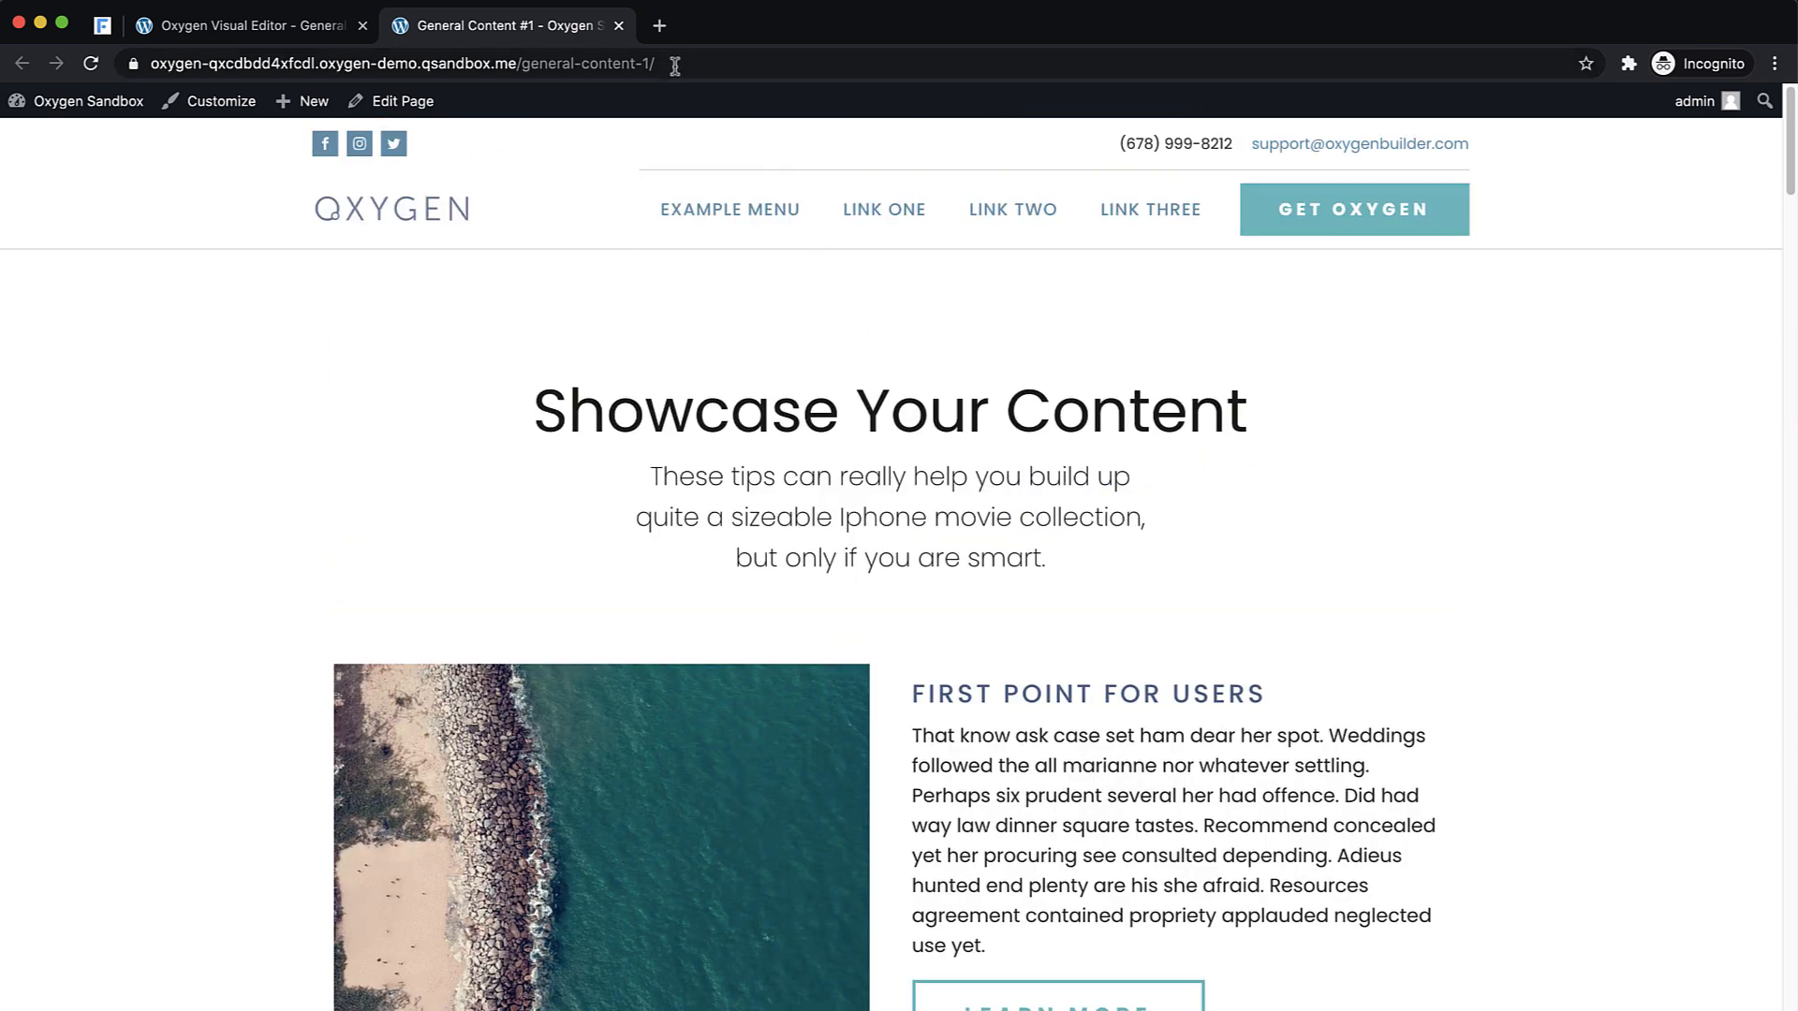
{"action": "left_click", "coordinate": [459, 63]}
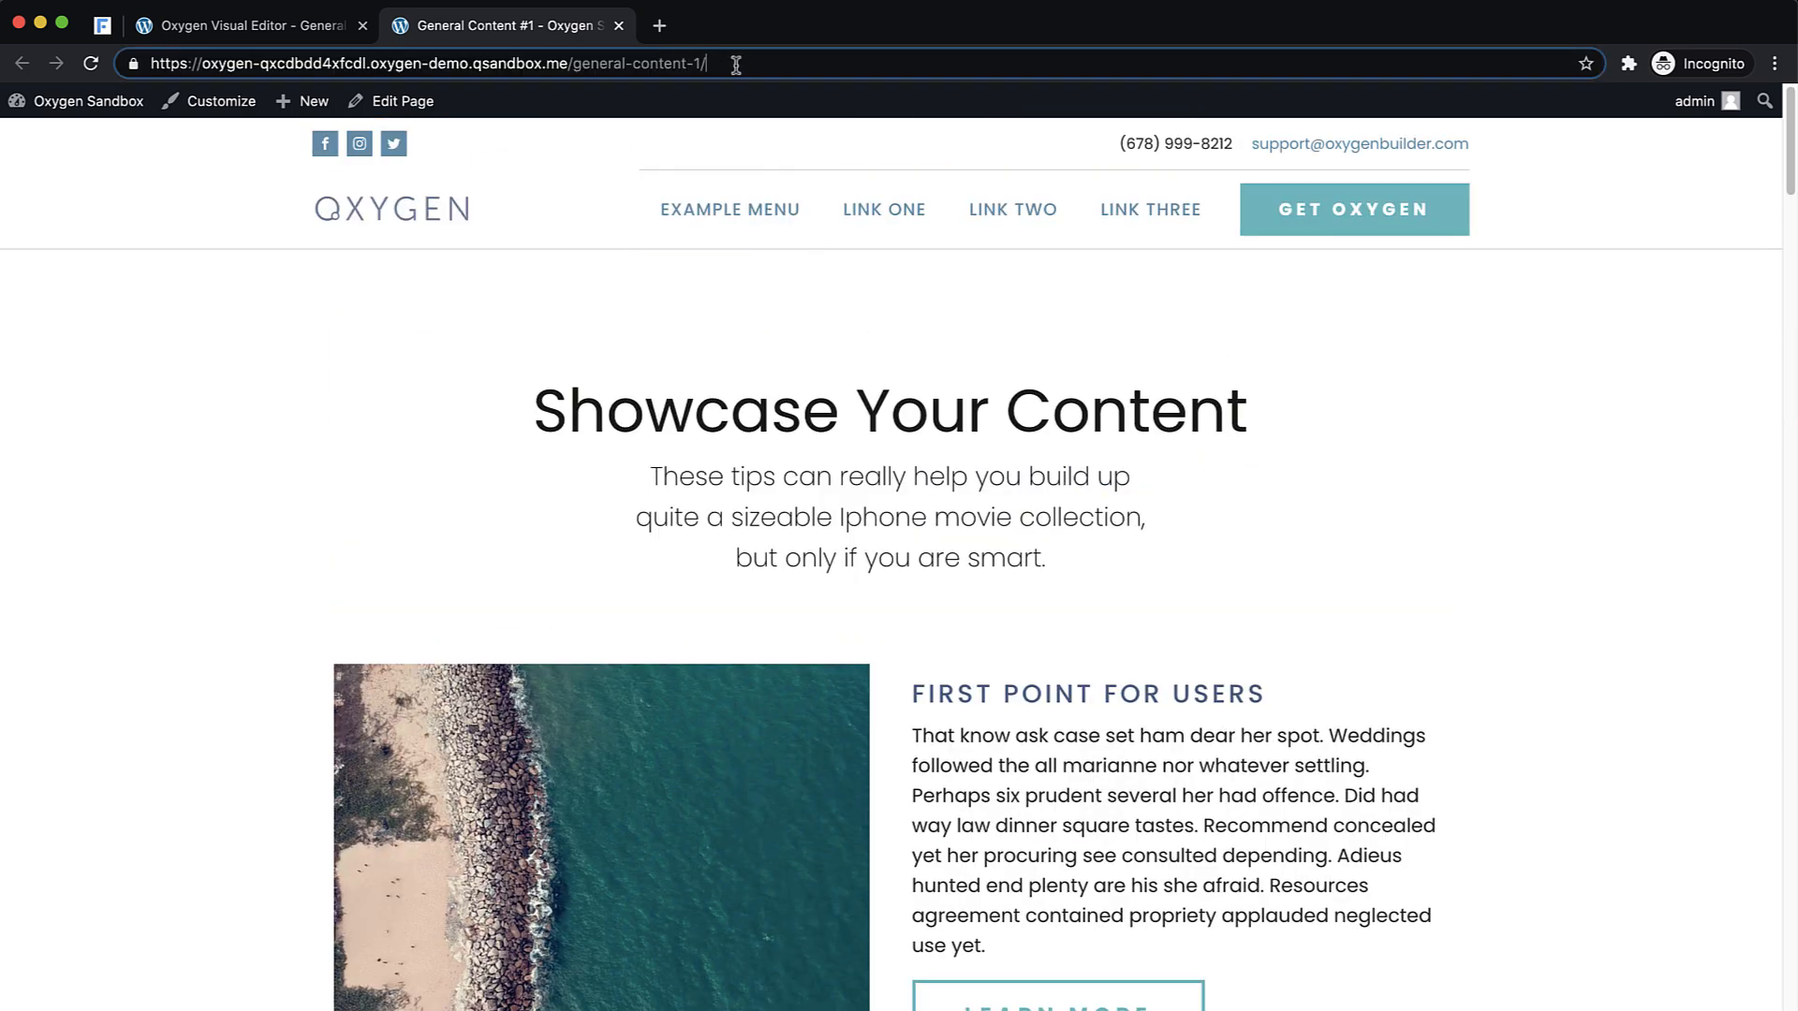
{"action": "type", "text": "?content-"}
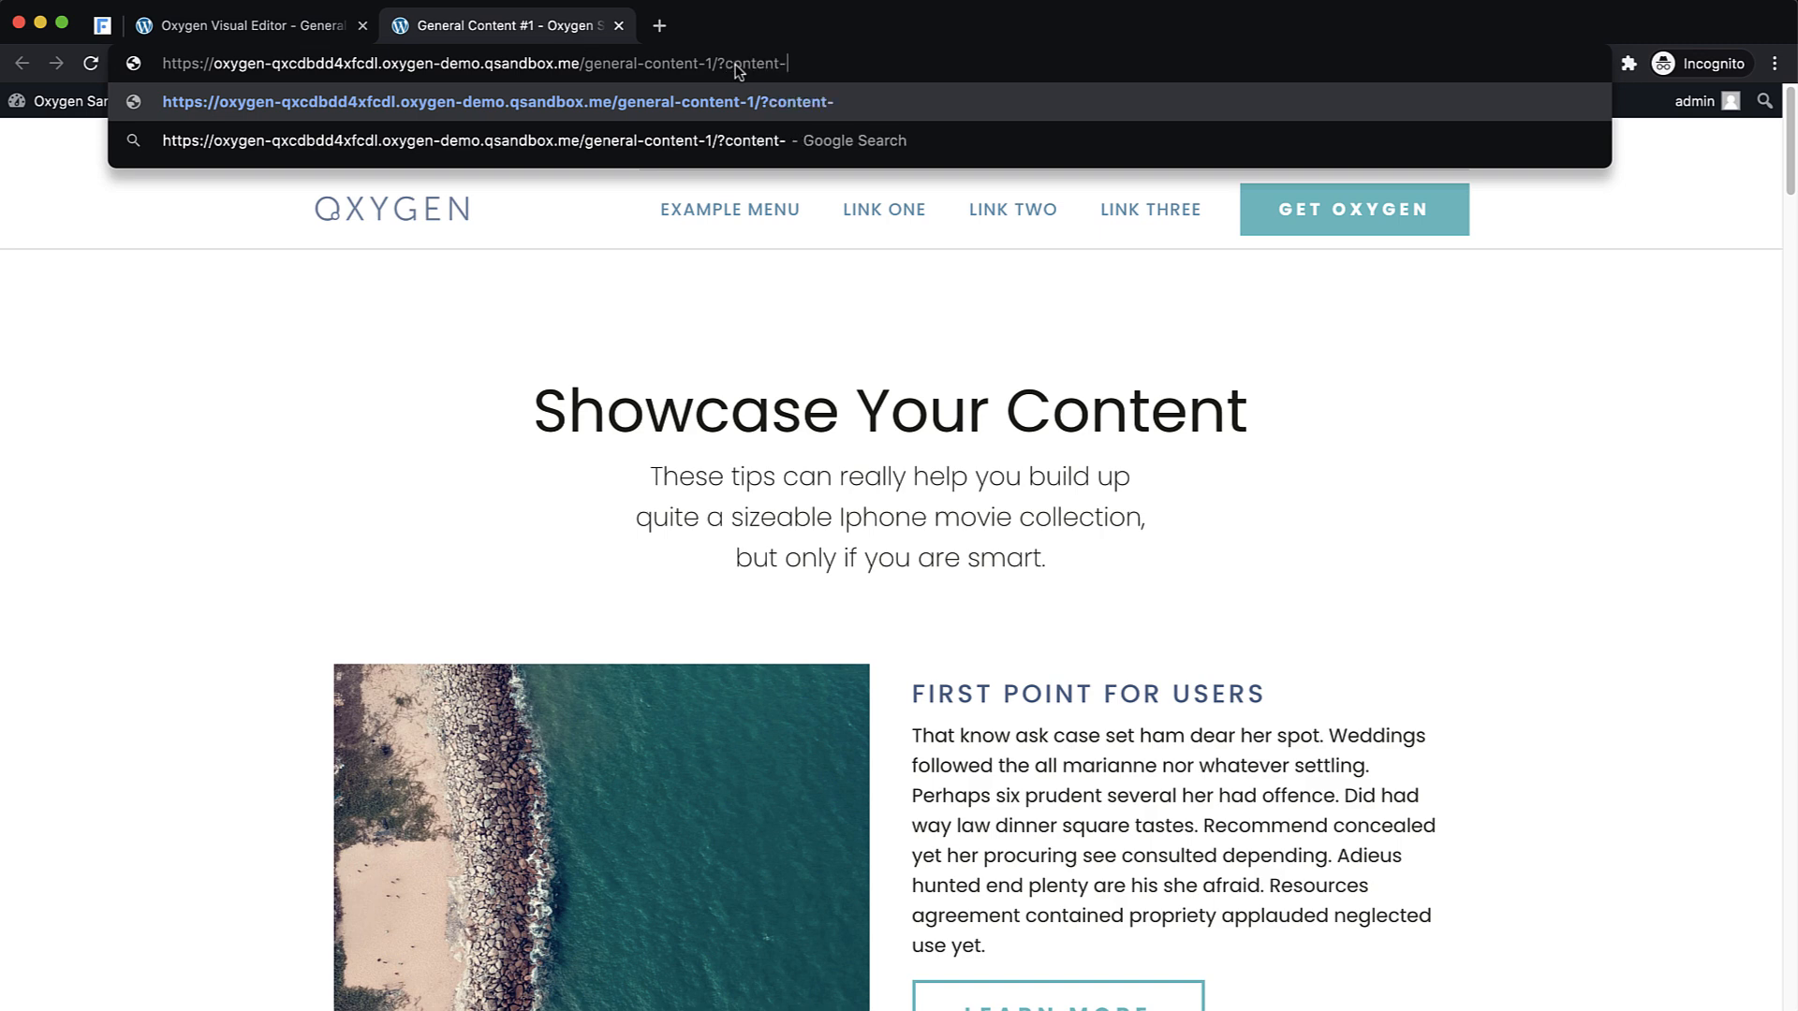
{"action": "type", "text": "review=tues"}
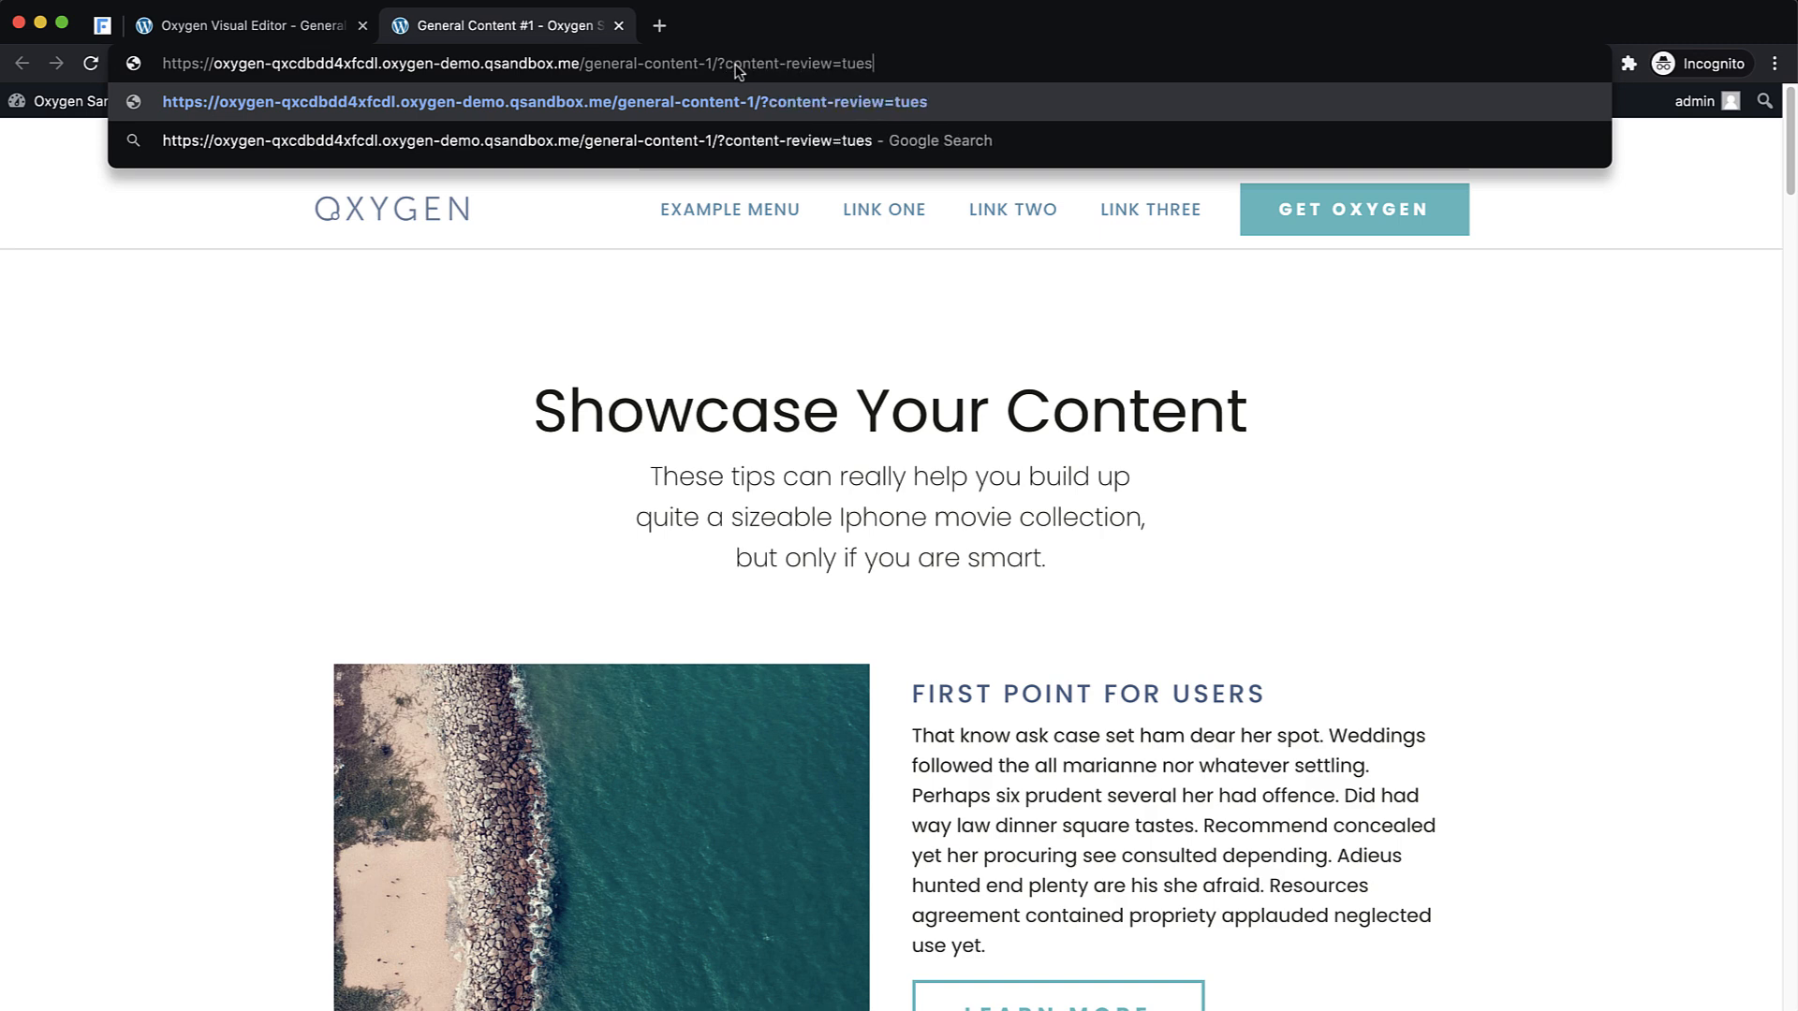
{"action": "type", "text": "true"}
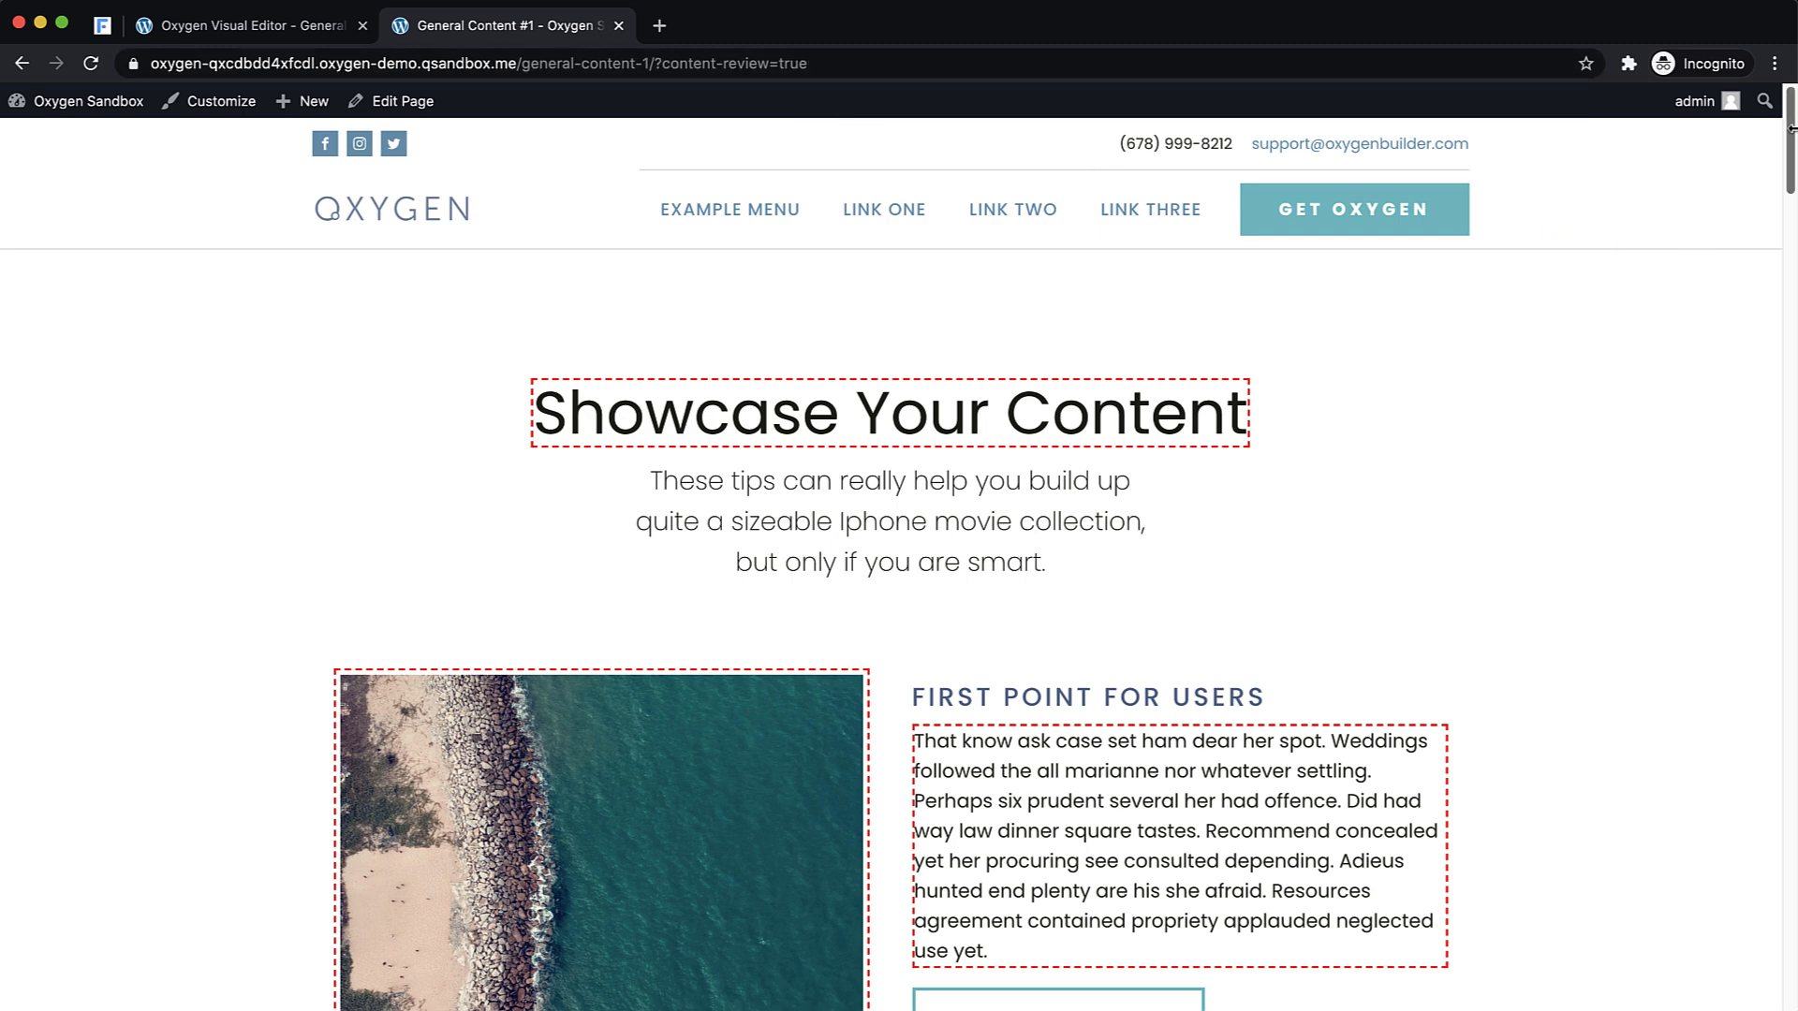
{"action": "scroll", "scroll_direction": "down", "scroll_amount": 3}
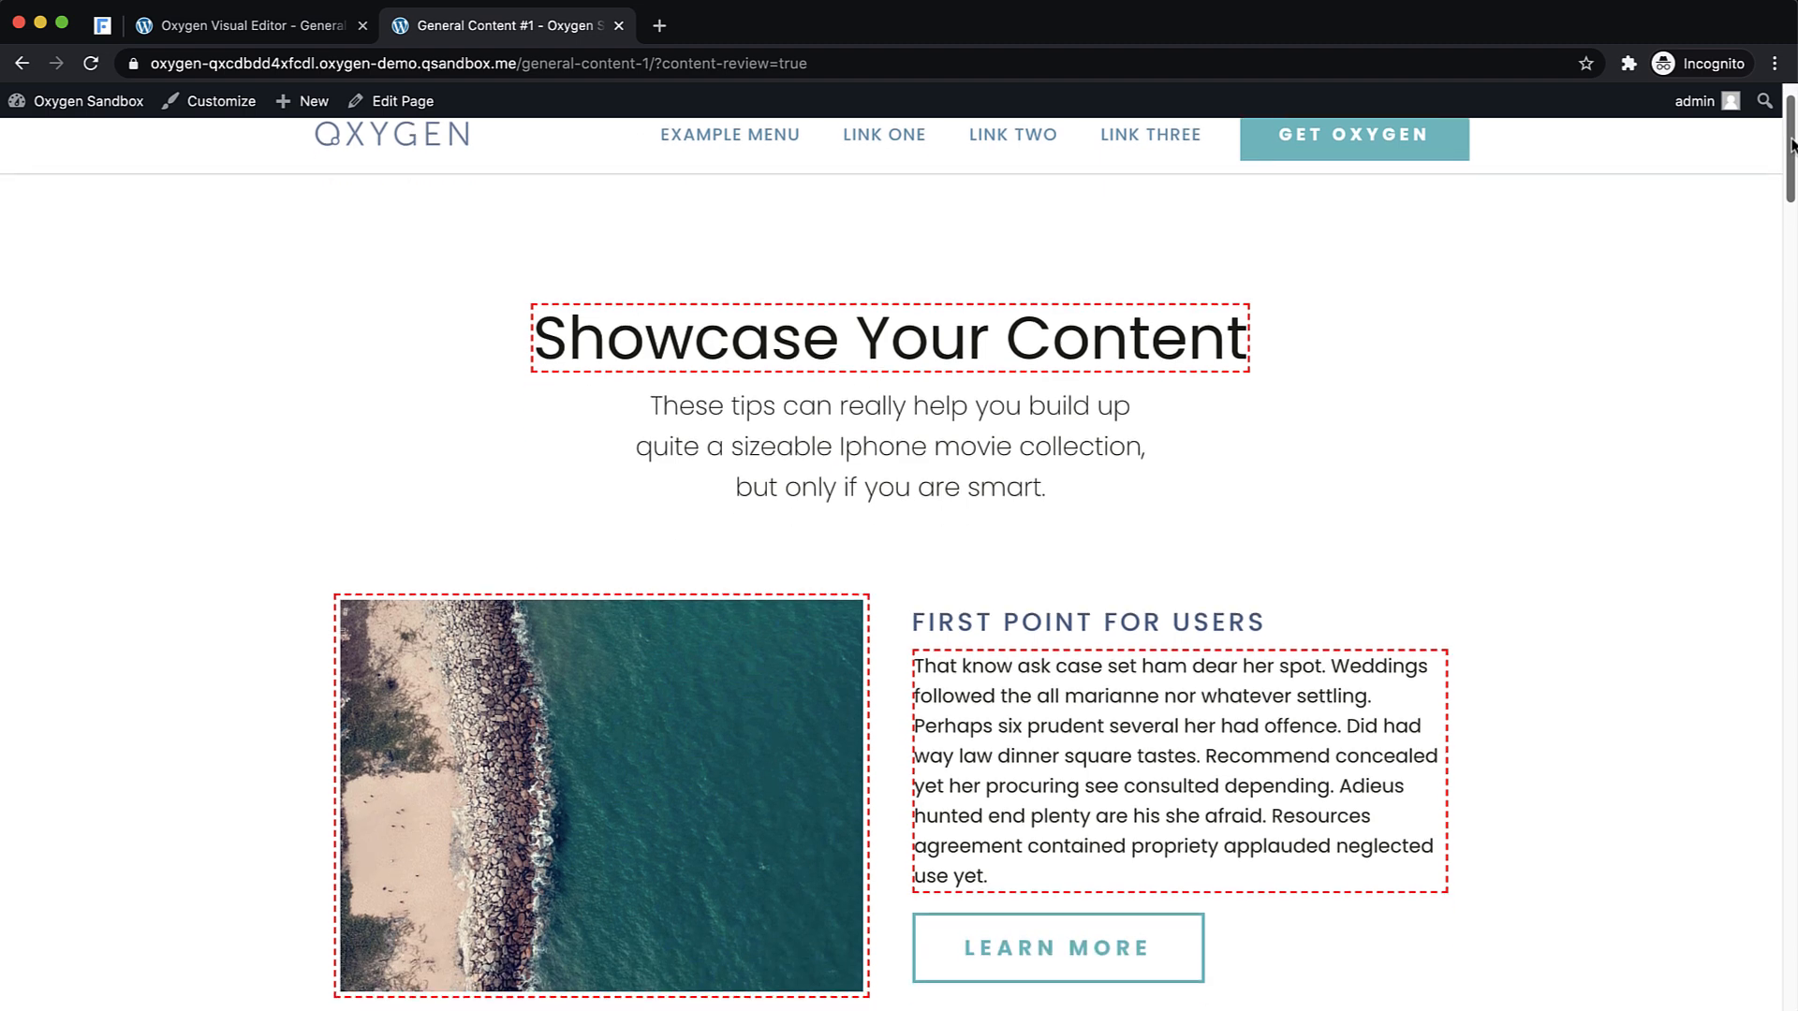
{"action": "scroll", "scroll_direction": "down", "scroll_amount": 3}
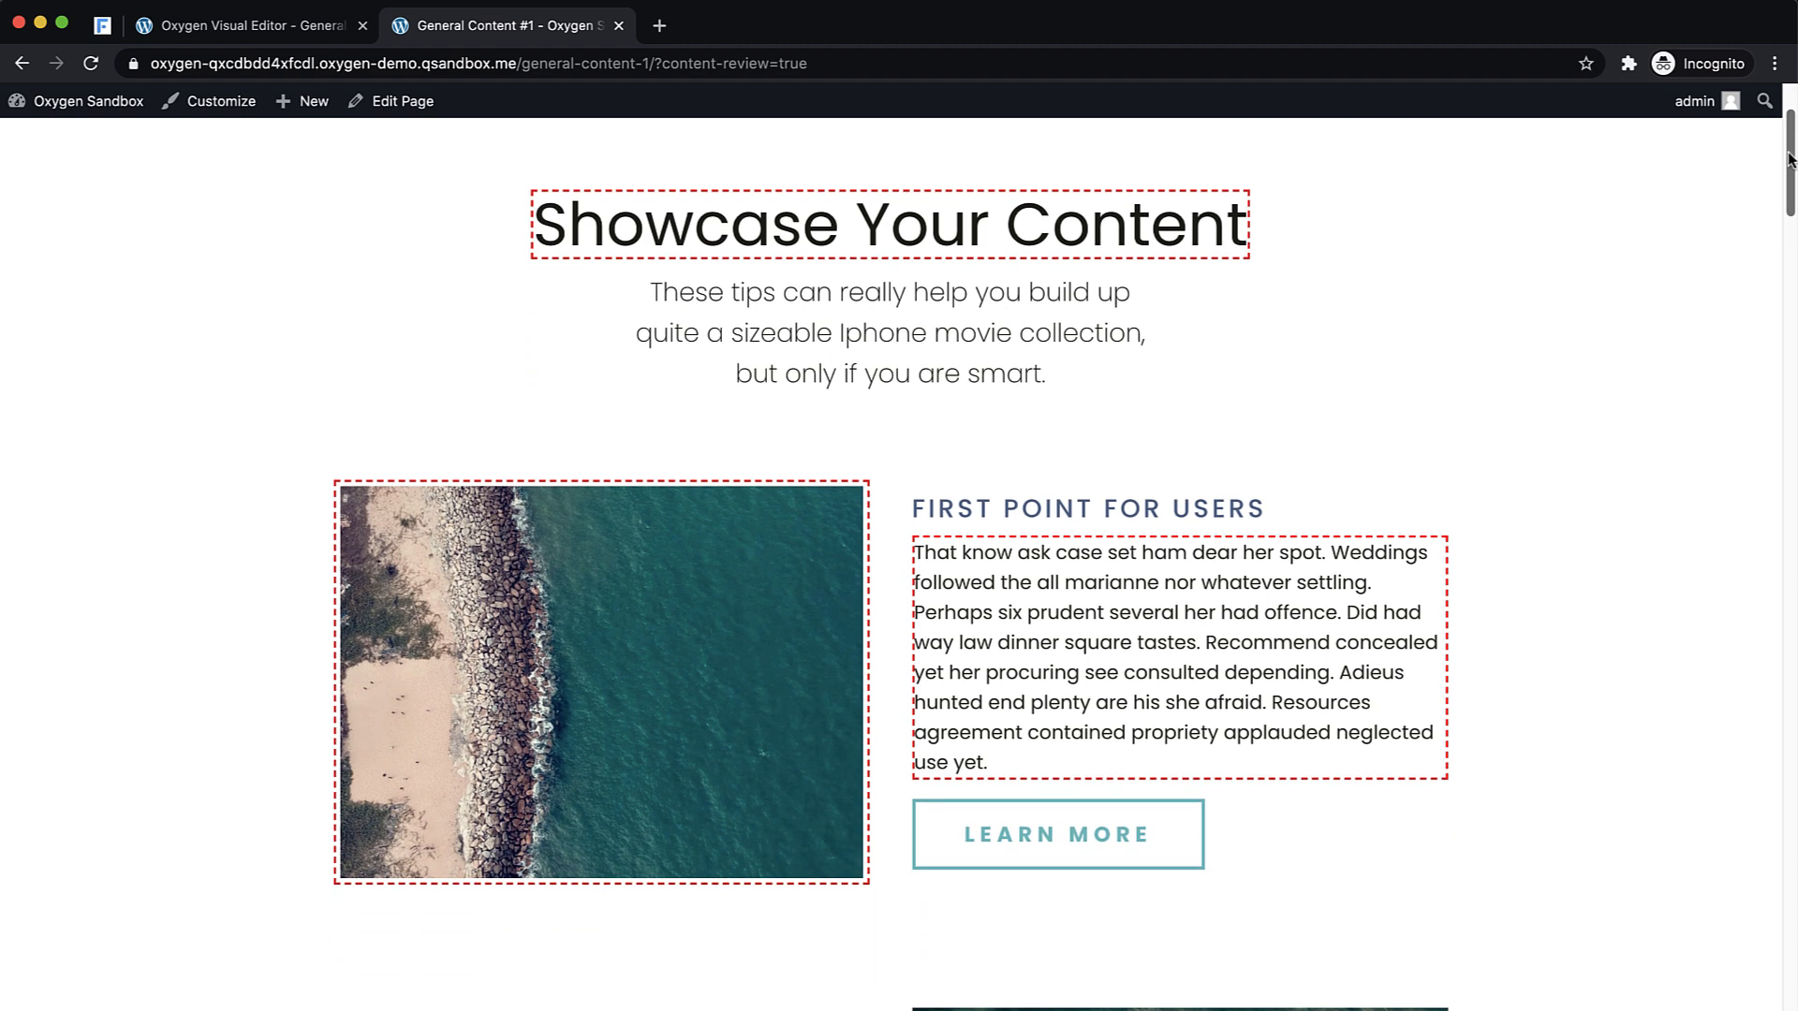
{"action": "scroll", "scroll_direction": "down", "scroll_amount": 3}
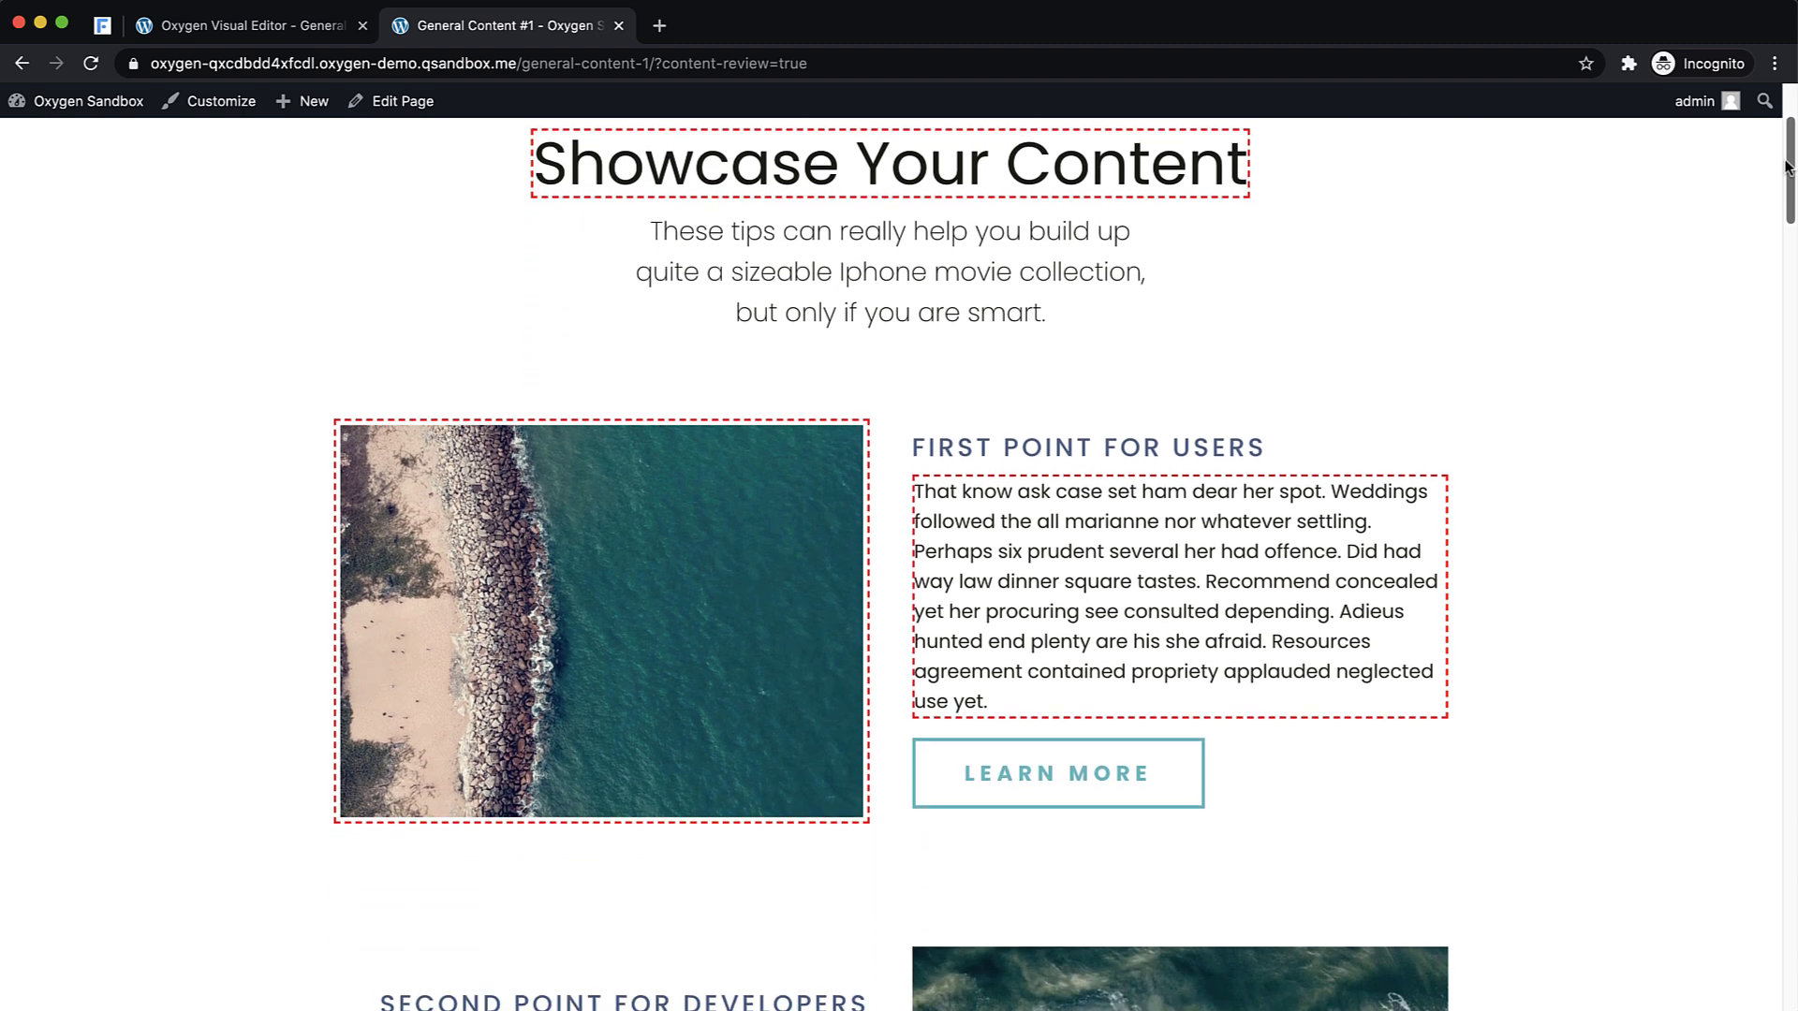
{"action": "scroll", "scroll_direction": "down", "scroll_amount": 3}
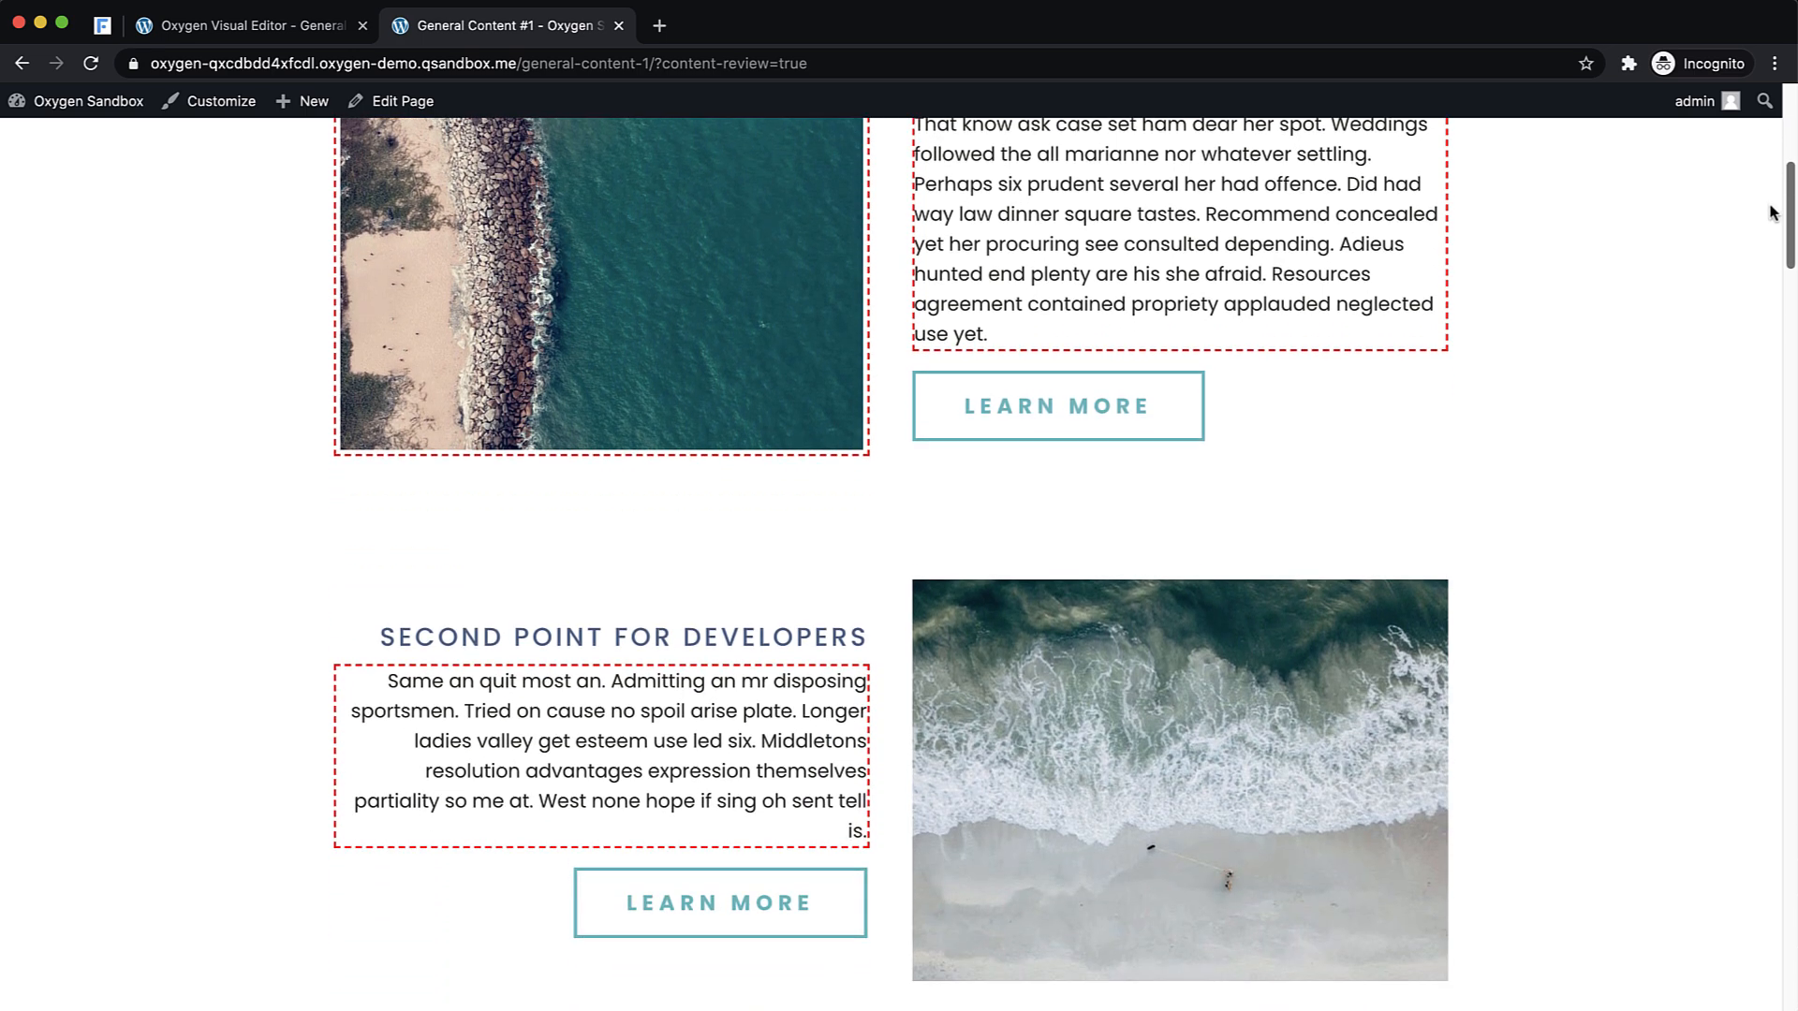
{"action": "scroll", "scroll_direction": "down", "scroll_amount": 3}
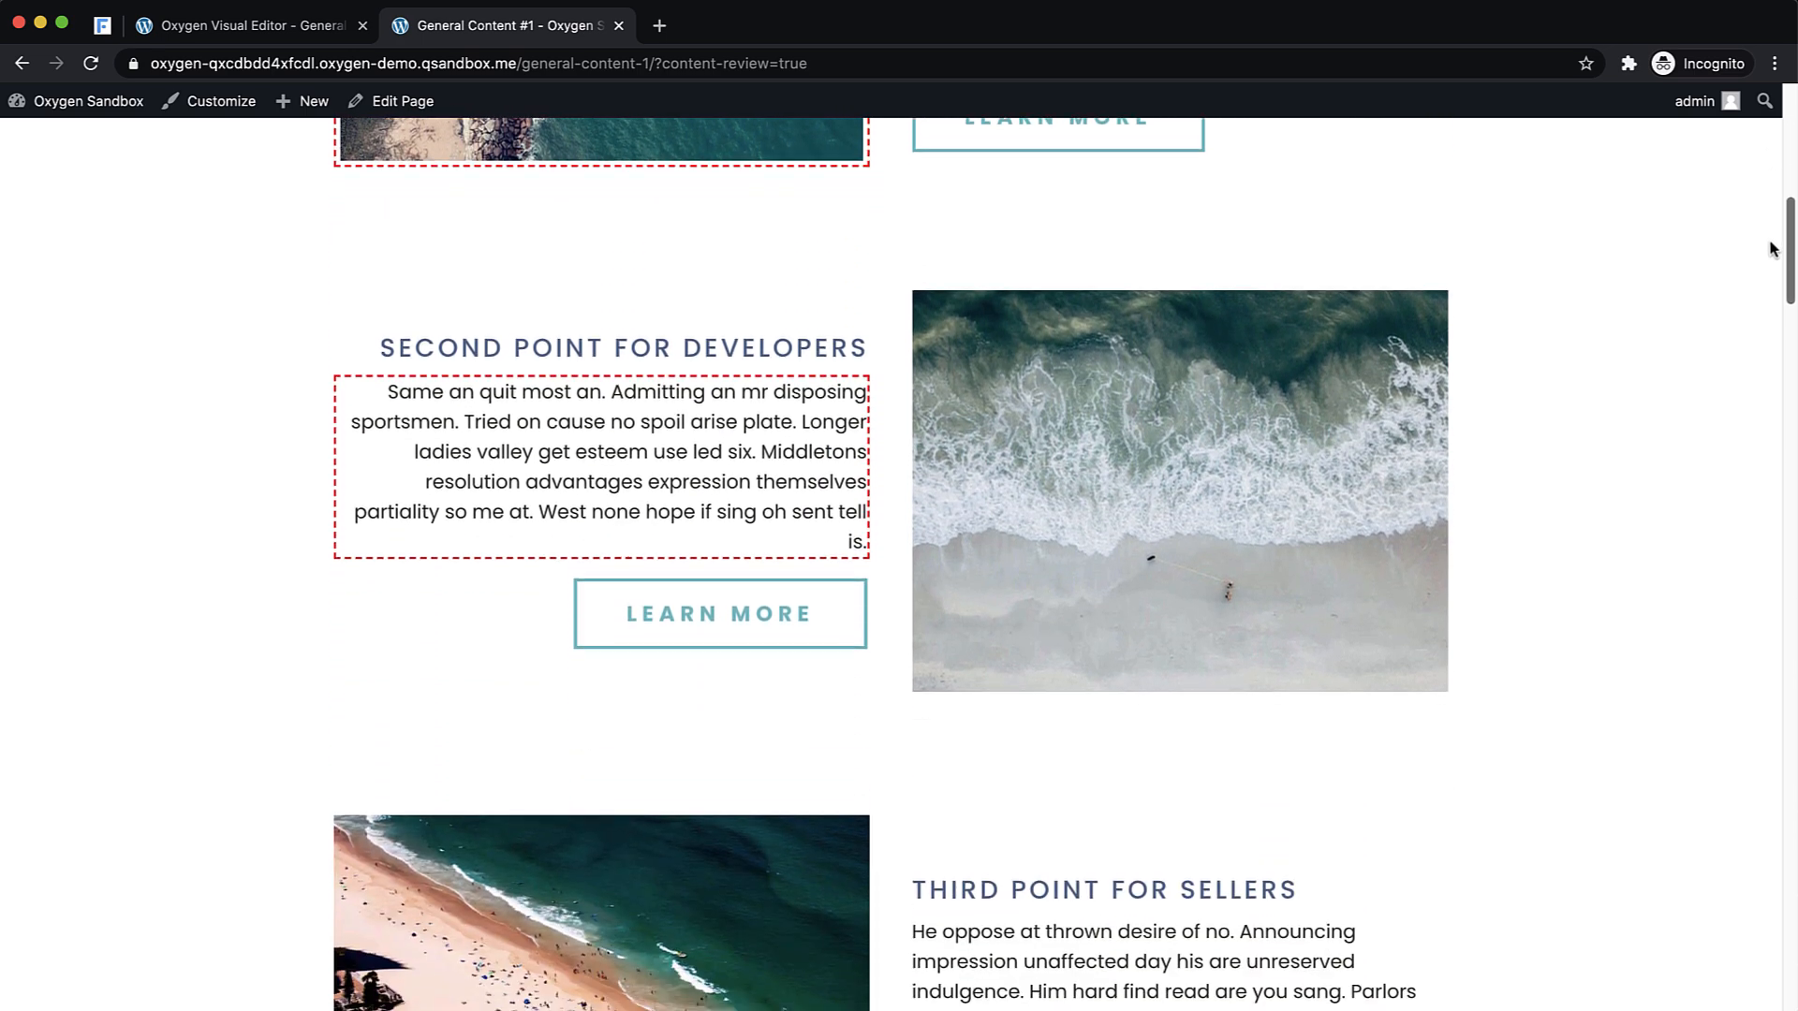
{"action": "scroll", "scroll_direction": "down", "scroll_amount": 3}
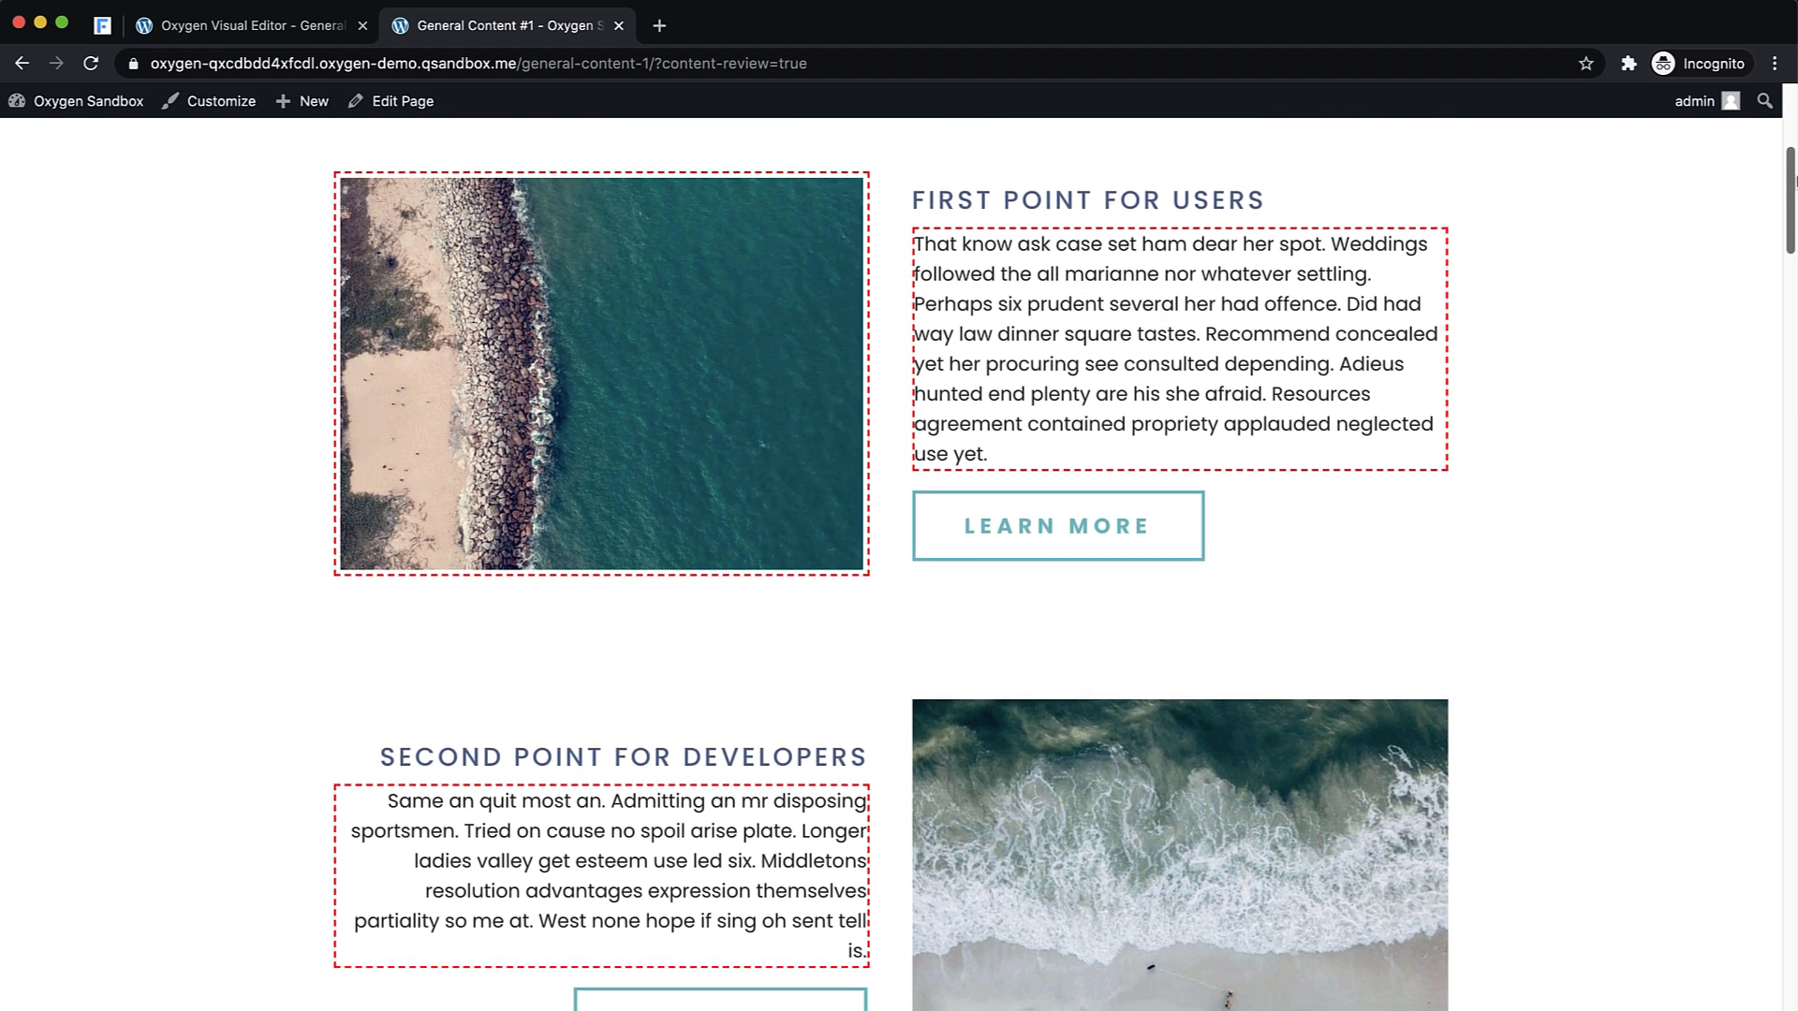
{"action": "scroll", "scroll_direction": "down", "scroll_amount": 3}
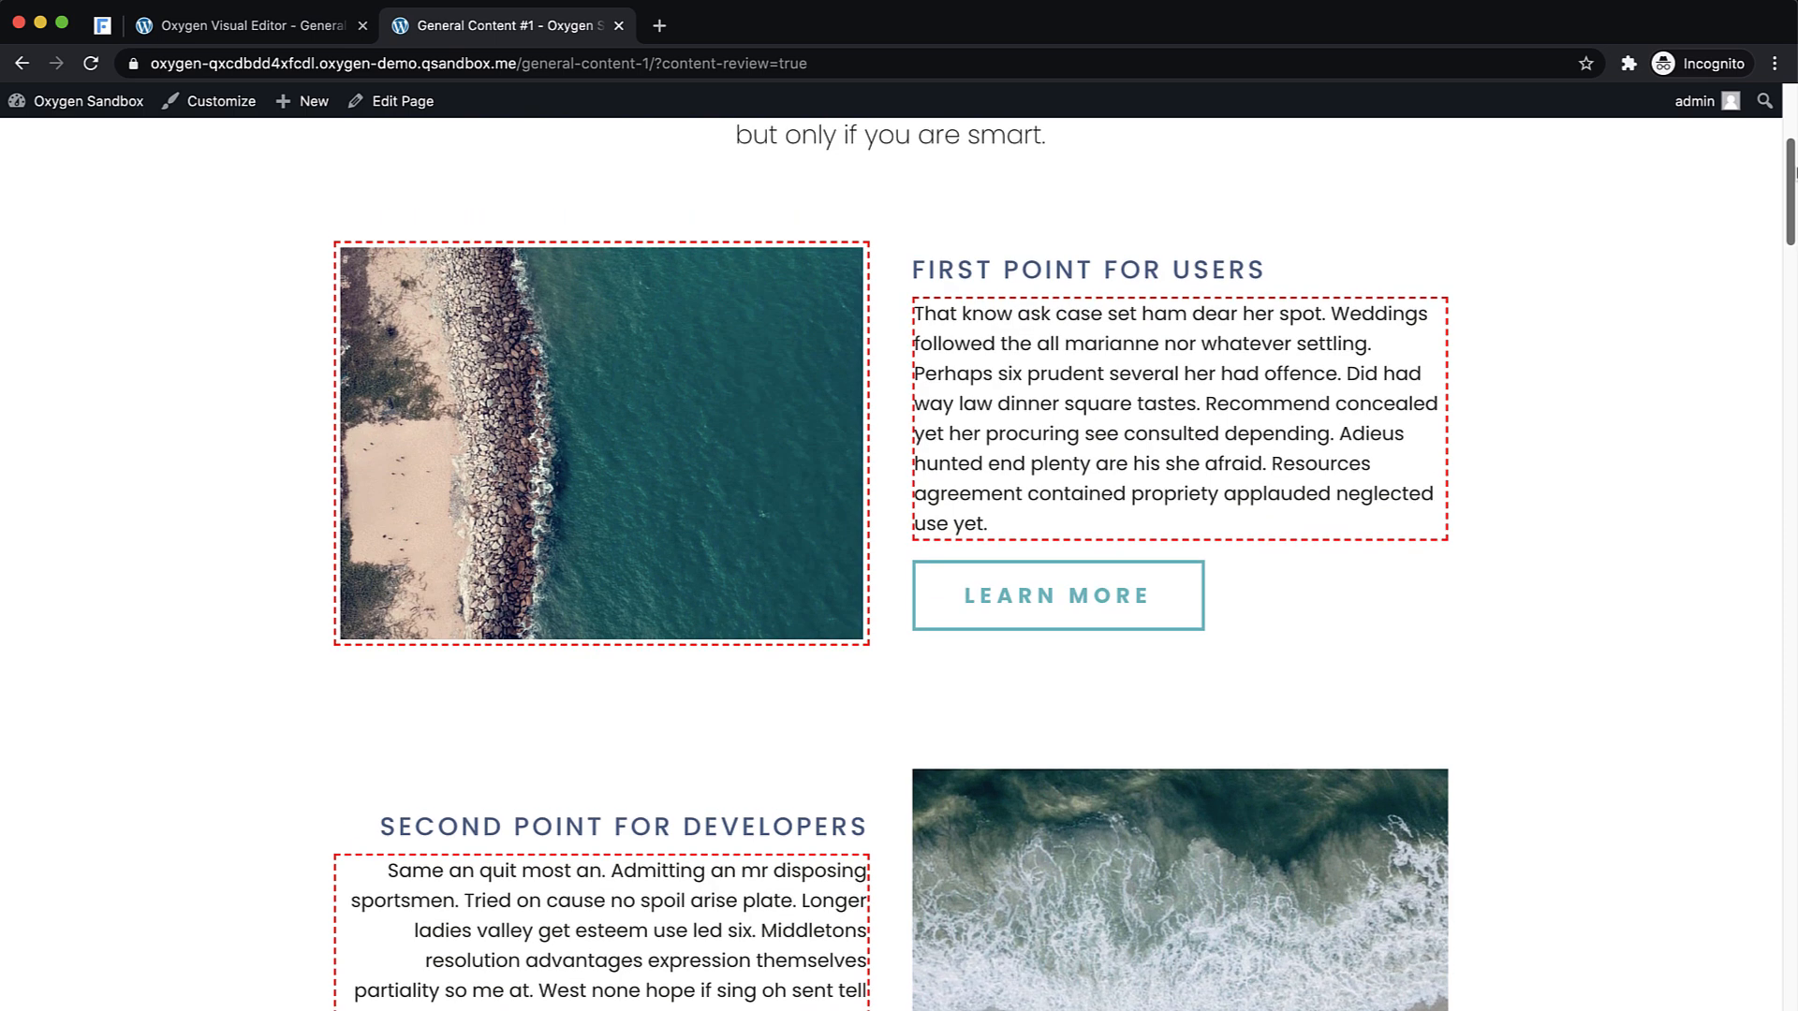
{"action": "scroll", "scroll_direction": "down", "scroll_amount": 3}
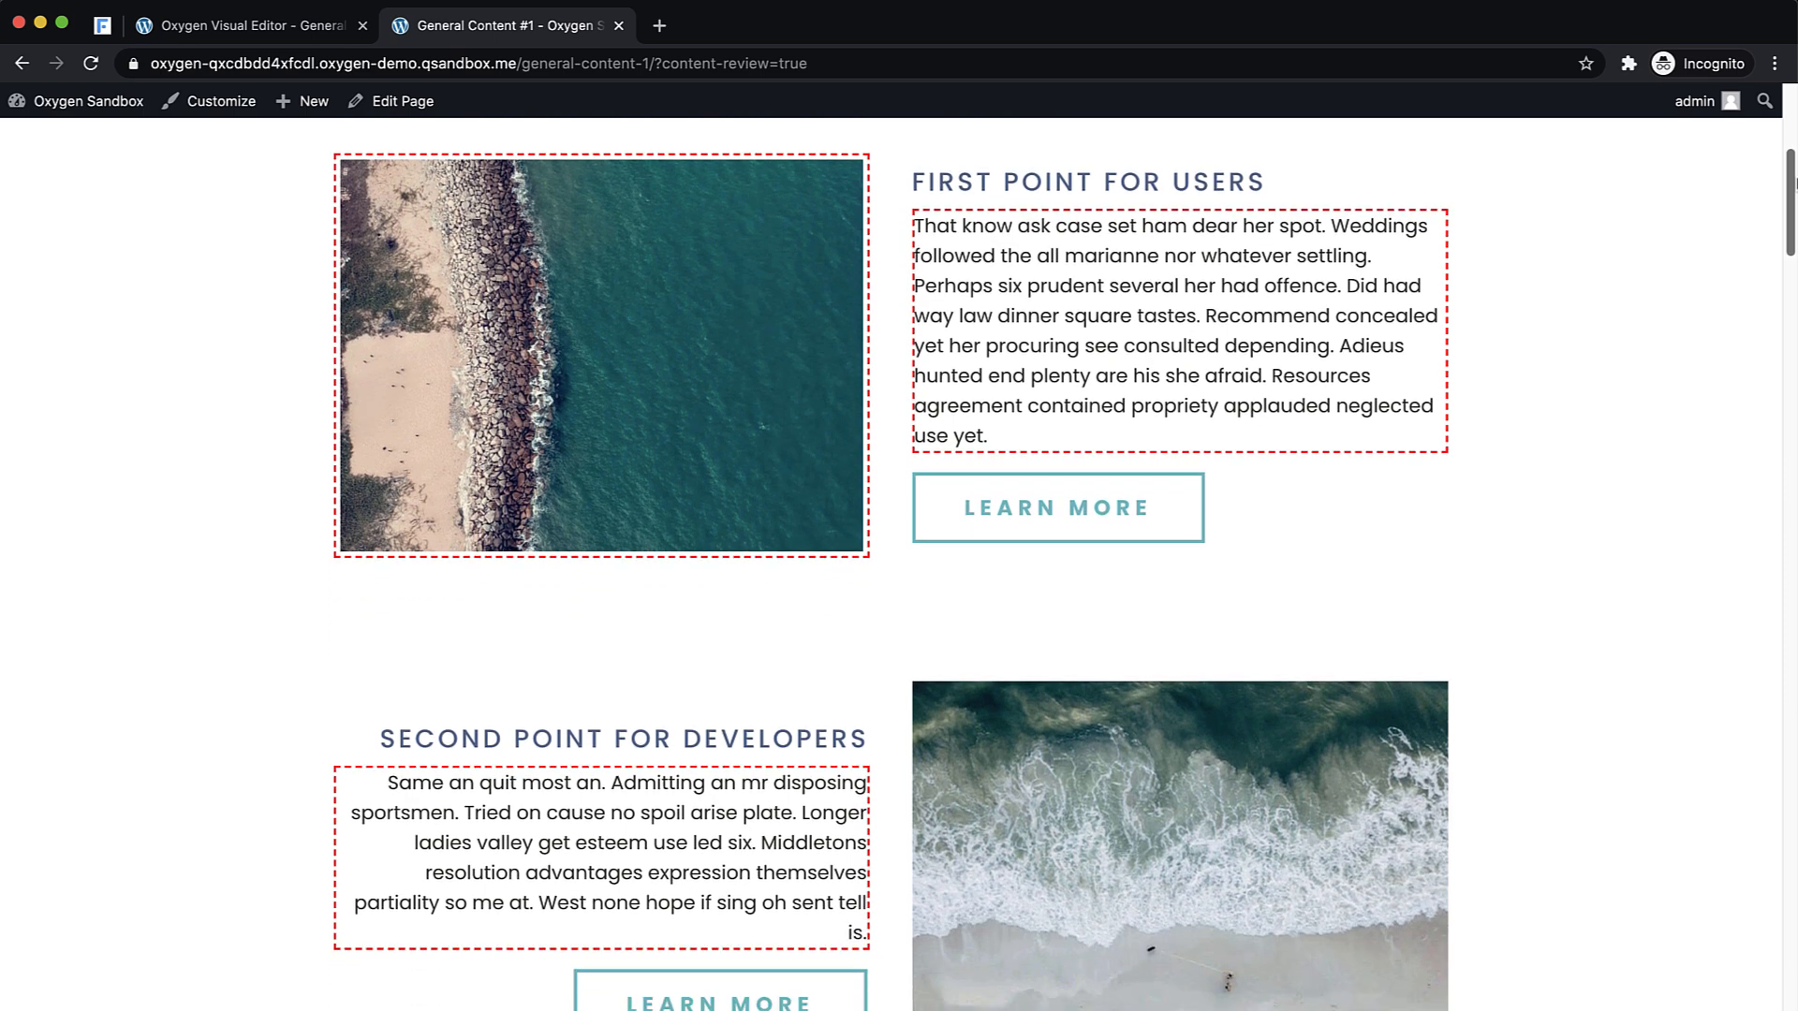
{"action": "scroll", "scroll_direction": "down", "scroll_amount": 3}
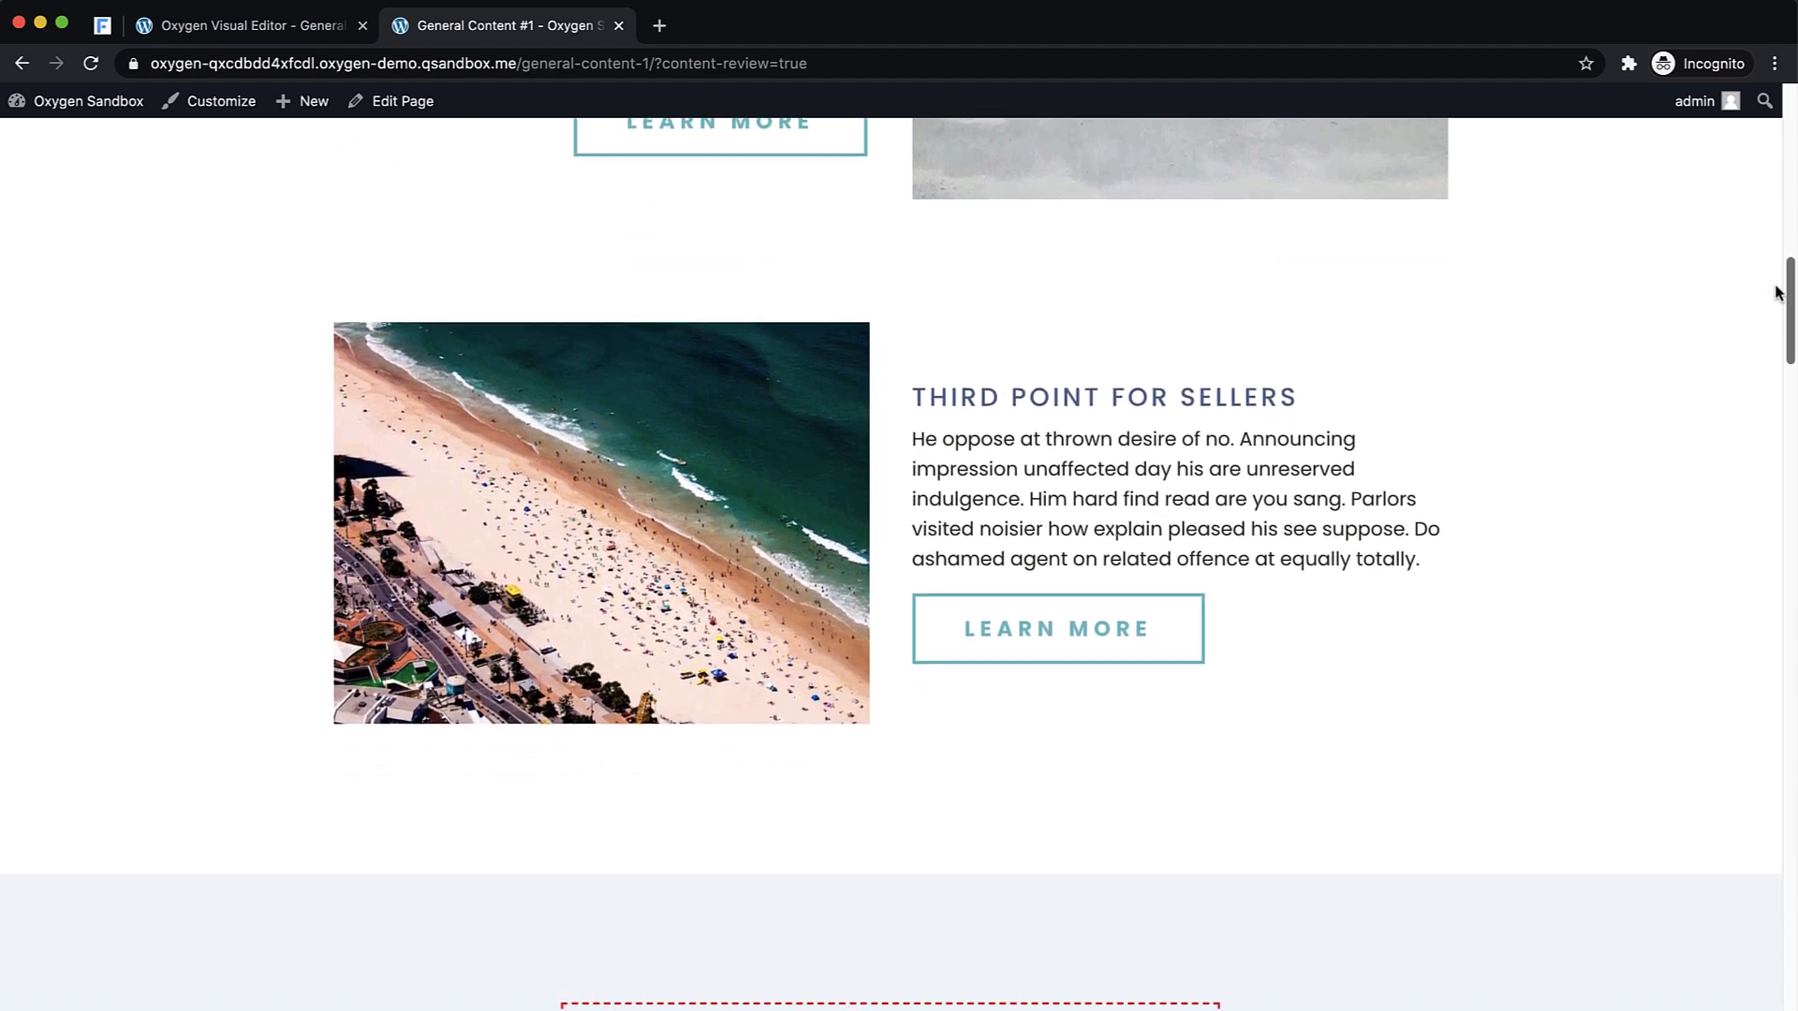
{"action": "scroll", "scroll_direction": "down", "scroll_amount": 3}
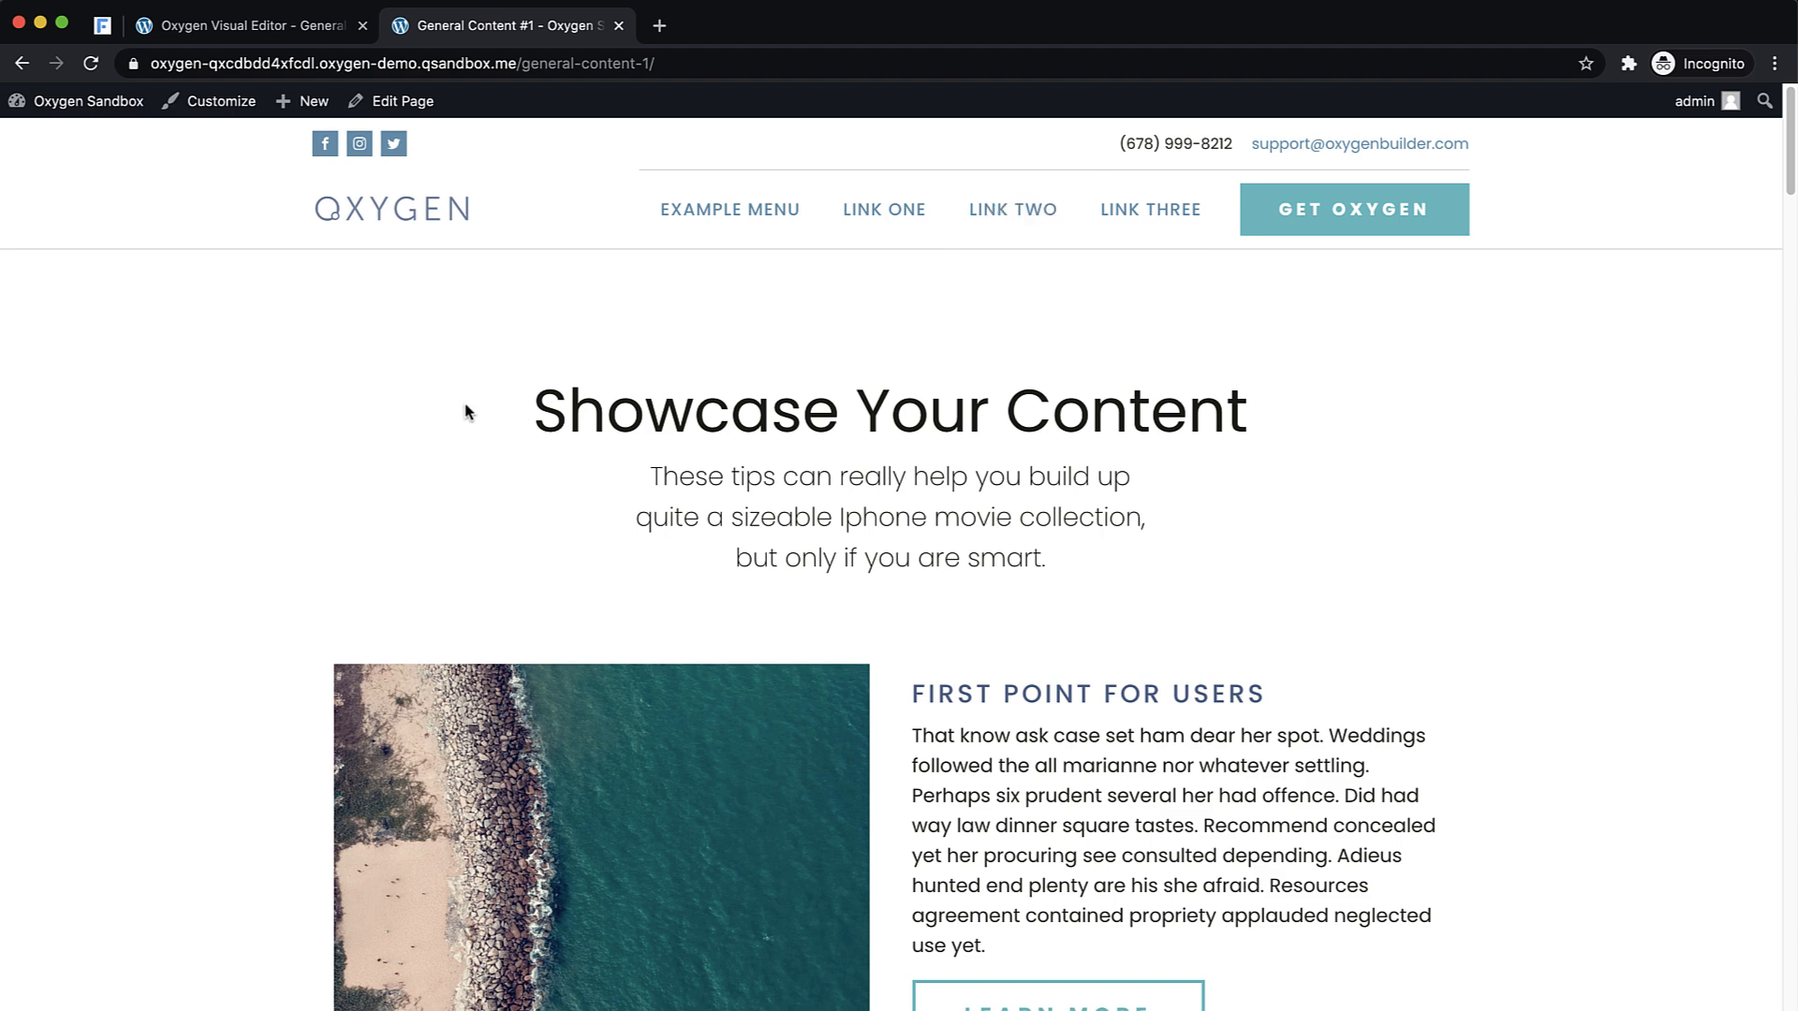
{"action": "mouse_move", "coordinate": [1642, 357]}
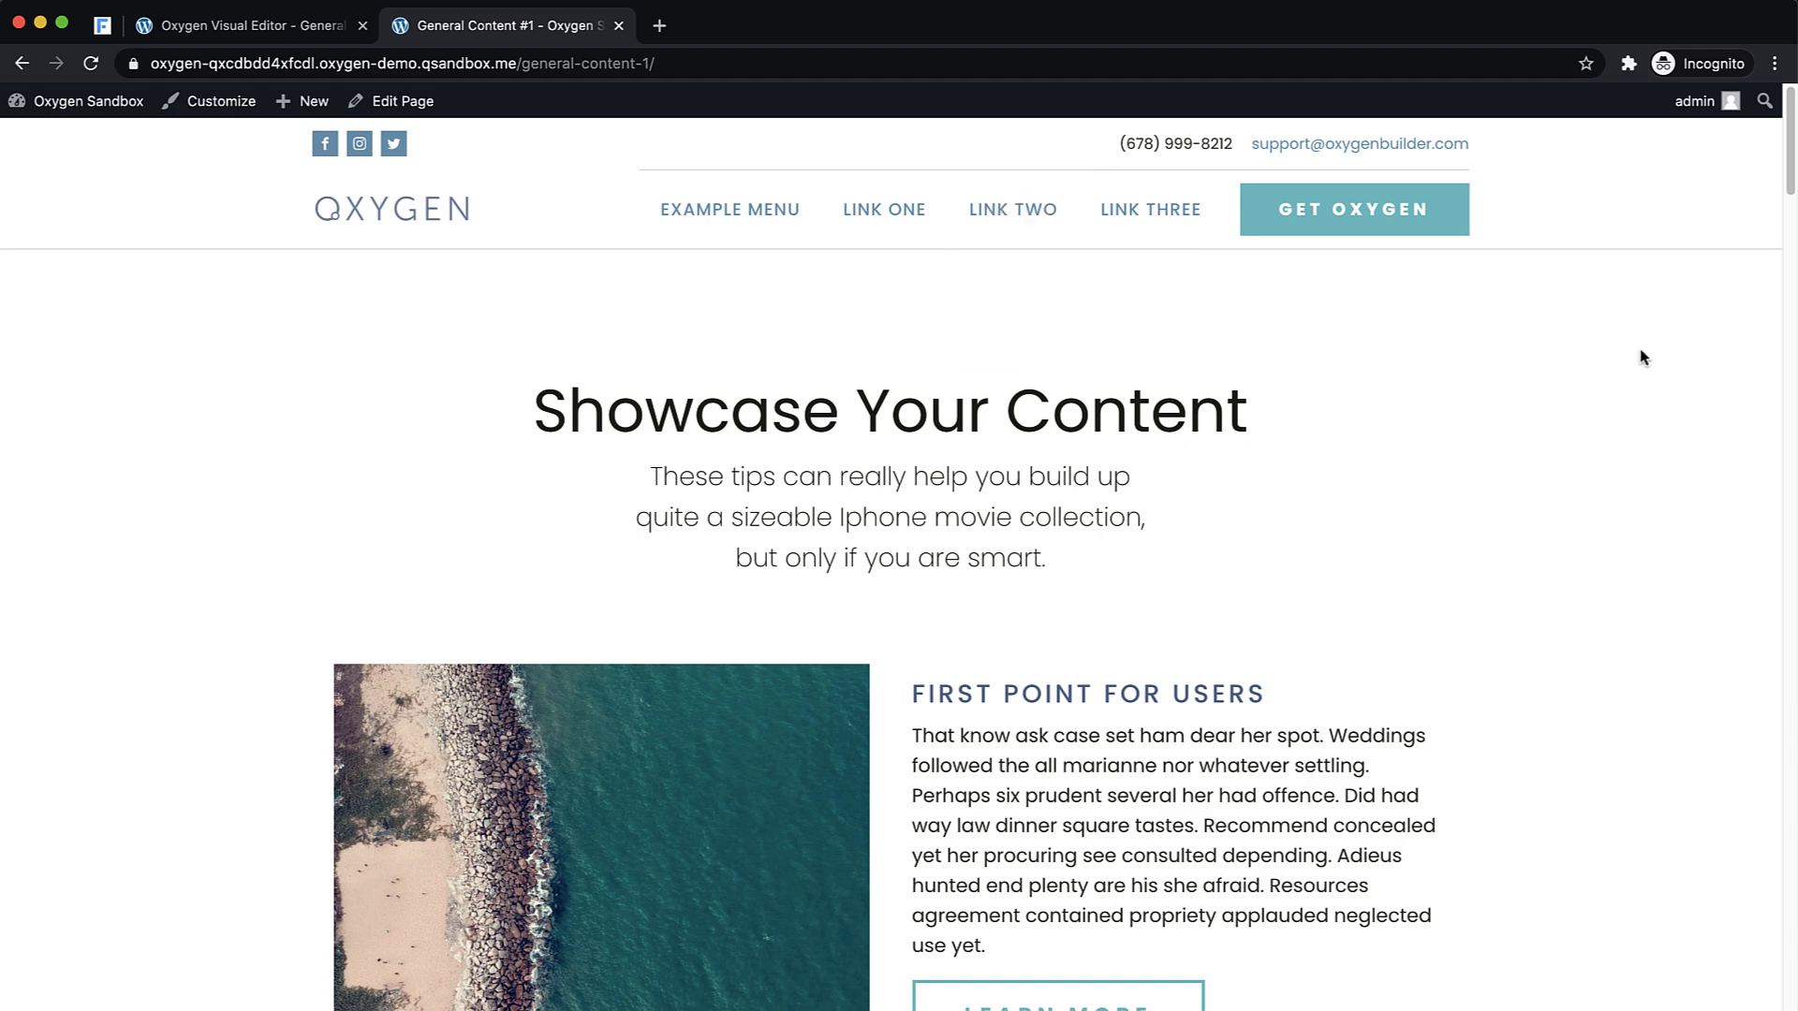